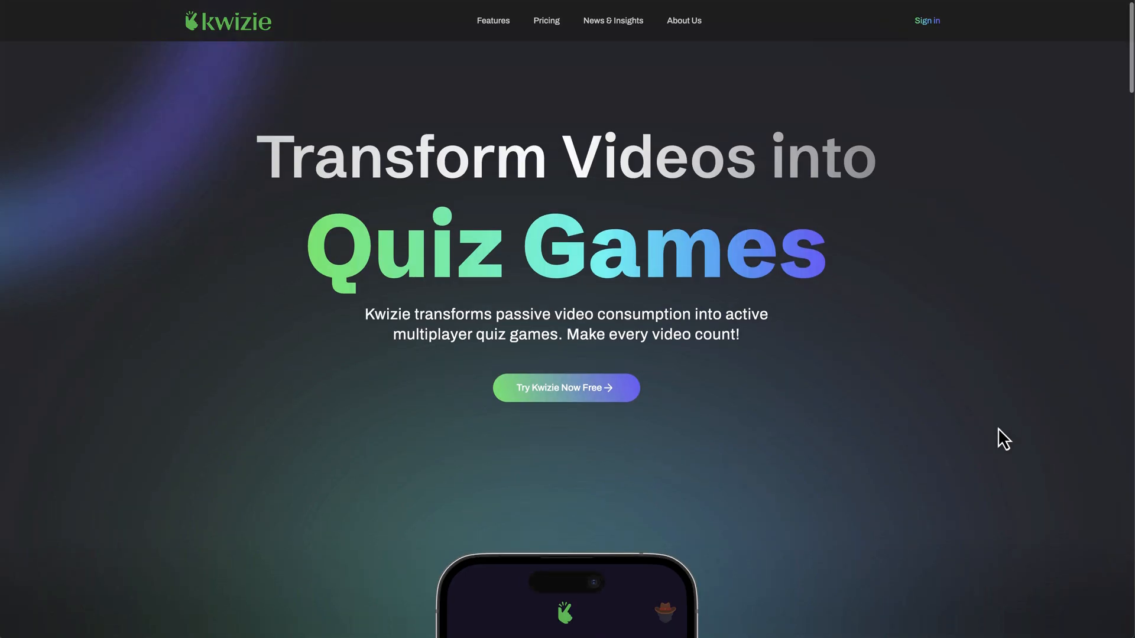
# Scroll through the landing page's feature overview, then sign in to reach the quiz dashboard.
pyautogui.scroll(-3)
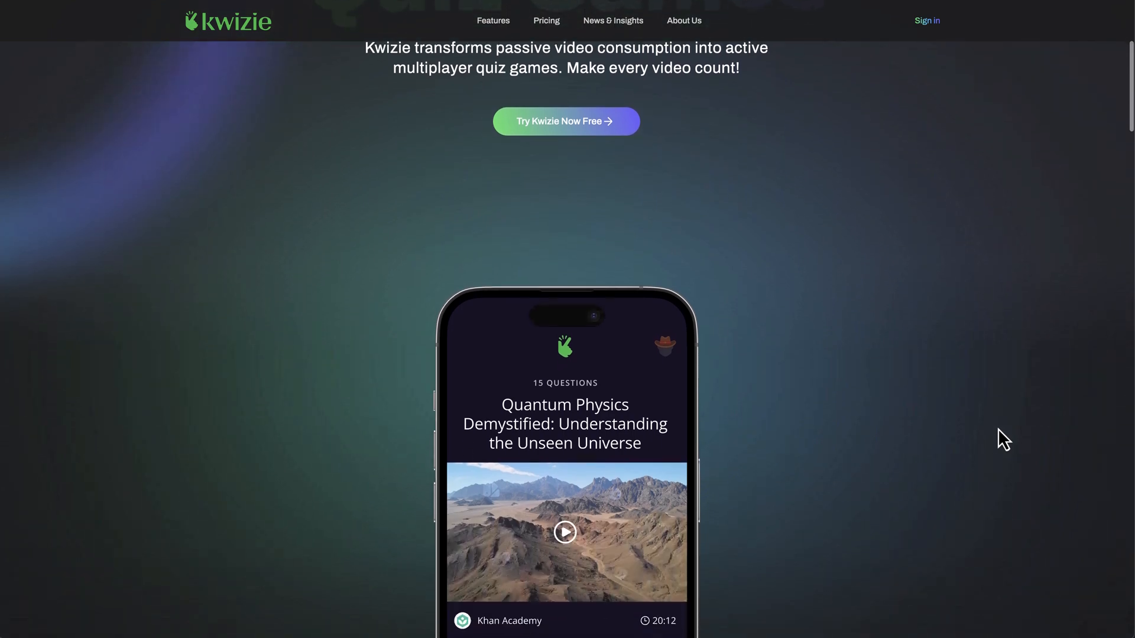
pyautogui.scroll(-3)
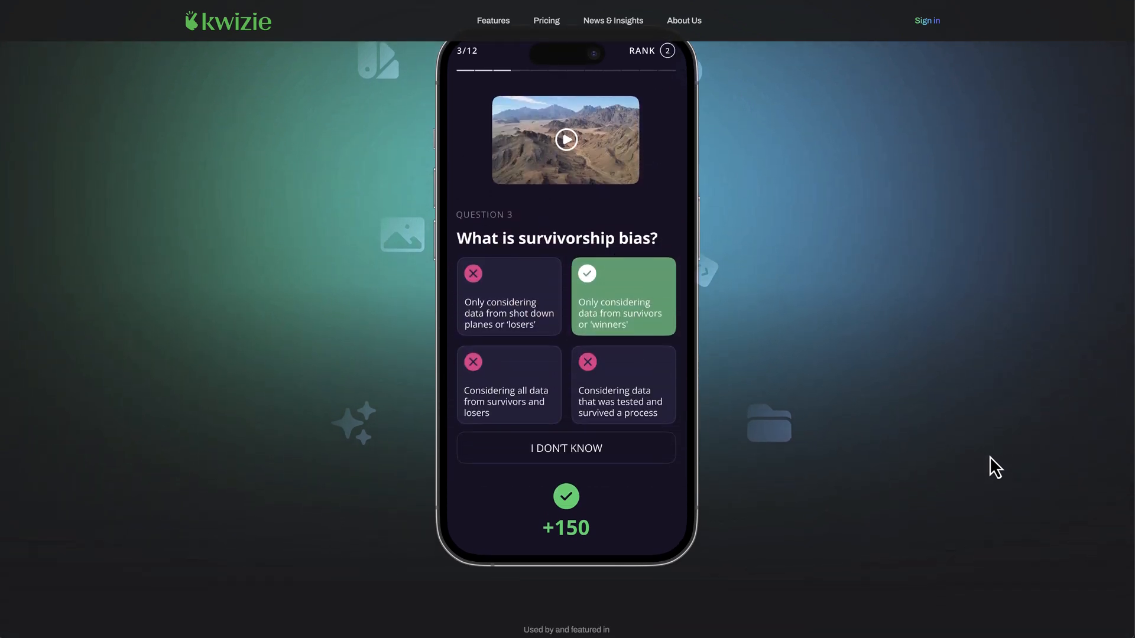
pyautogui.scroll(-3)
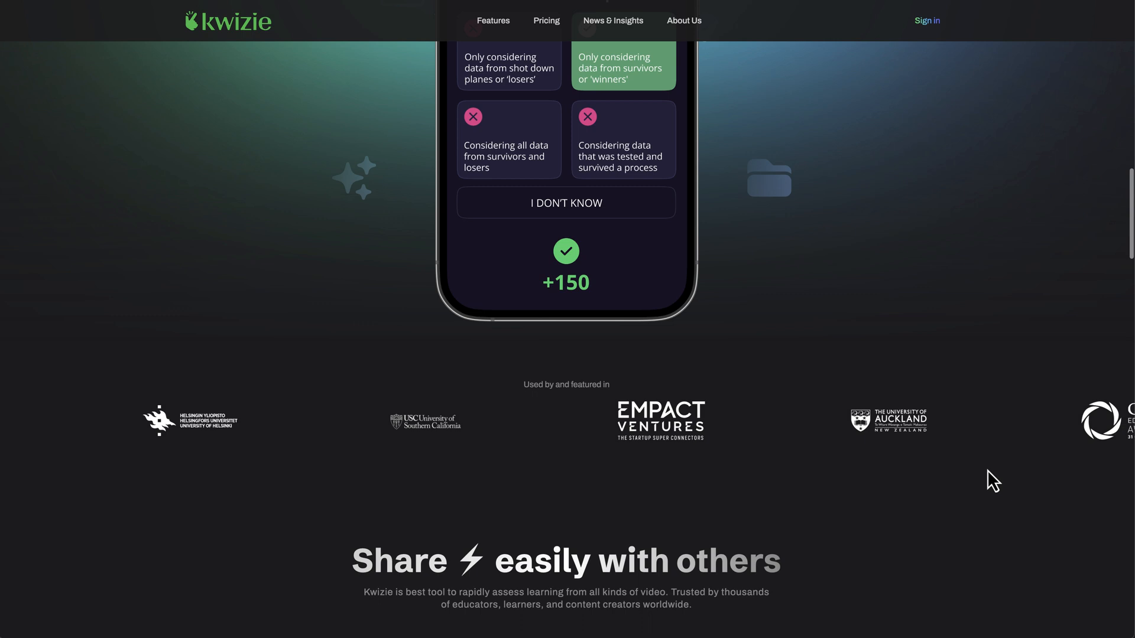
pyautogui.scroll(-3)
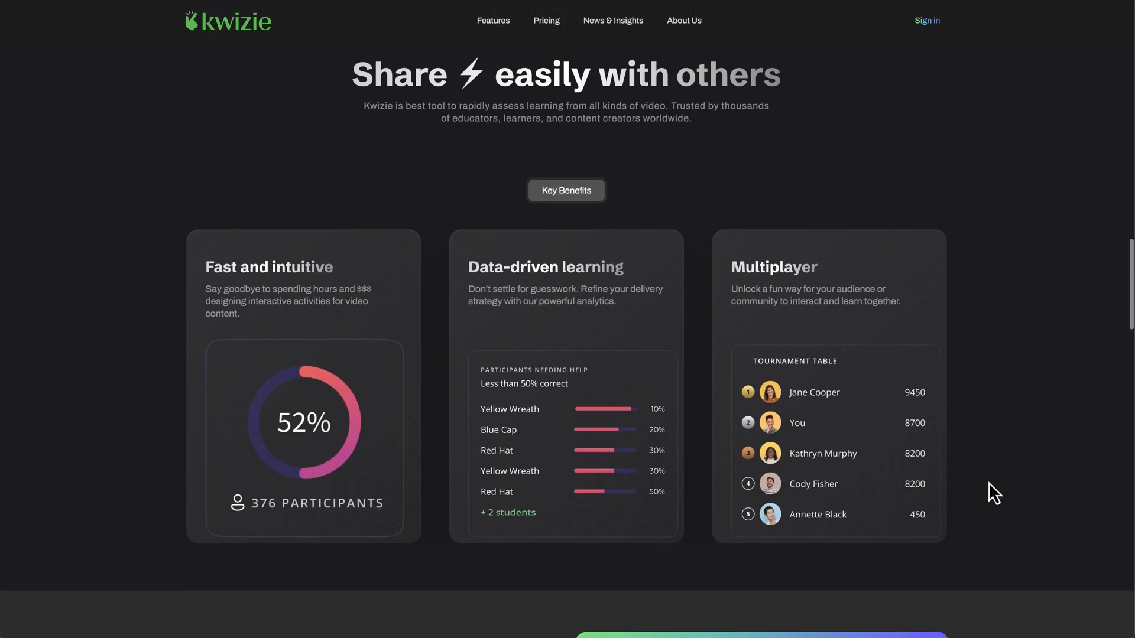
pyautogui.scroll(-3)
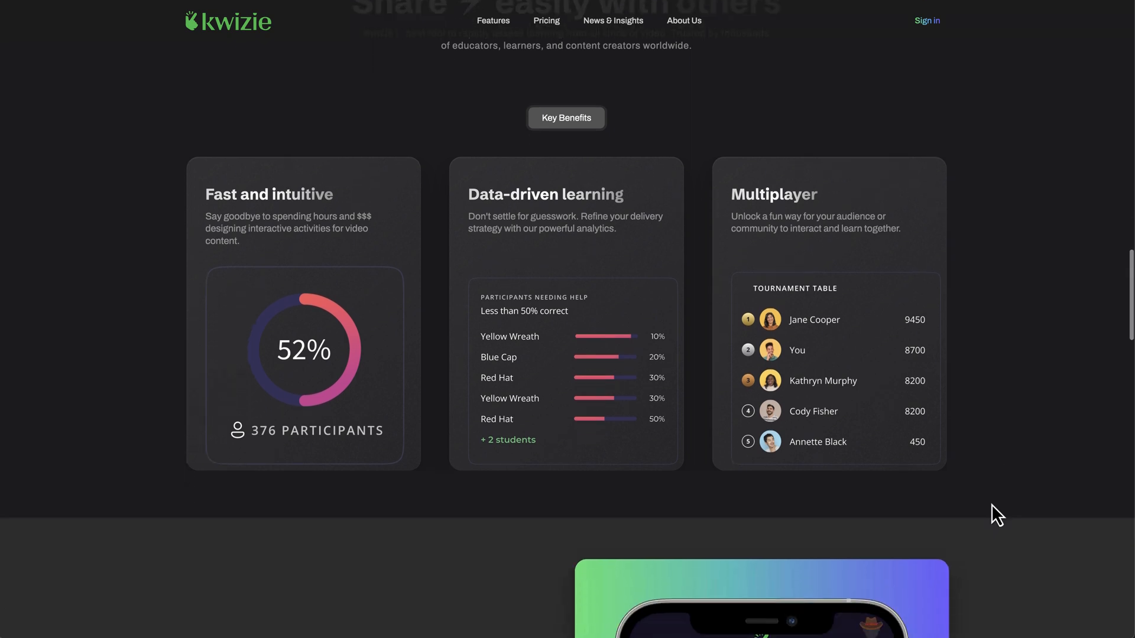
pyautogui.scroll(-3)
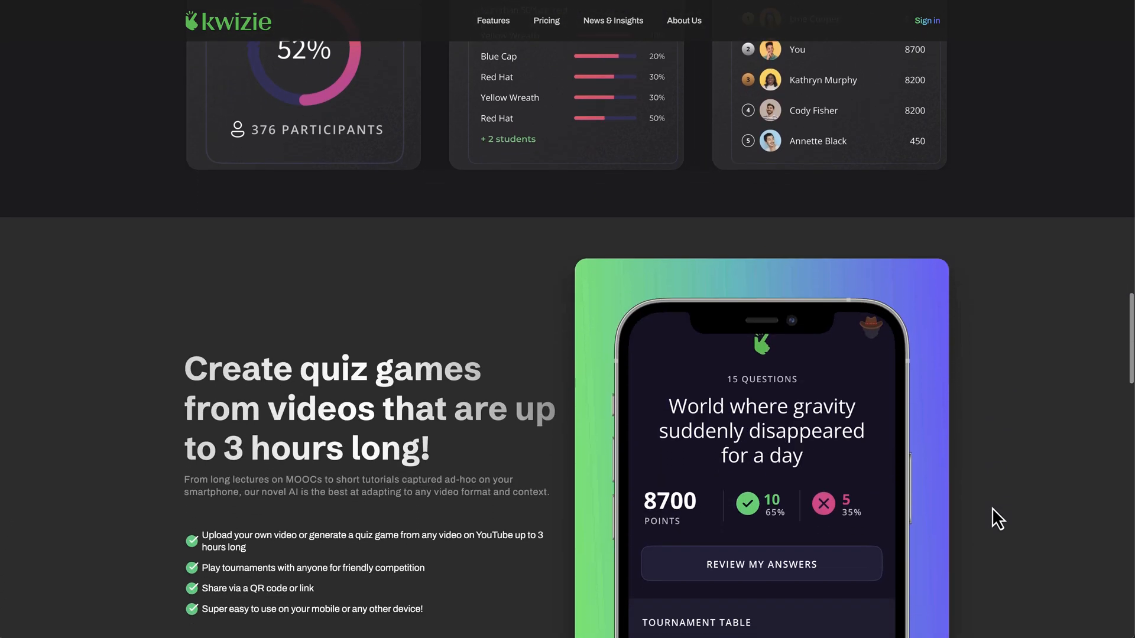
pyautogui.scroll(-3)
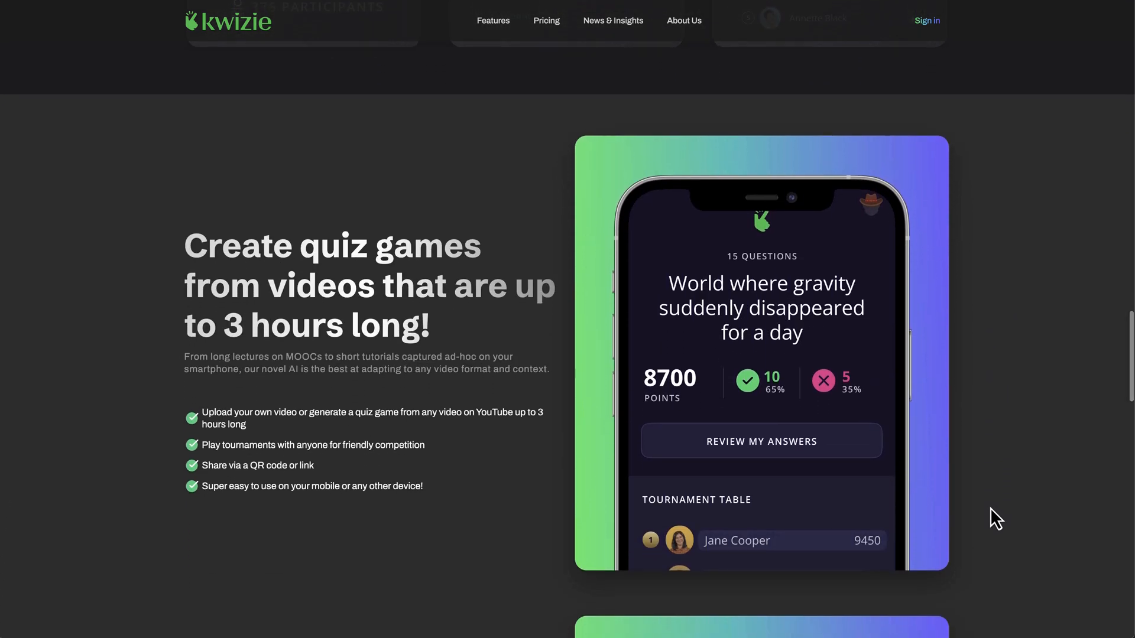
pyautogui.scroll(-3)
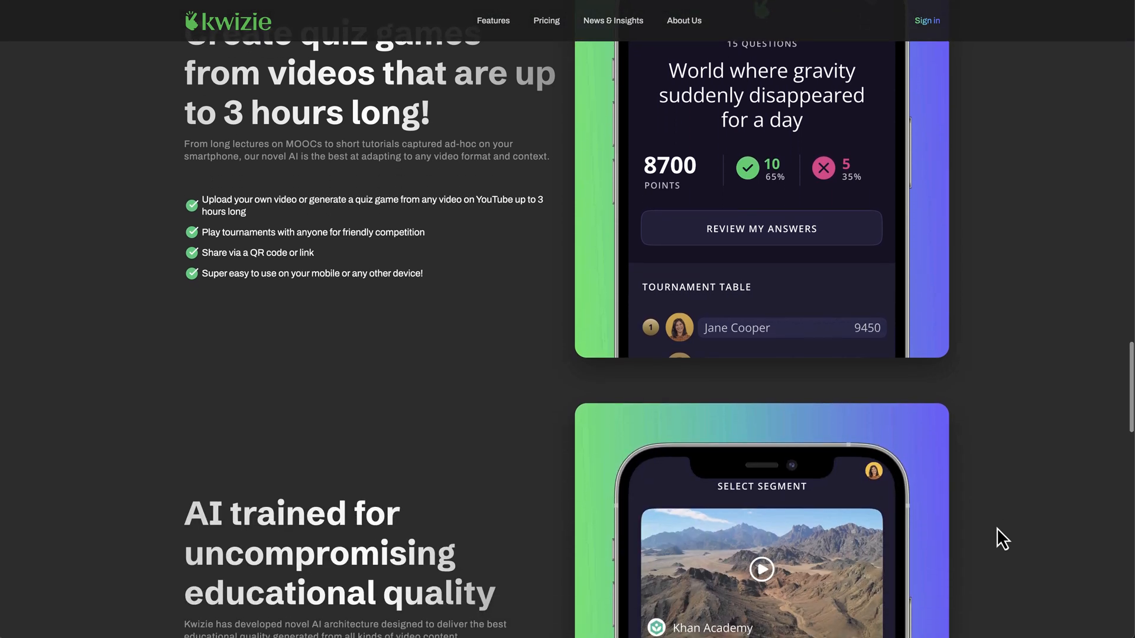
pyautogui.scroll(-3)
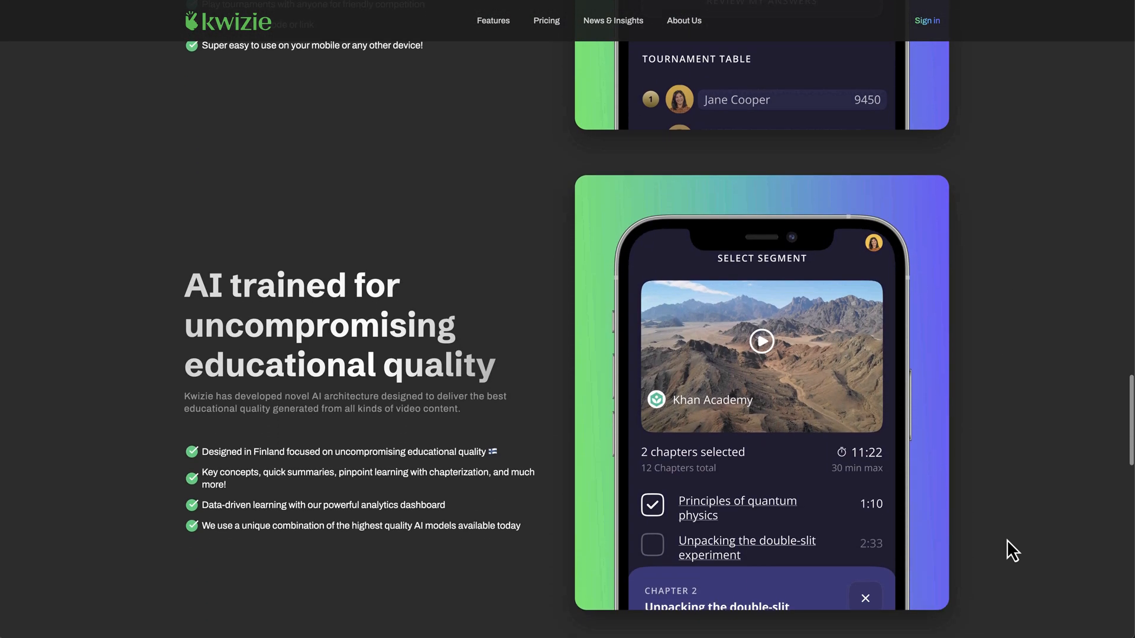
pyautogui.scroll(-3)
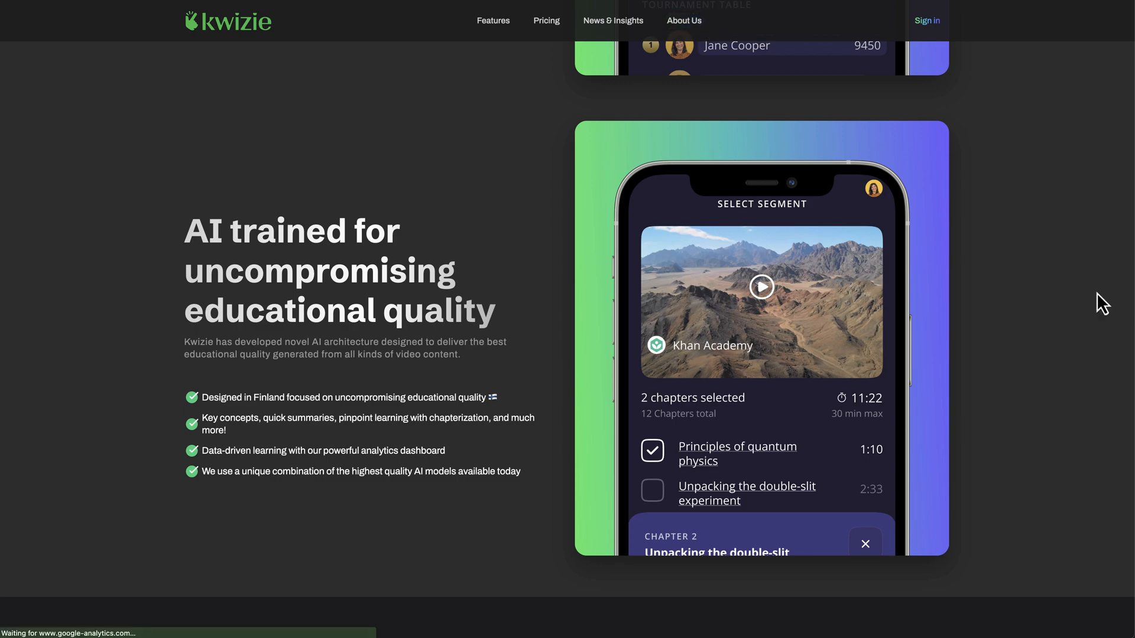
pyautogui.click(683, 20)
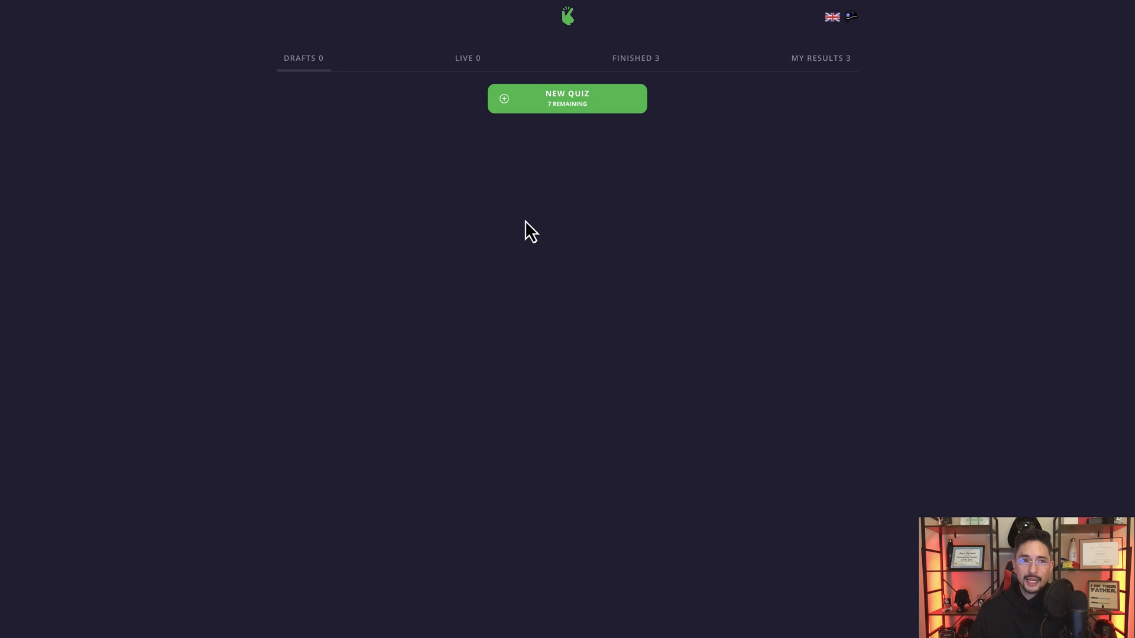
pyautogui.moveTo(417, 164)
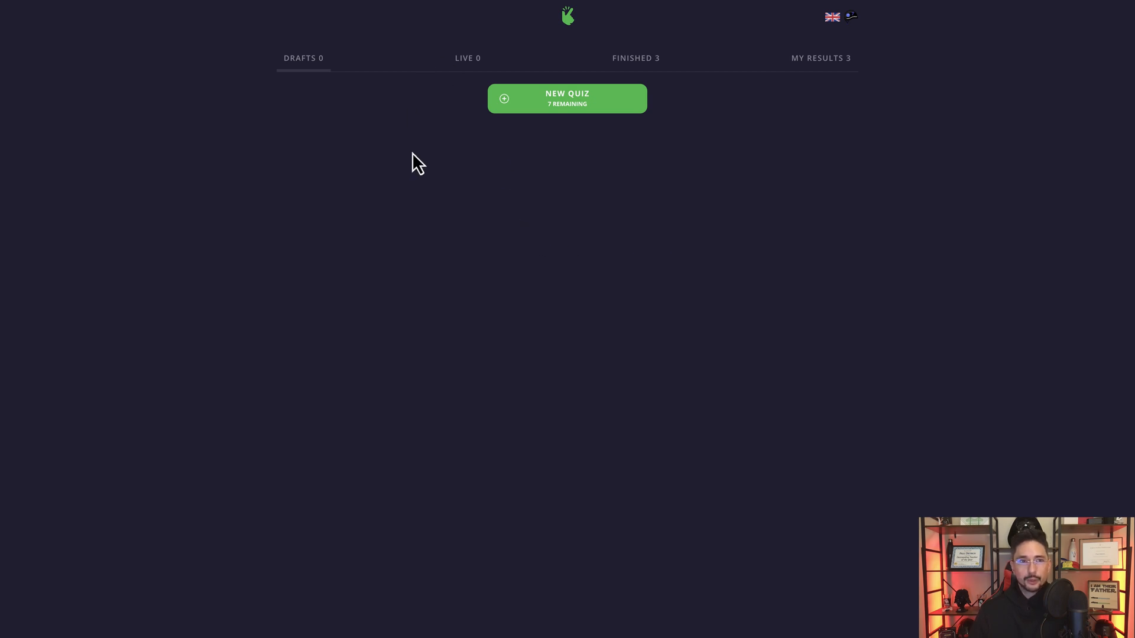
pyautogui.moveTo(389, 100)
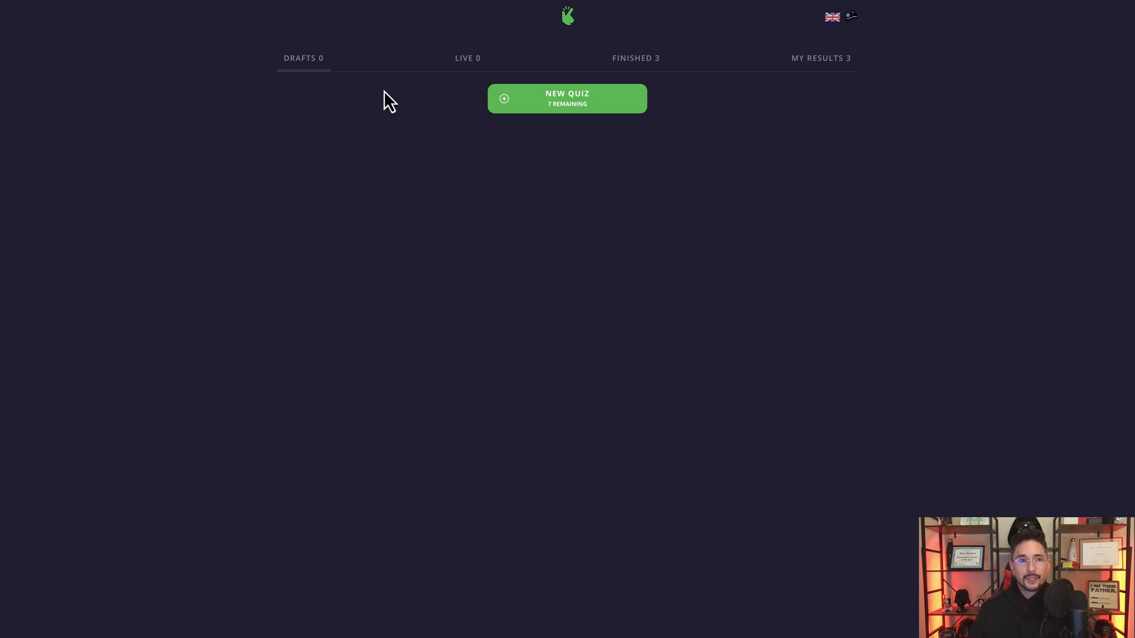
pyautogui.moveTo(322, 99)
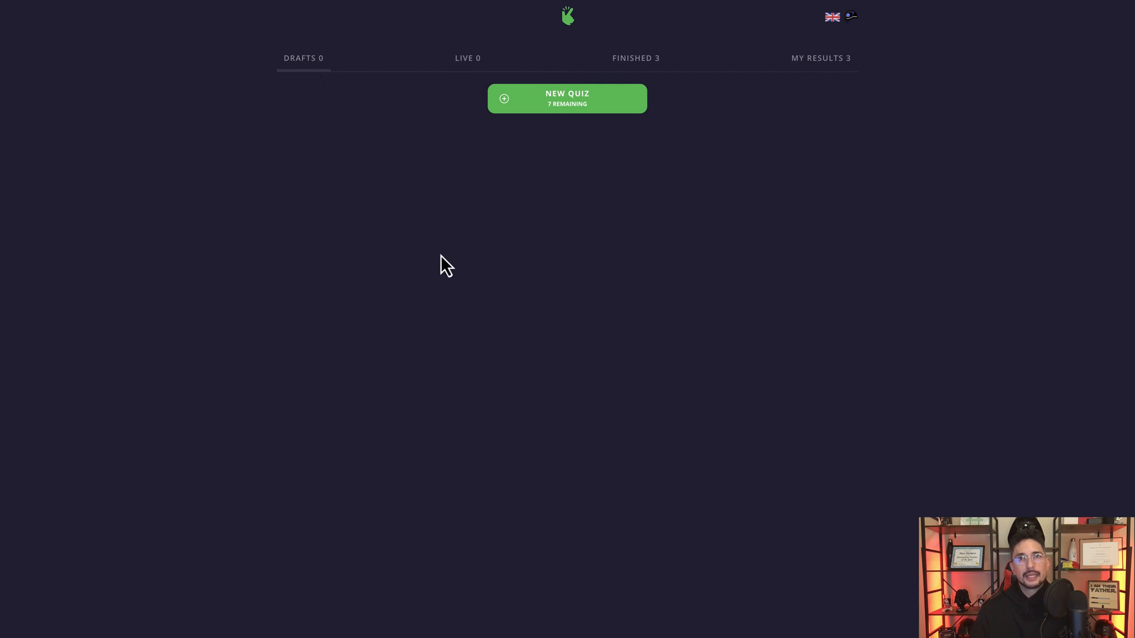
pyautogui.moveTo(520, 283)
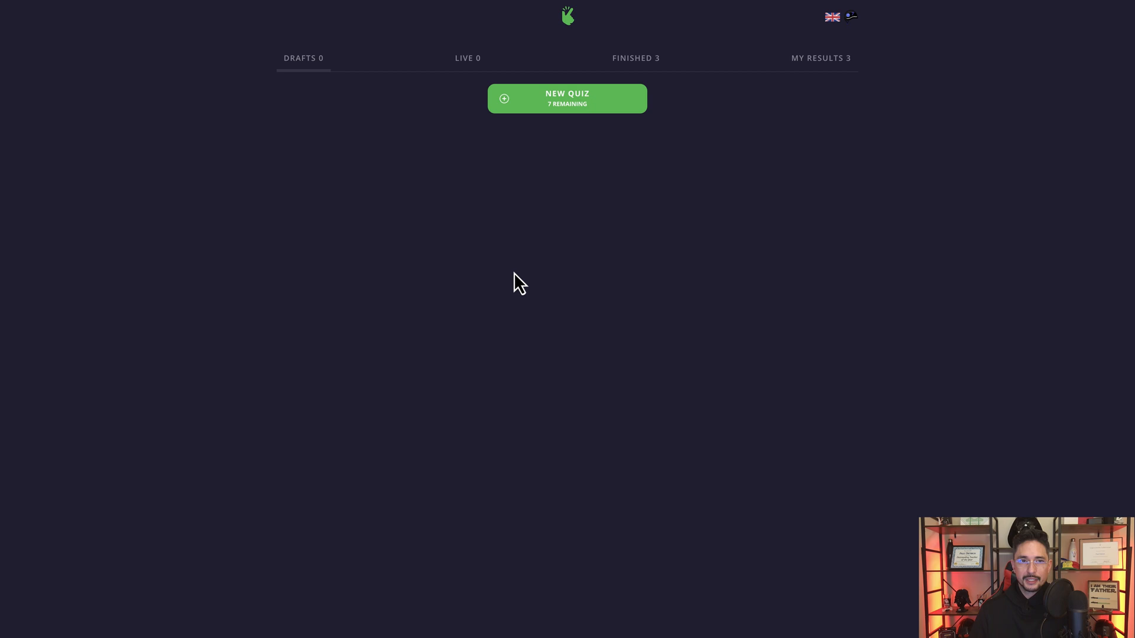
pyautogui.moveTo(611, 251)
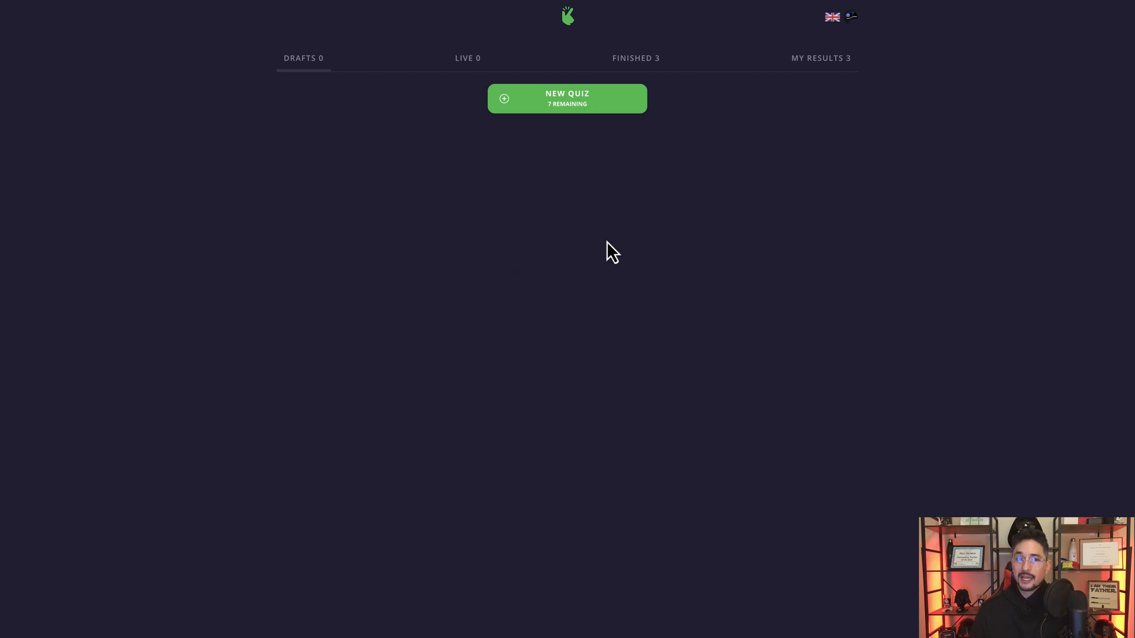
pyautogui.moveTo(496, 119)
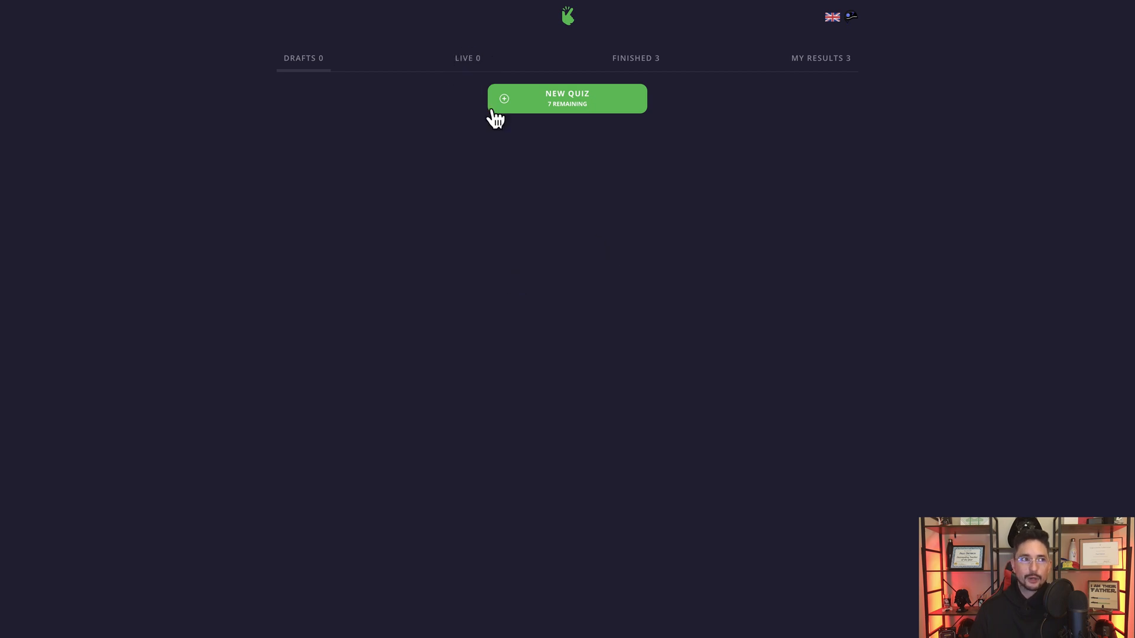
# Review the Live, Finished and My Results tabs, then return to the empty Drafts tab.
pyautogui.click(468, 58)
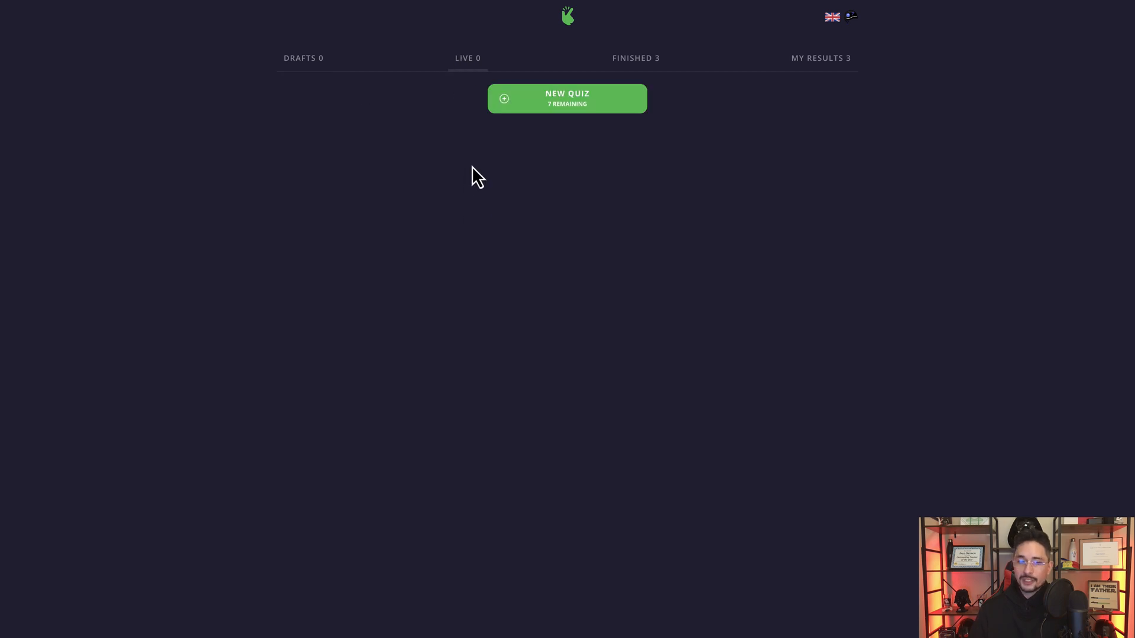
pyautogui.click(635, 58)
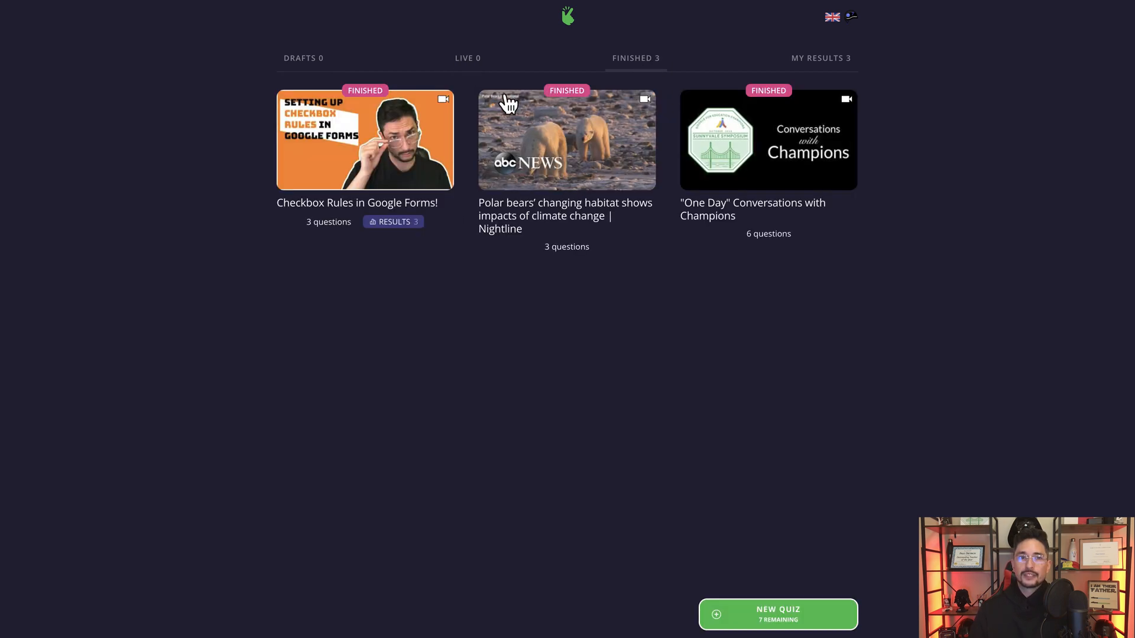
pyautogui.moveTo(584, 375)
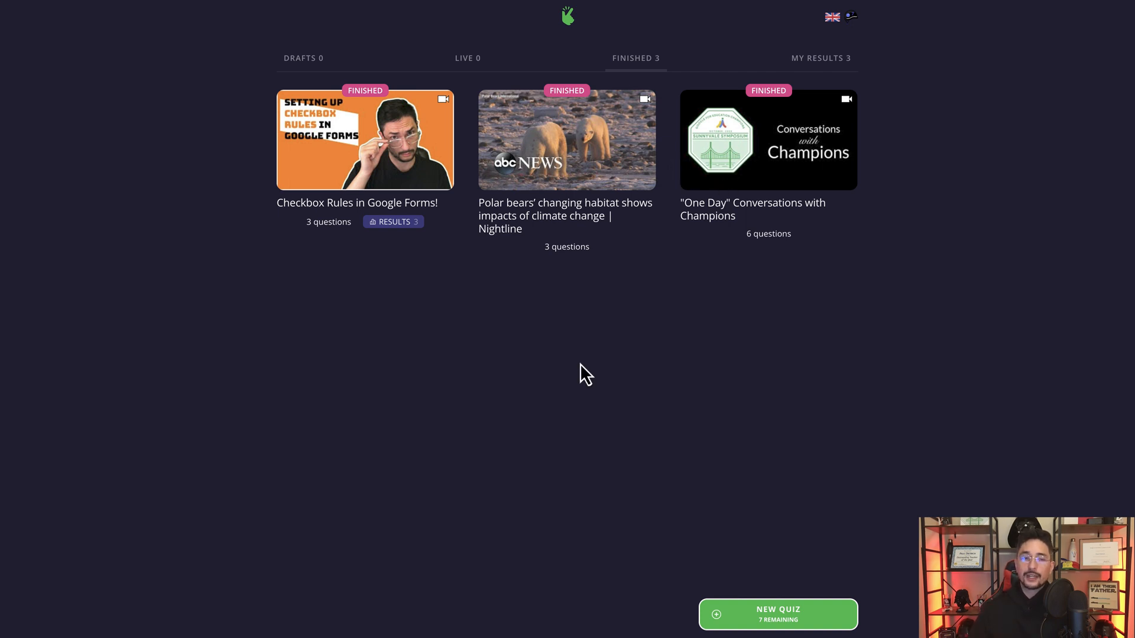
pyautogui.moveTo(394, 221)
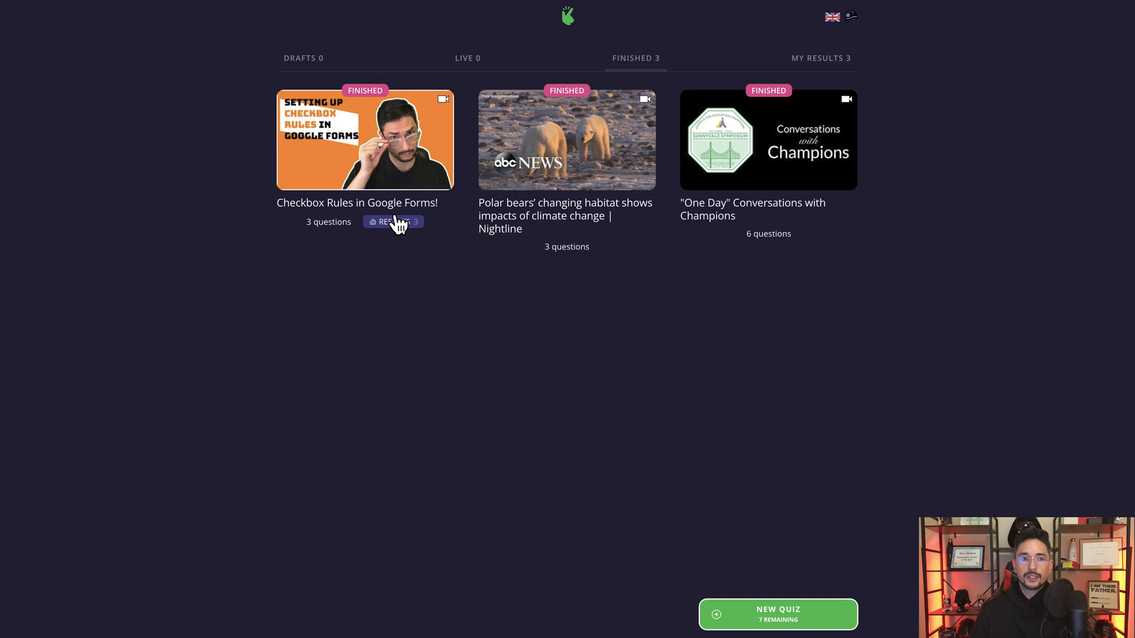
pyautogui.moveTo(694, 210)
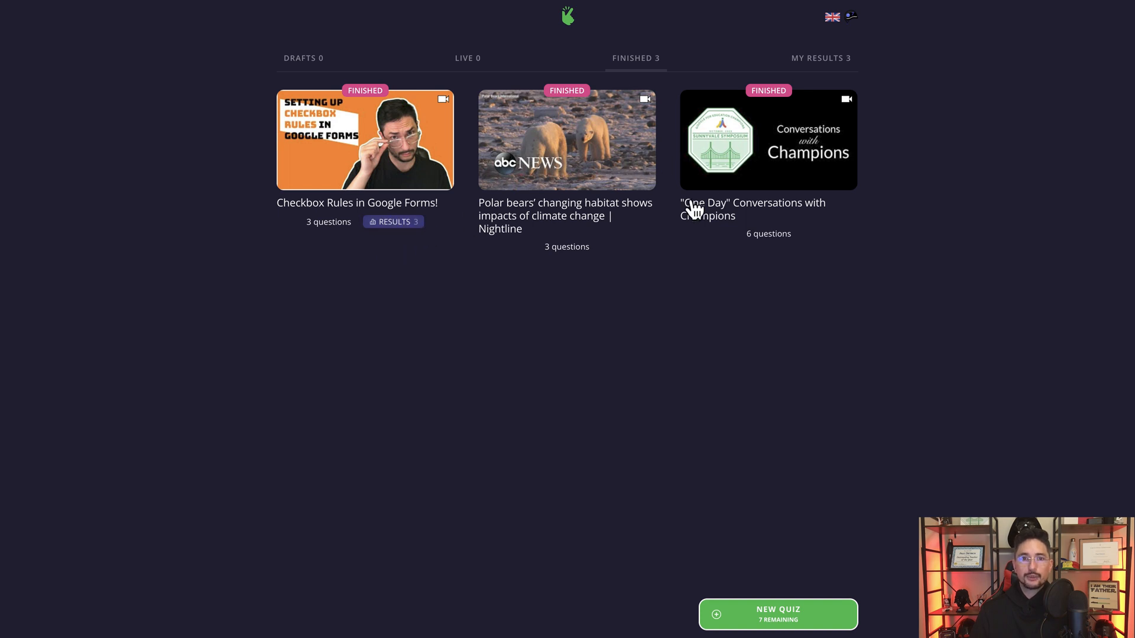
pyautogui.moveTo(654, 296)
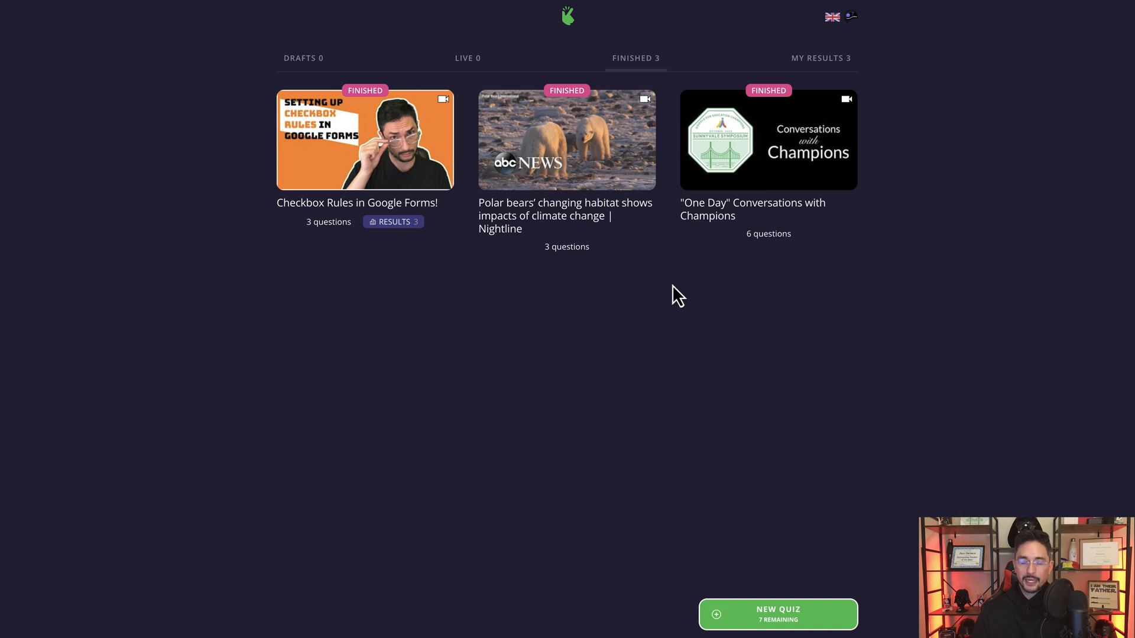
pyautogui.moveTo(868, 47)
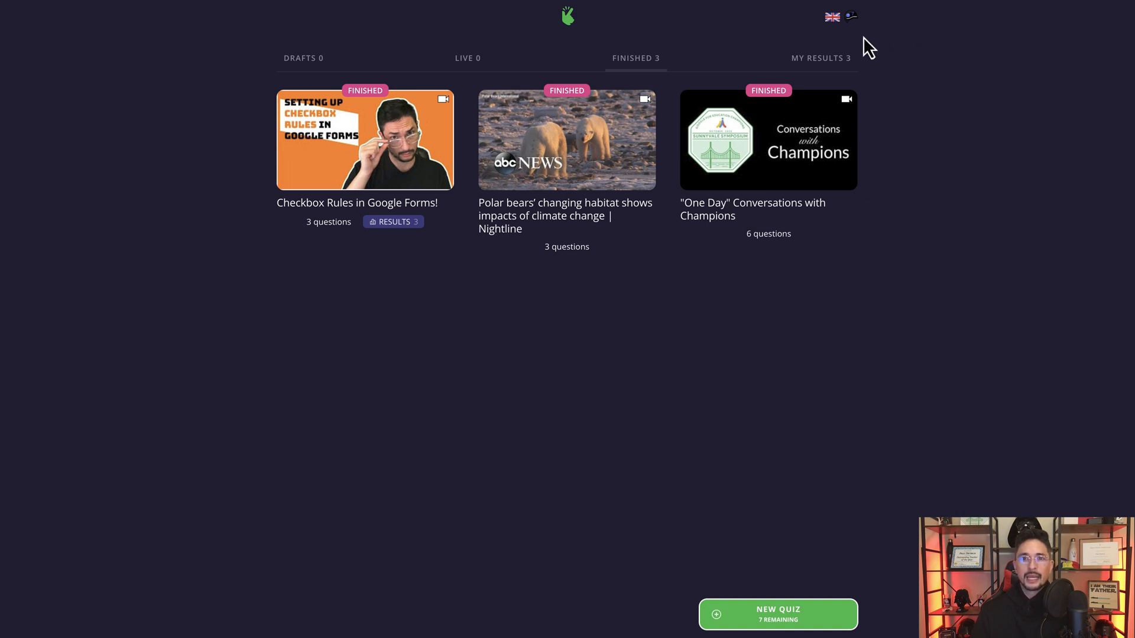
pyautogui.click(821, 58)
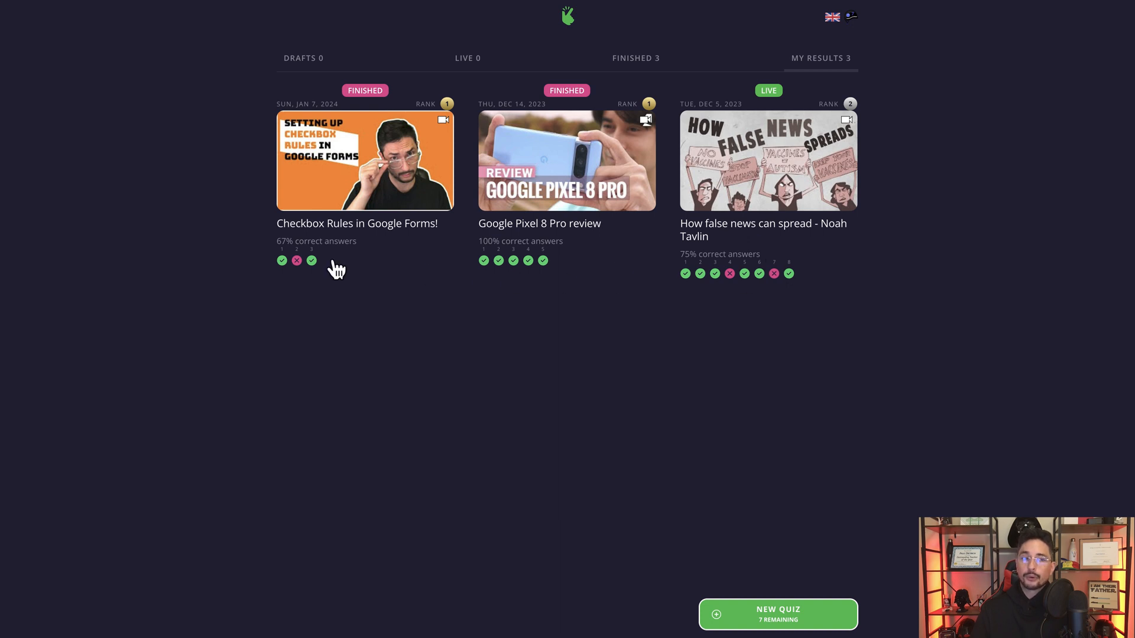
pyautogui.moveTo(572, 167)
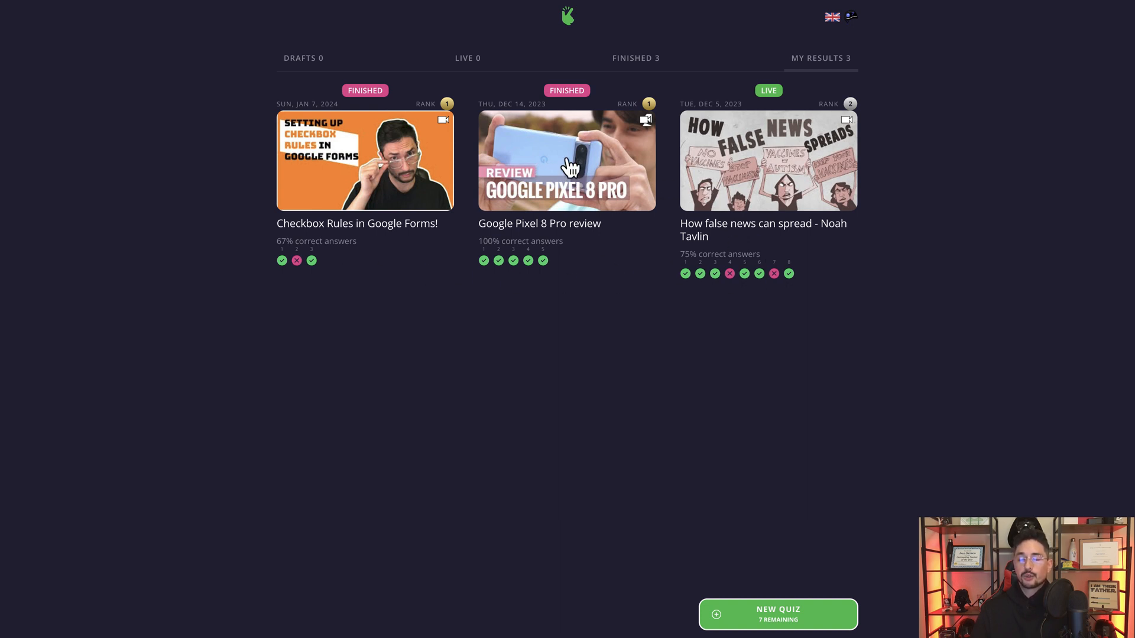
pyautogui.click(304, 58)
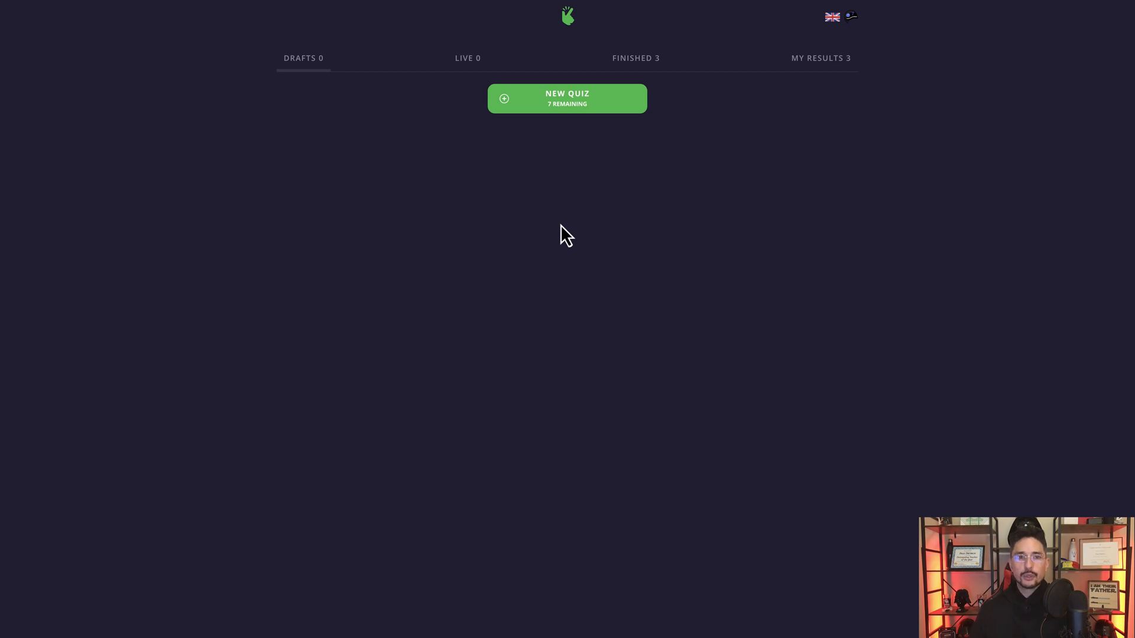
pyautogui.moveTo(607, 123)
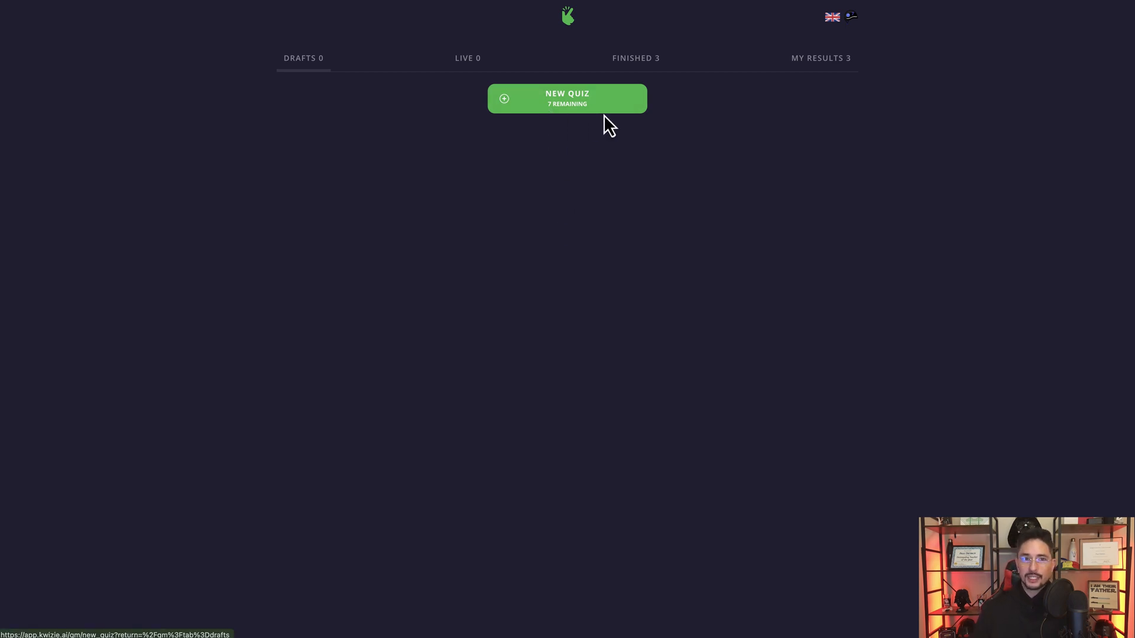
pyautogui.moveTo(594, 171)
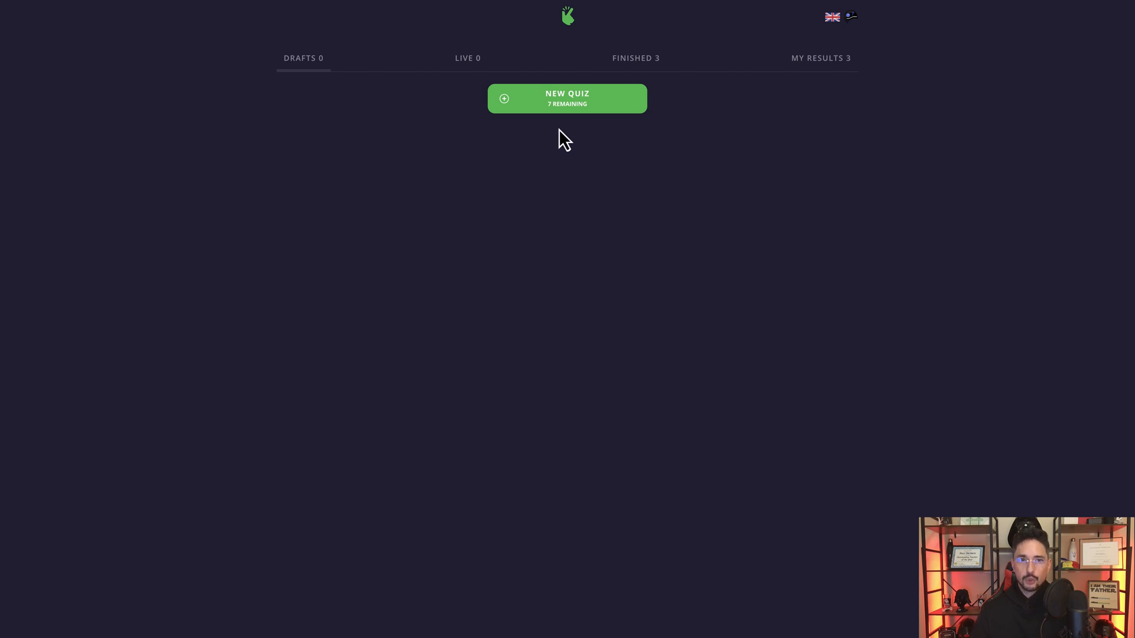
pyautogui.moveTo(590, 171)
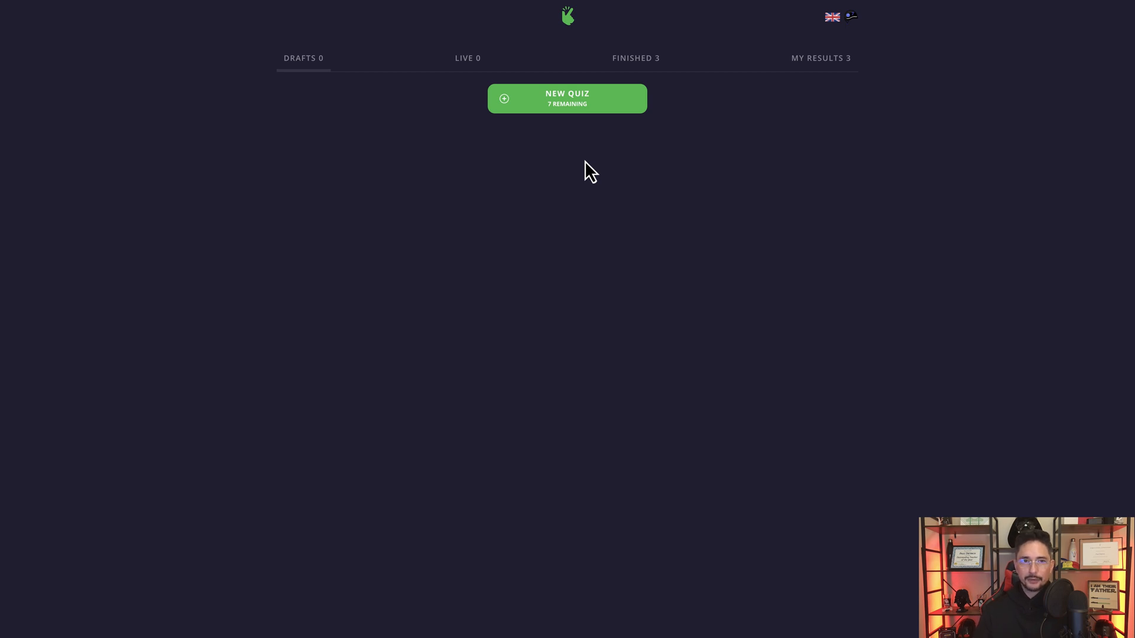
pyautogui.moveTo(586, 153)
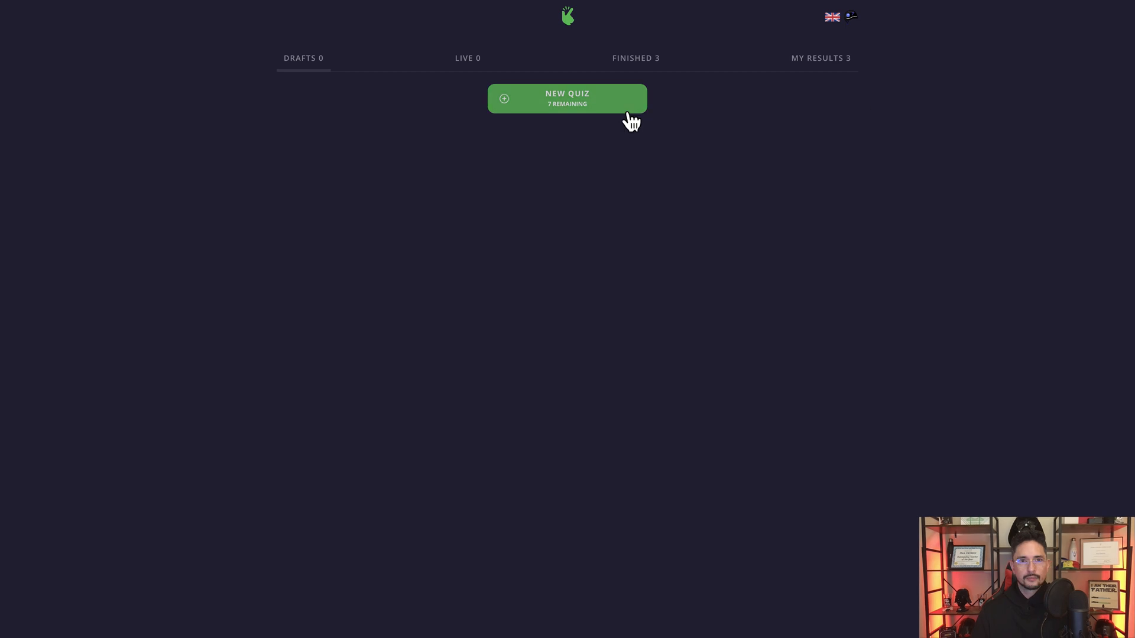
# Start a new quiz and enter the YouTube link youtu.be/nr6fGvYbZHY as its source.
pyautogui.click(566, 98)
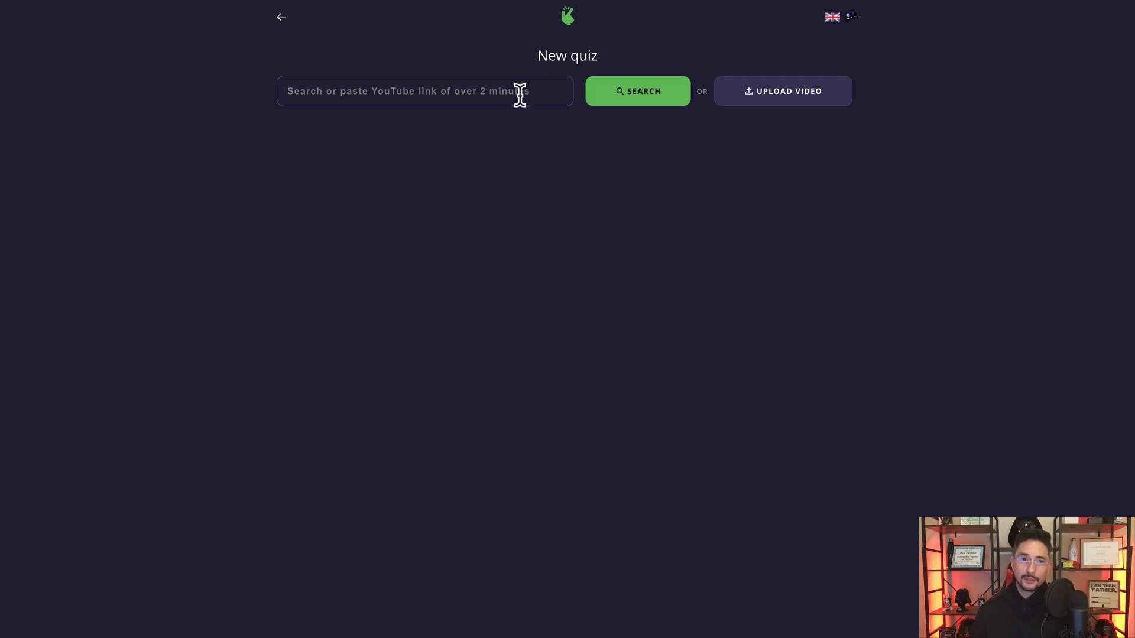
pyautogui.moveTo(548, 127)
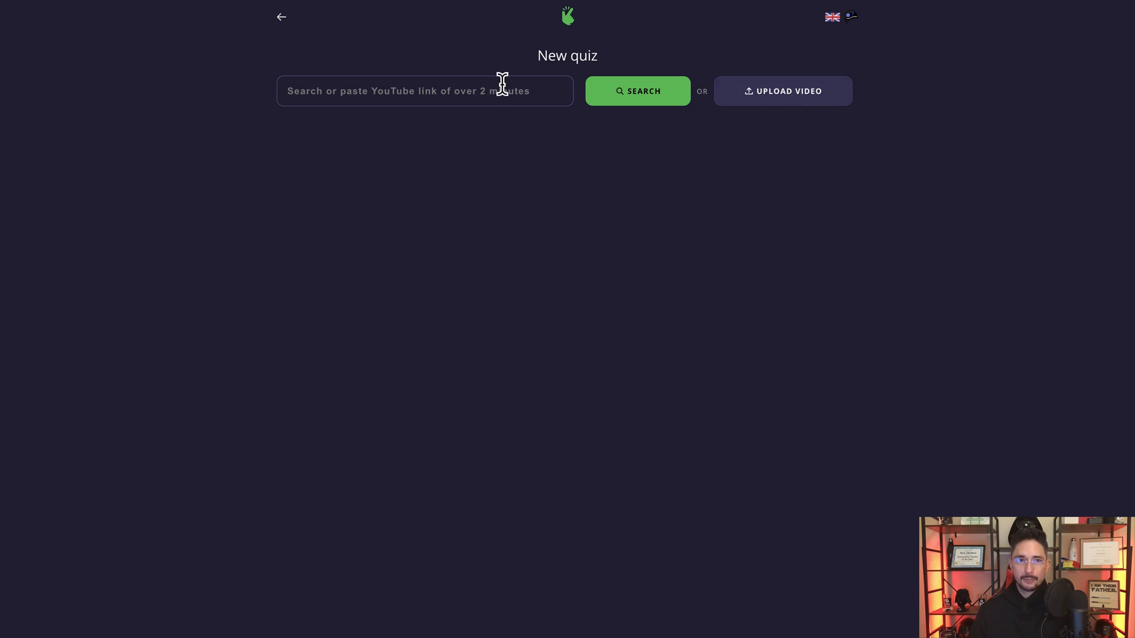
pyautogui.write('youtu.be/nr6fGvYbZHY?si=eGYXcyO5enG6hU9B')
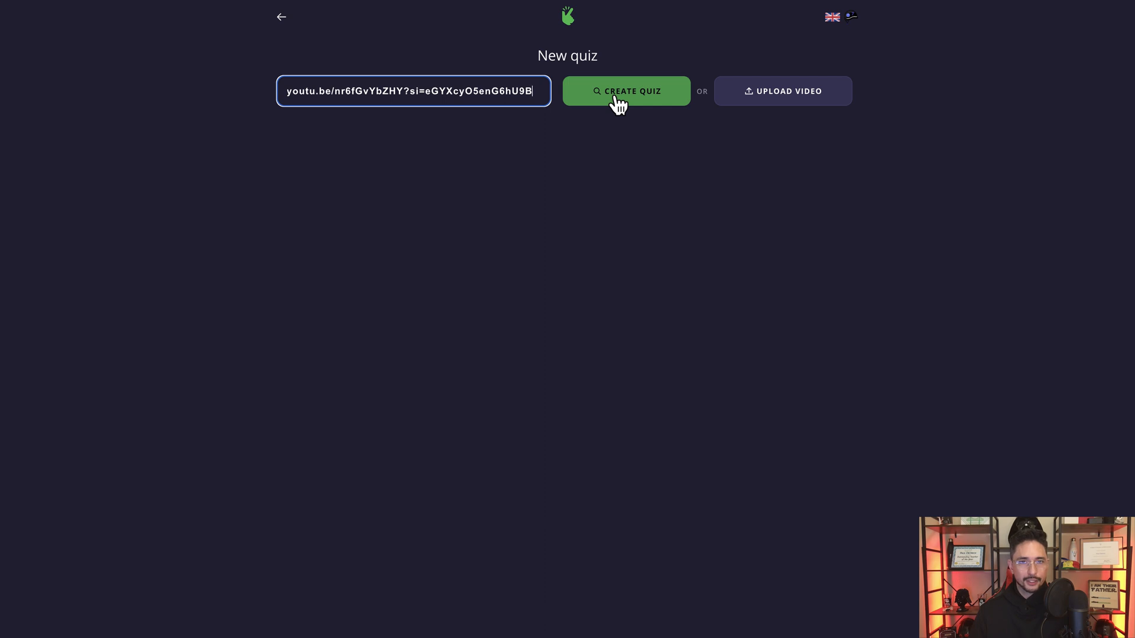
# Create the quiz from the link, pause the video preview and keep English as quiz language.
pyautogui.click(627, 91)
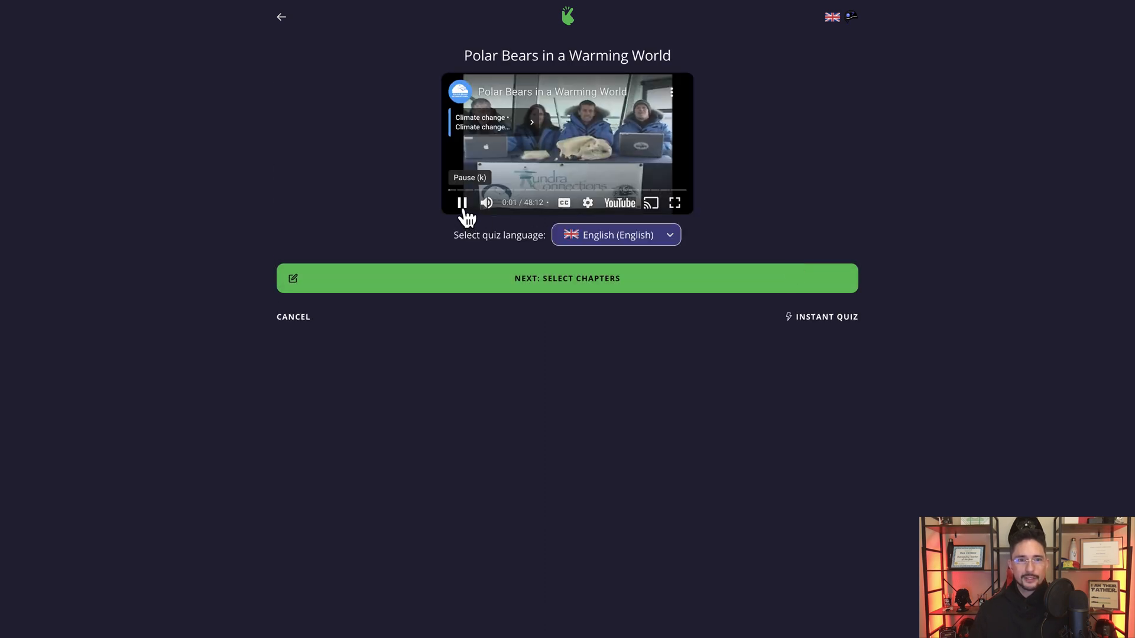
pyautogui.click(462, 202)
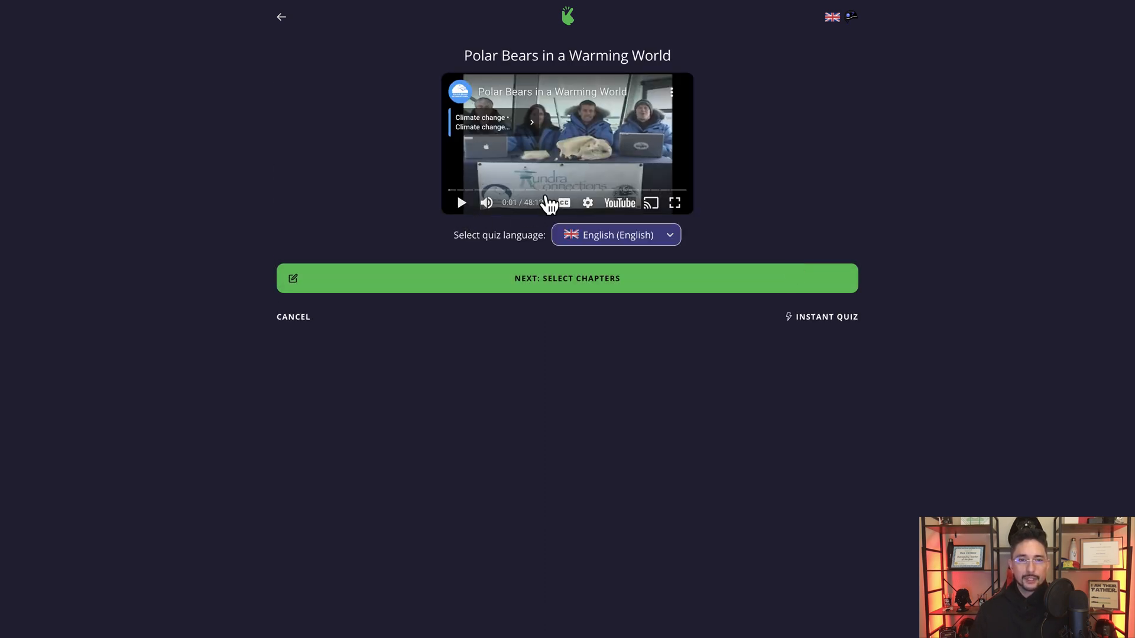
pyautogui.moveTo(525, 168)
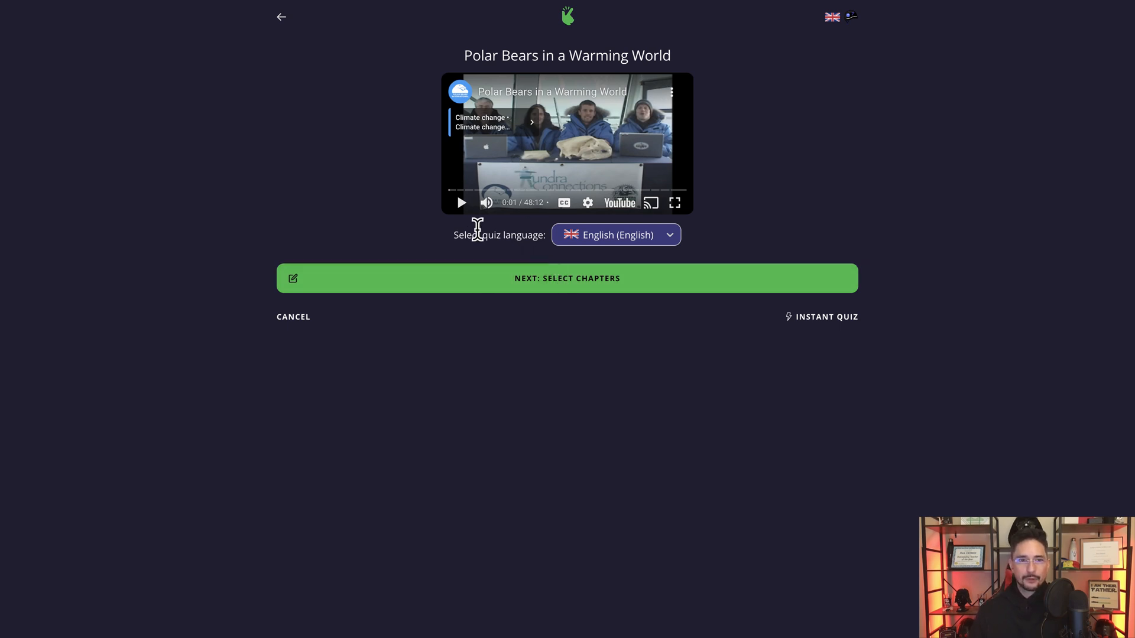
pyautogui.moveTo(516, 239)
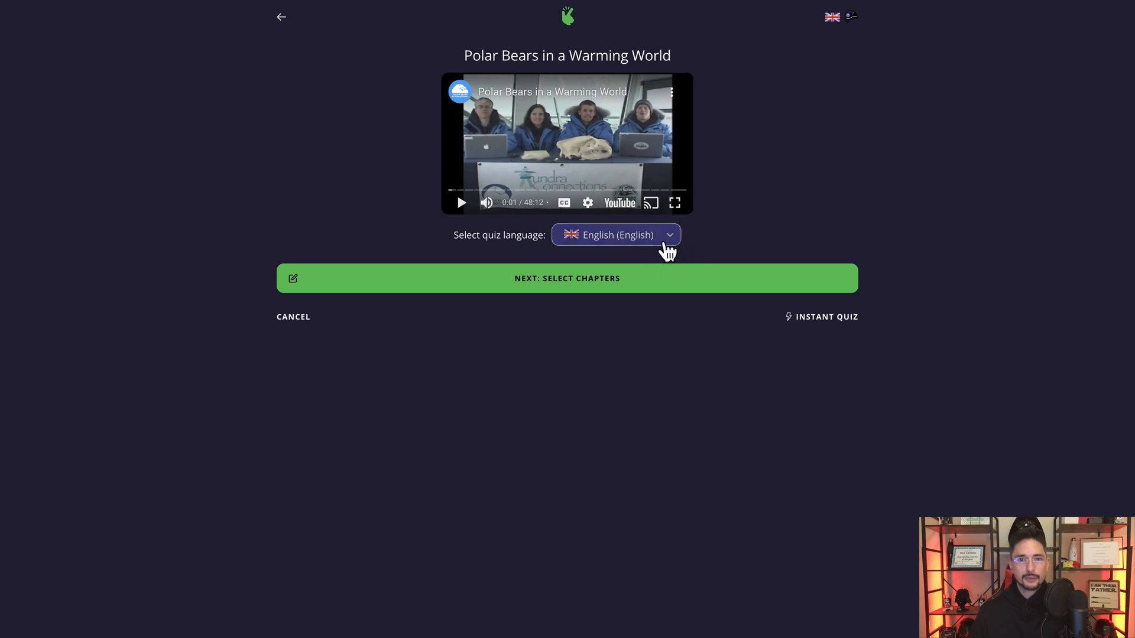
pyautogui.click(615, 235)
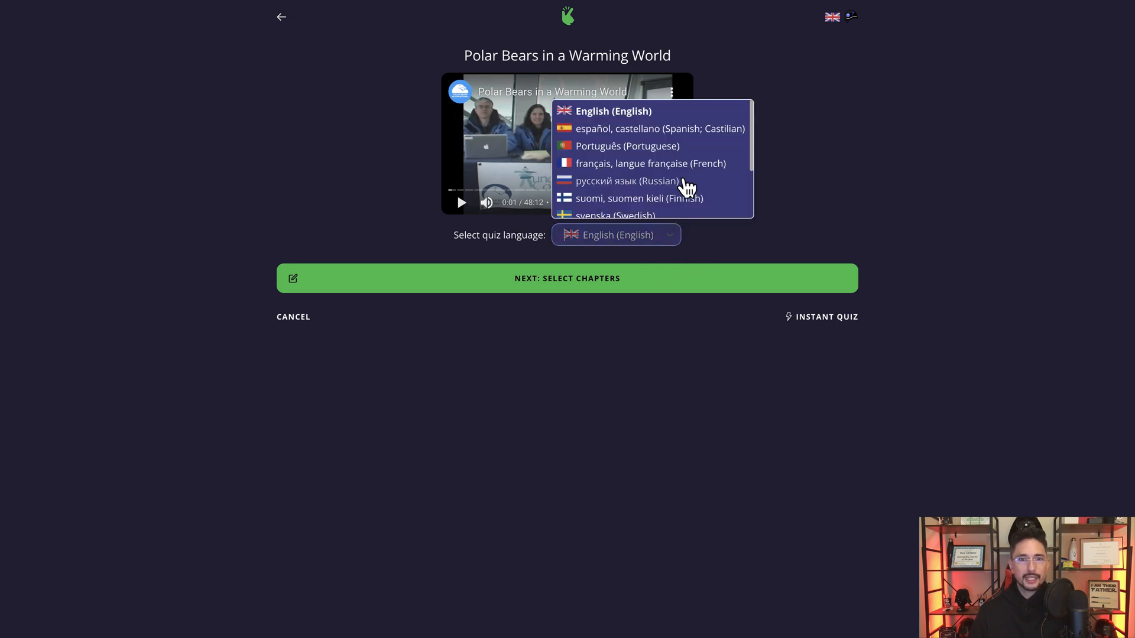
pyautogui.scroll(-3)
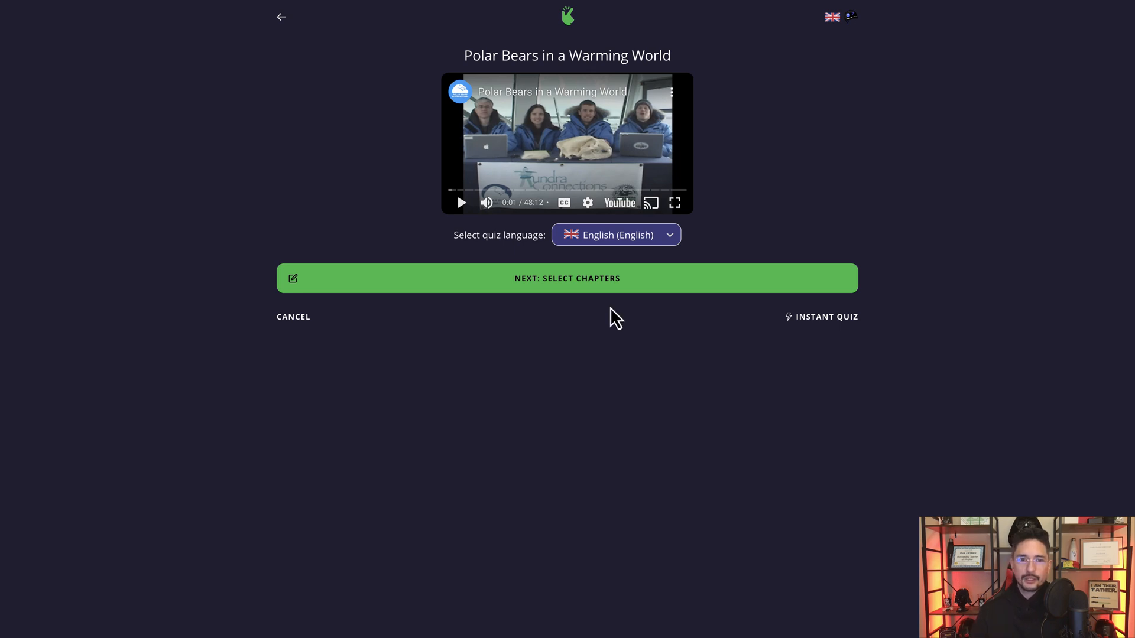
pyautogui.moveTo(604, 320)
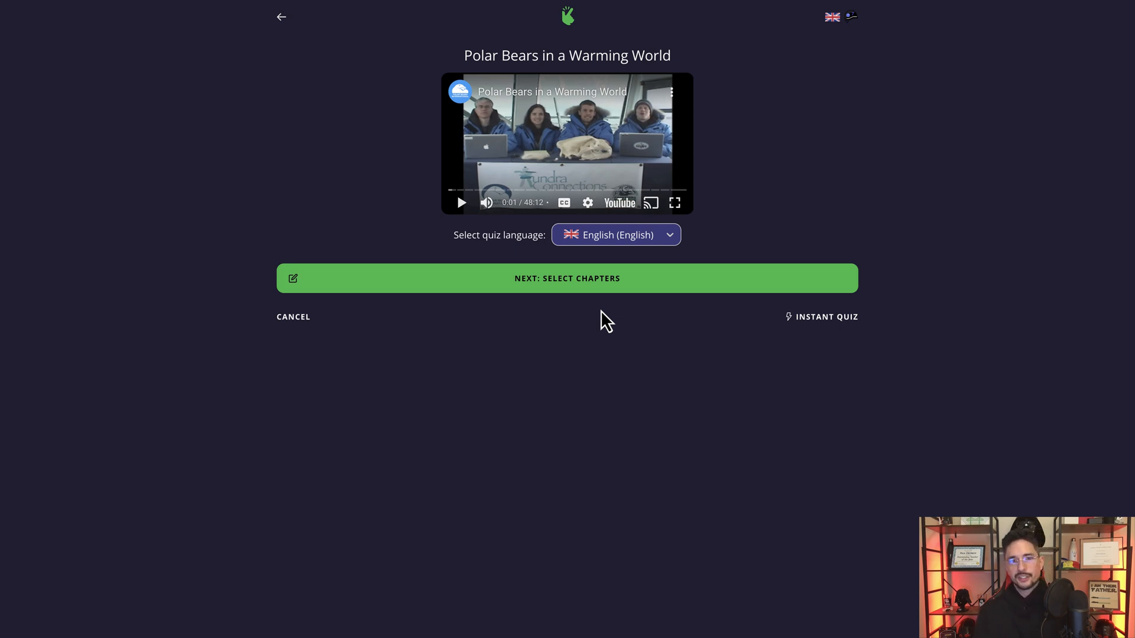
pyautogui.moveTo(637, 301)
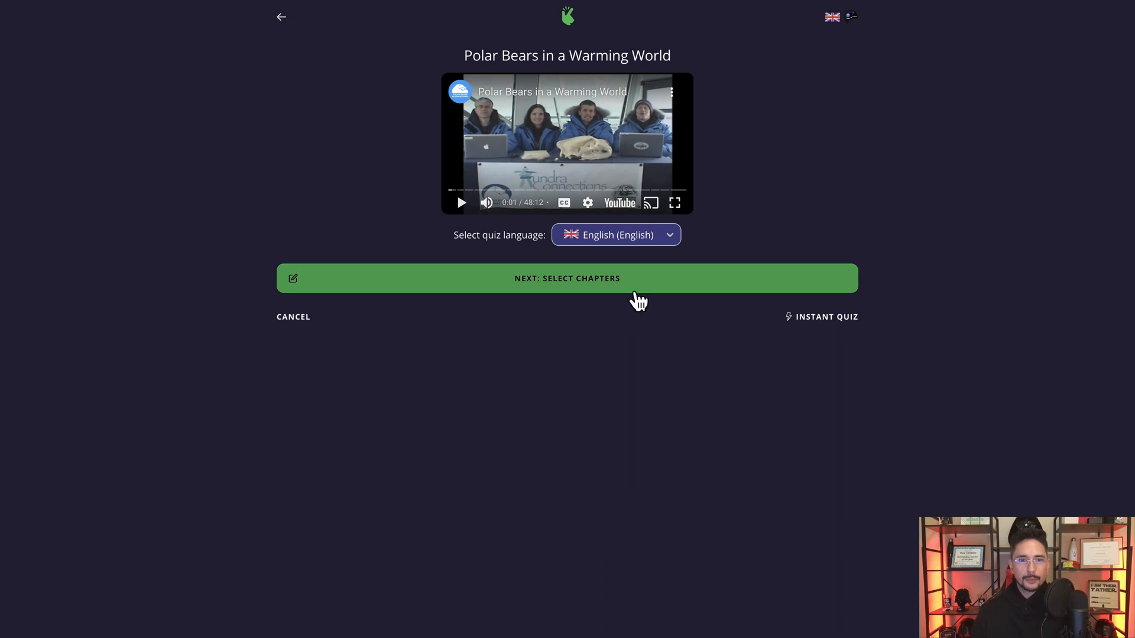
pyautogui.moveTo(617, 294)
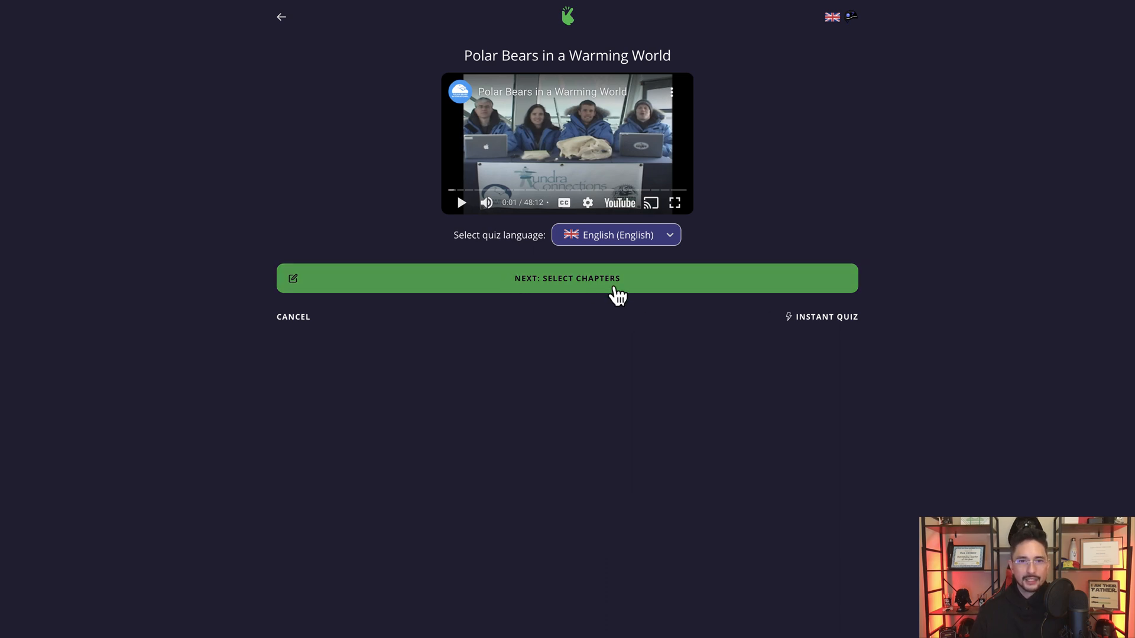
# Proceed to chapter selection so Kwizie extracts speech and detects the video's chapters.
pyautogui.click(567, 278)
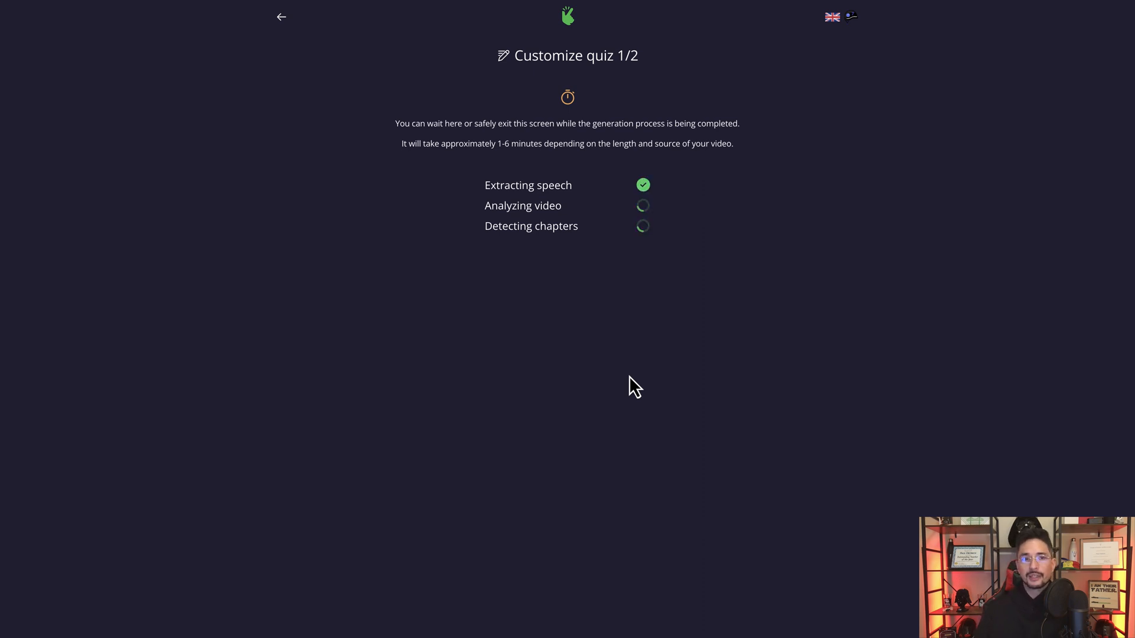
pyautogui.moveTo(449, 164)
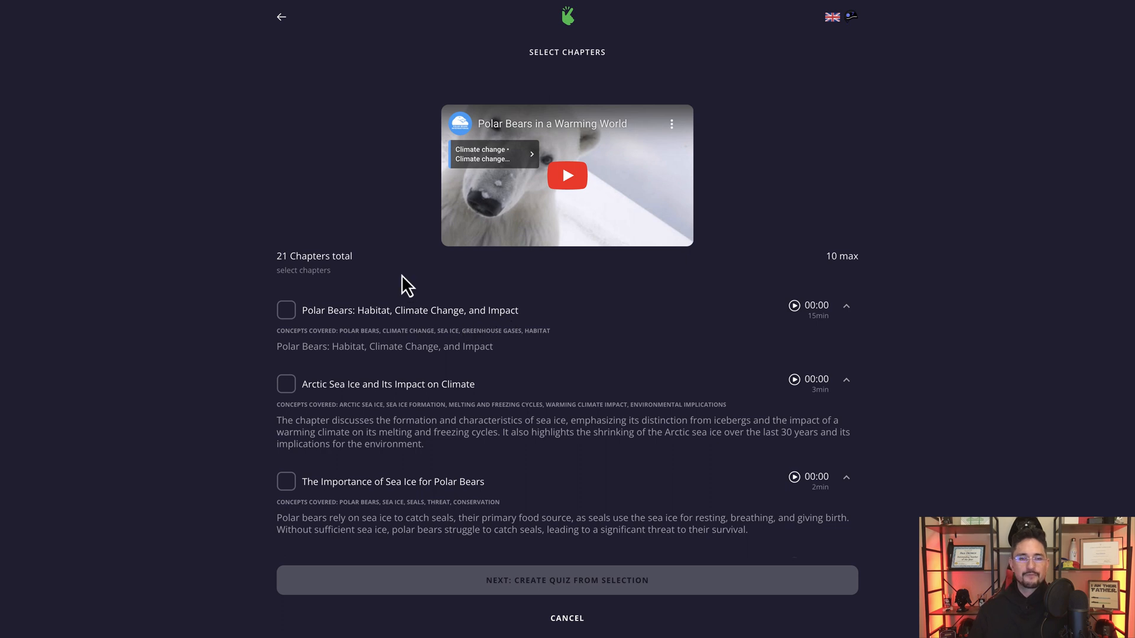
pyautogui.moveTo(348, 260)
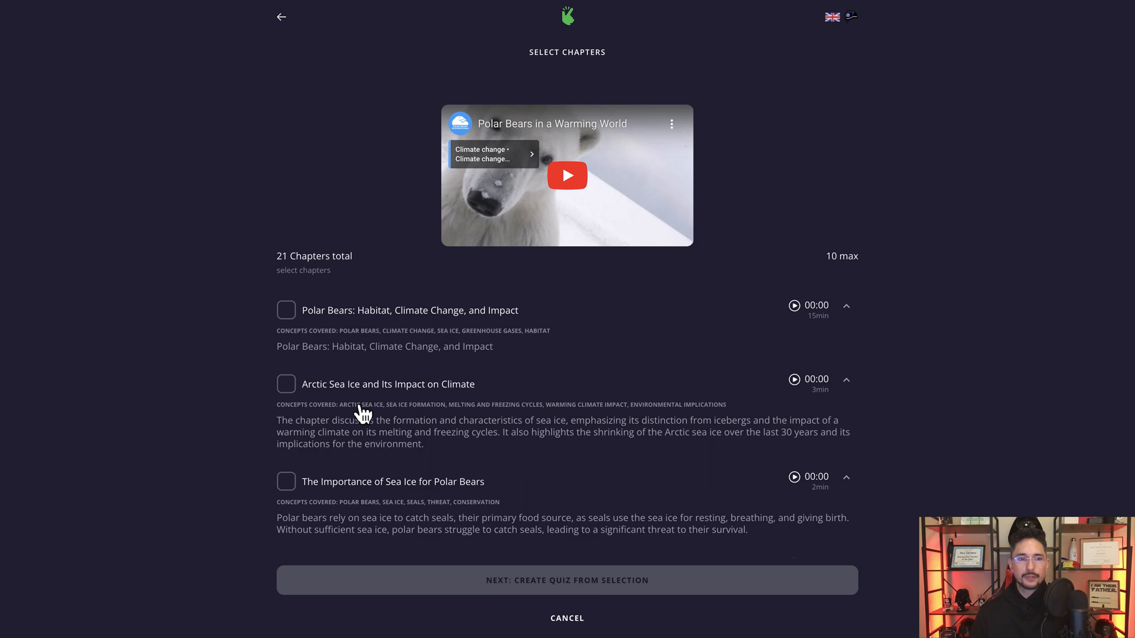
pyautogui.scroll(-3)
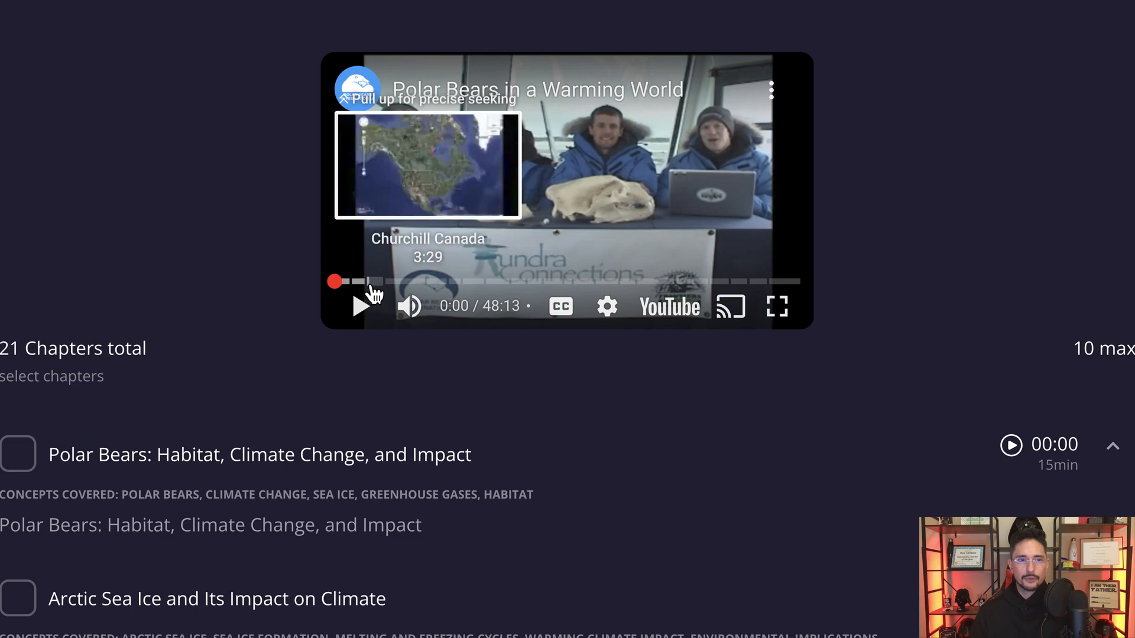
pyautogui.moveTo(434, 293)
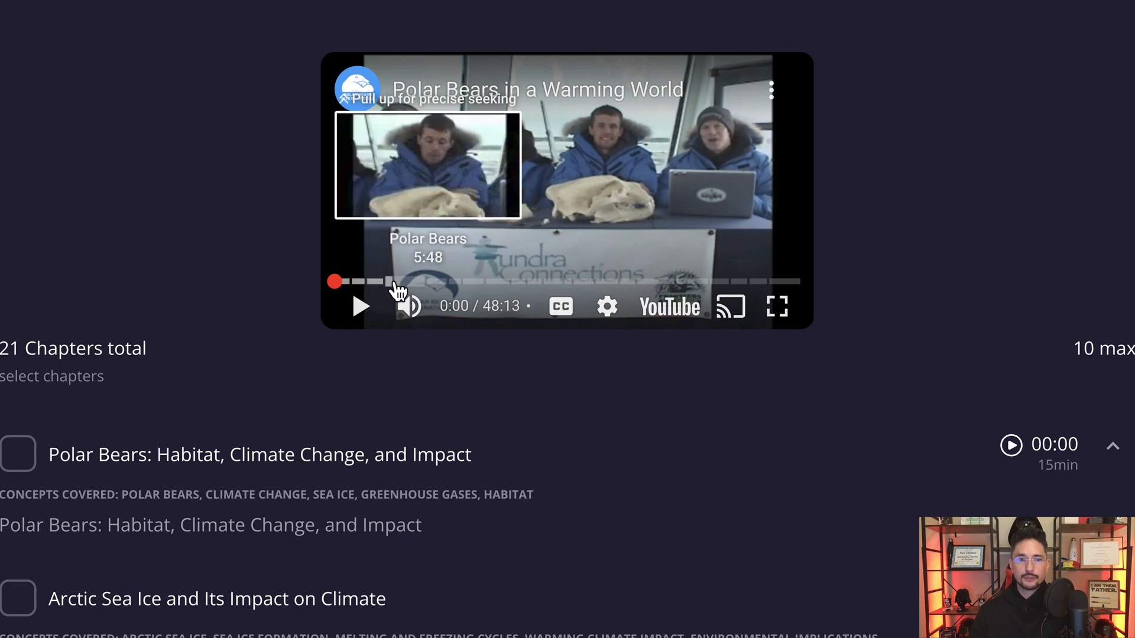
pyautogui.moveTo(392, 282); pyautogui.dragTo(334, 281)
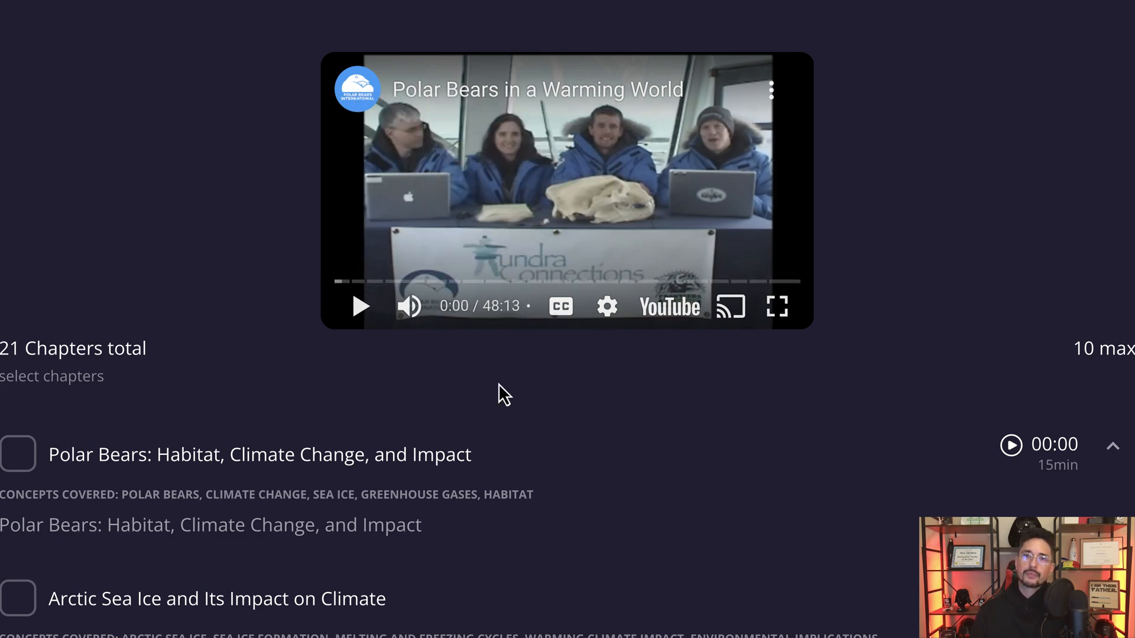
pyautogui.moveTo(512, 398)
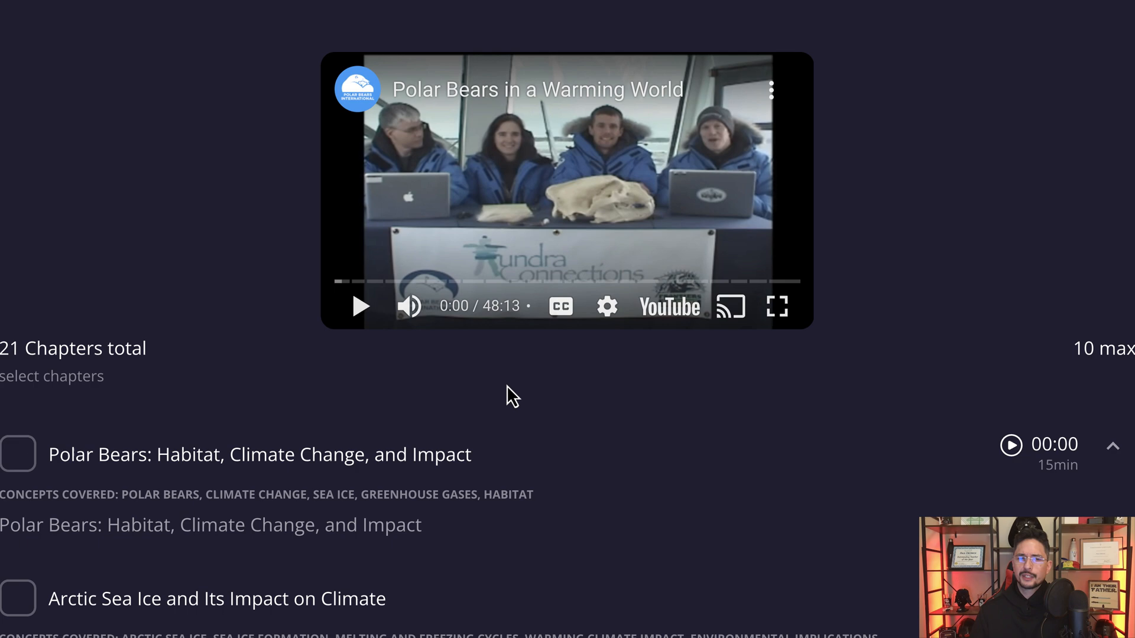
pyautogui.moveTo(337, 281)
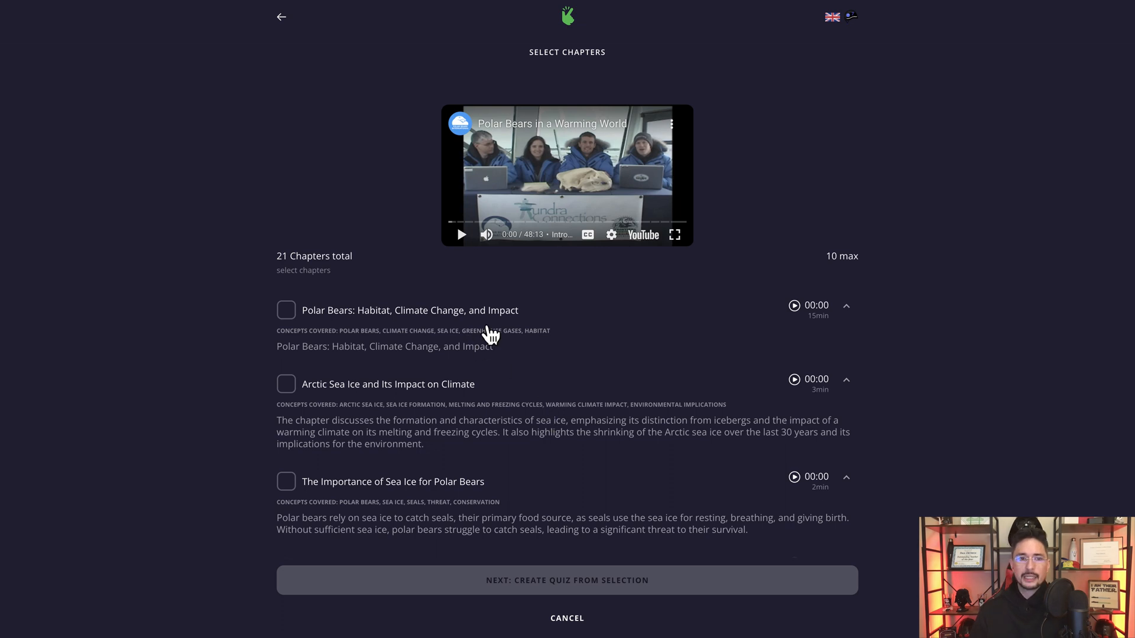
pyautogui.moveTo(434, 383)
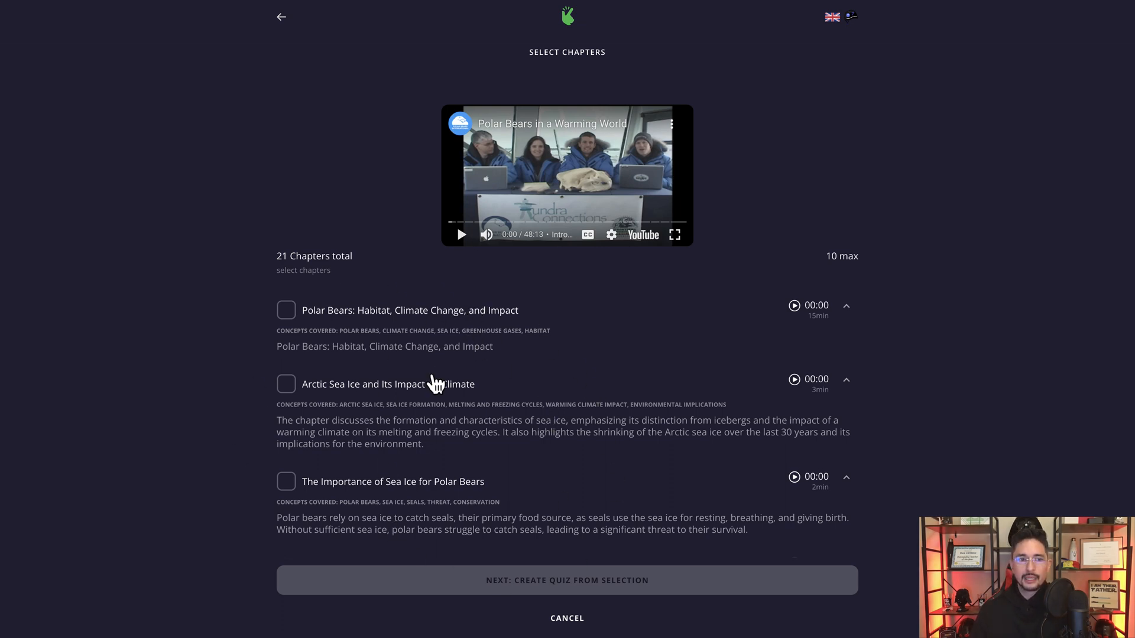
pyautogui.scroll(-3)
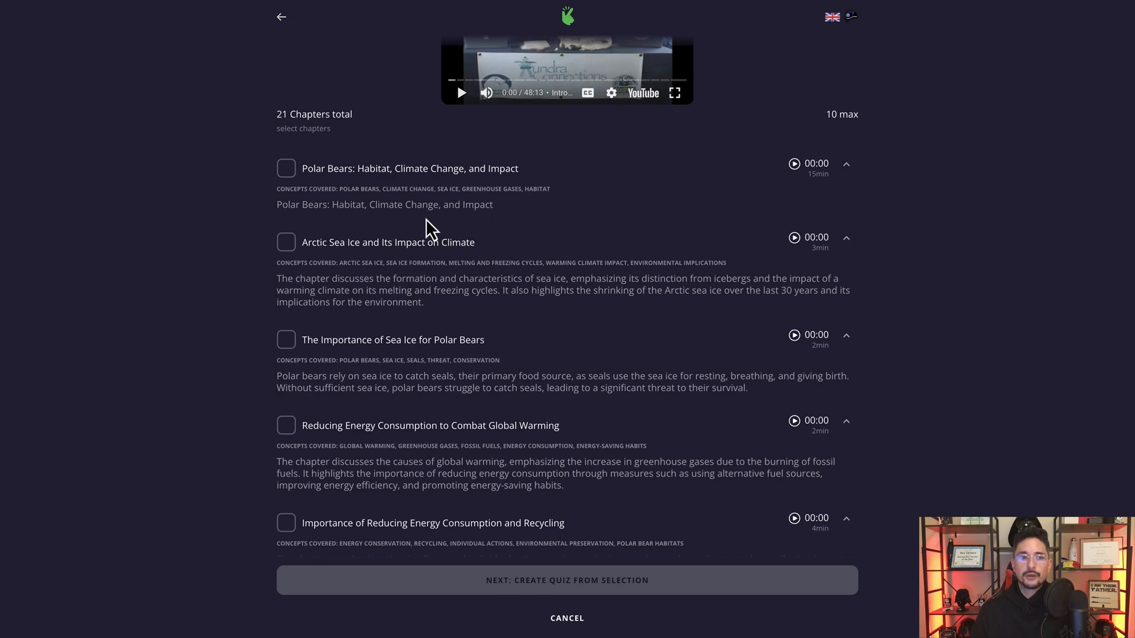
pyautogui.scroll(-3)
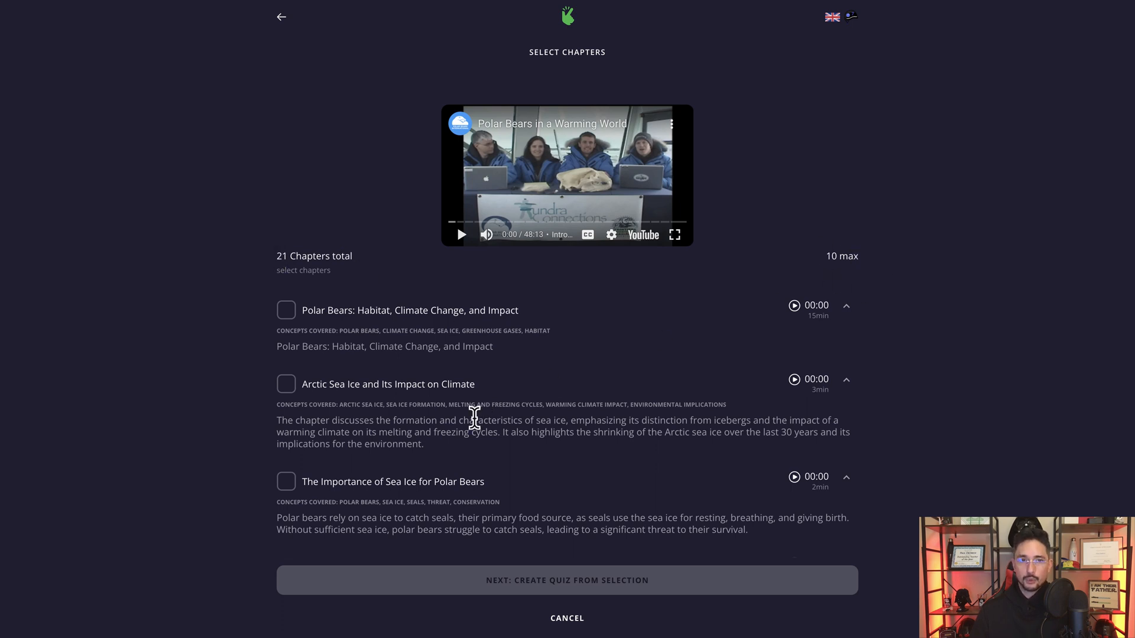
pyautogui.moveTo(556, 249)
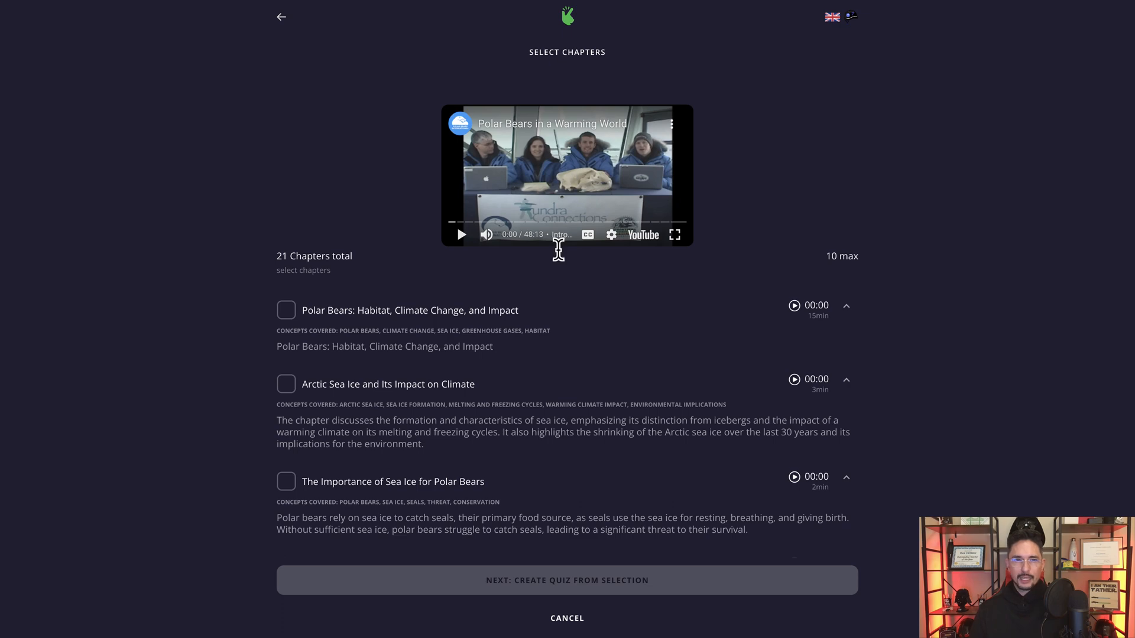
pyautogui.moveTo(569, 273)
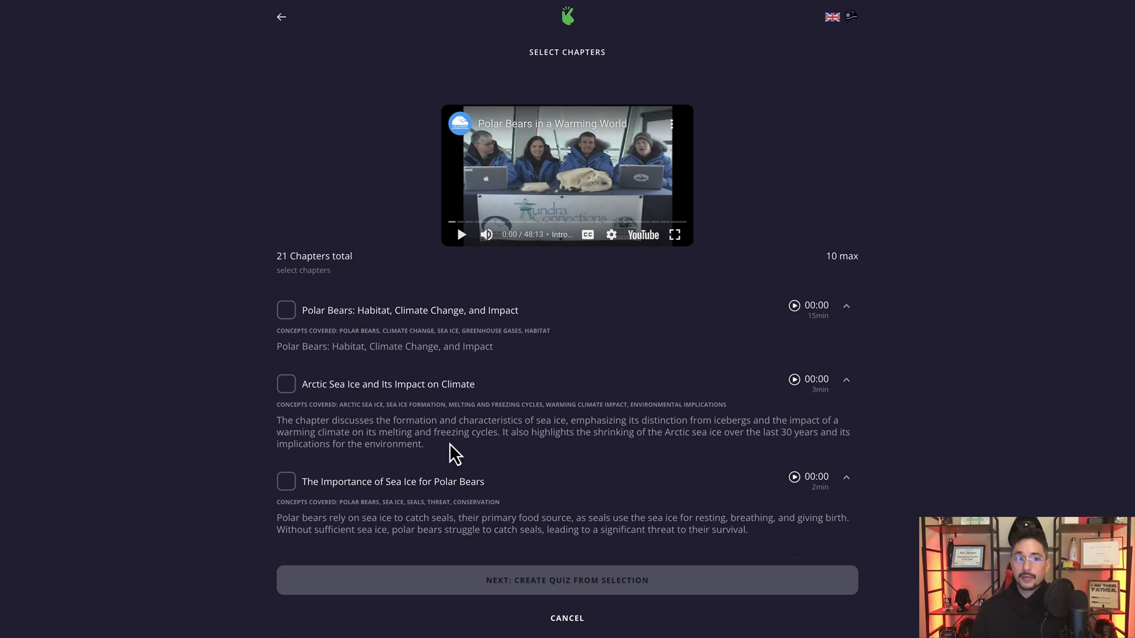
pyautogui.scroll(-3)
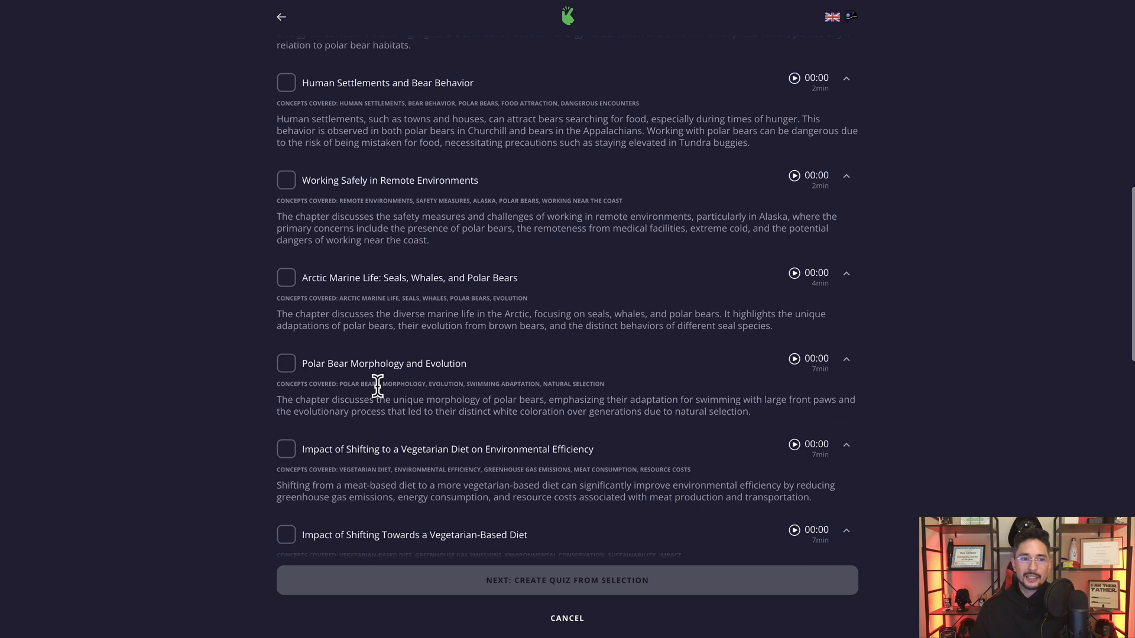
# Tick another chapter and the Food chapter to include them in the quiz.
pyautogui.click(286, 83)
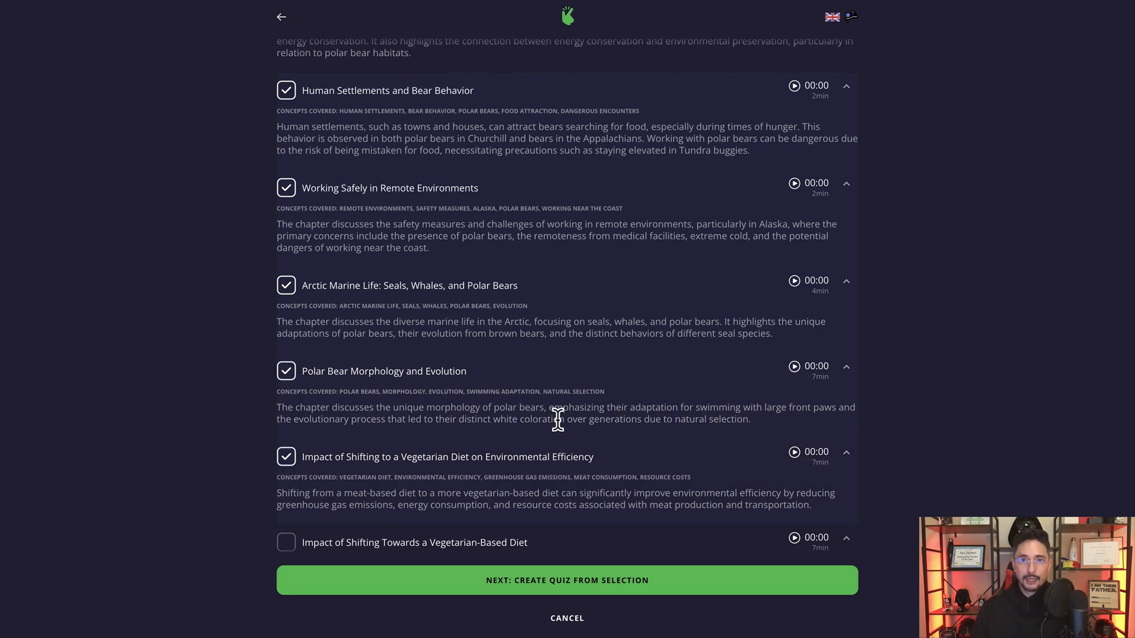
pyautogui.moveTo(340, 111)
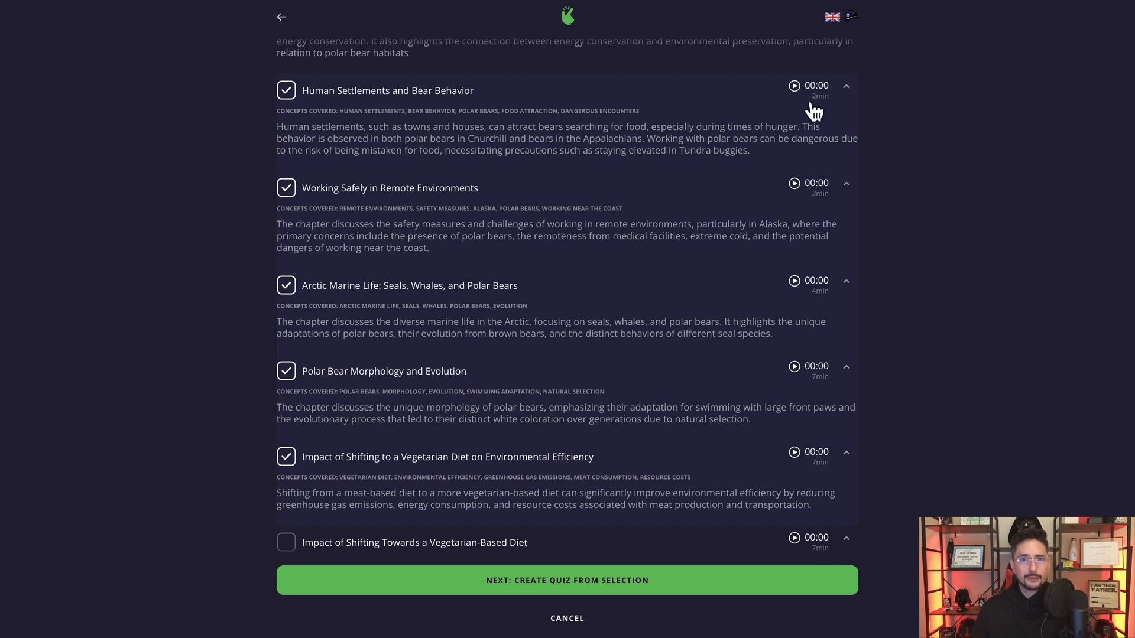
pyautogui.moveTo(576, 108)
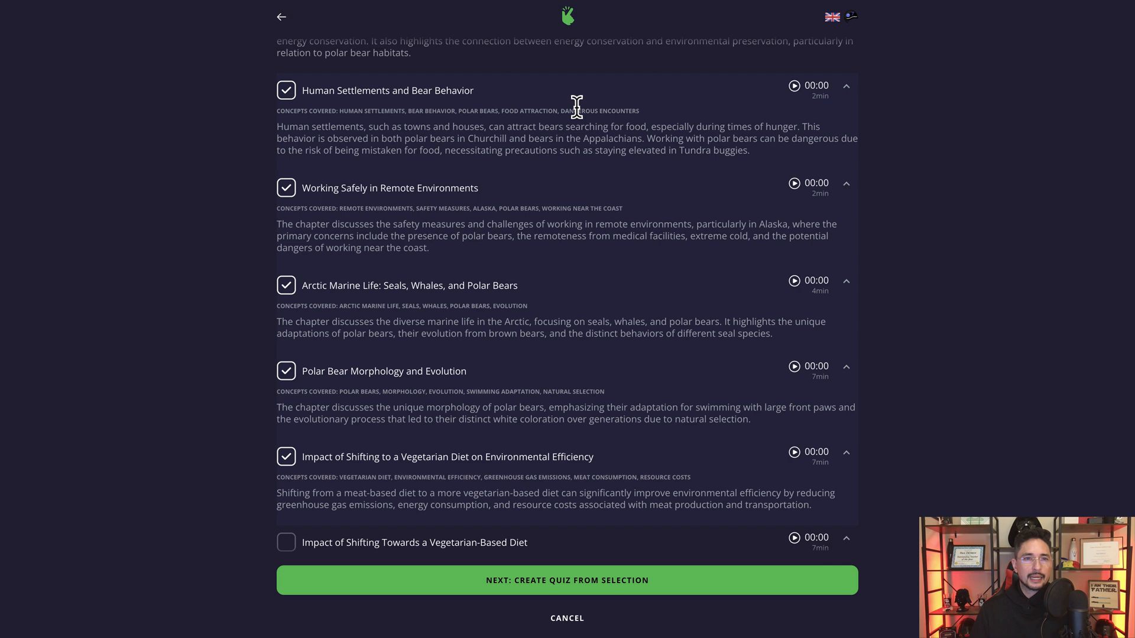
pyautogui.moveTo(828, 111)
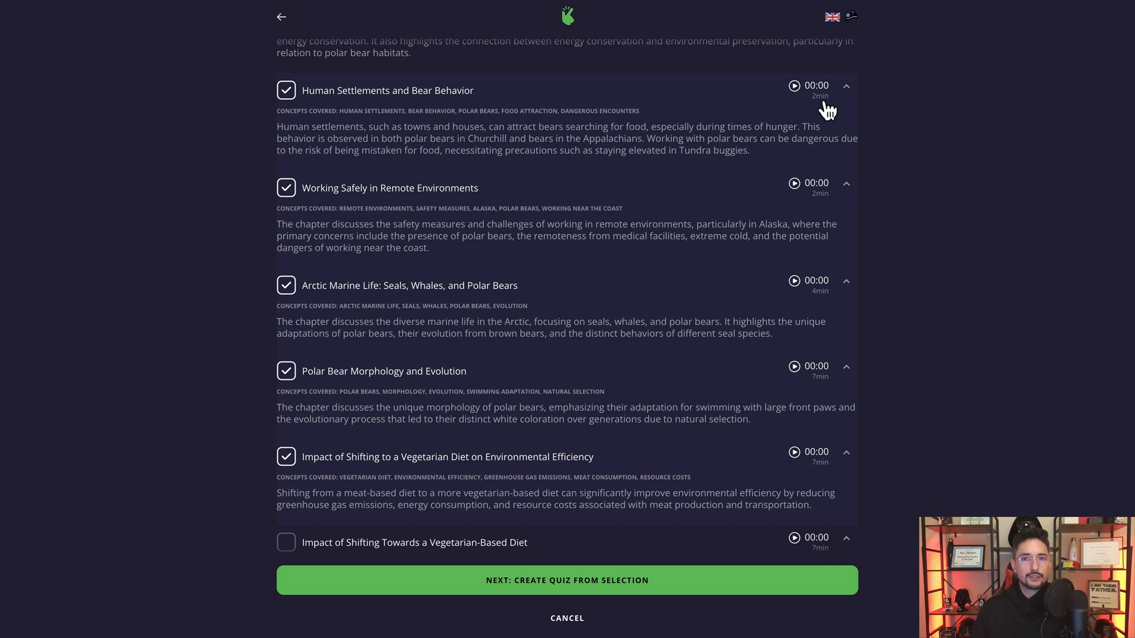
pyautogui.moveTo(836, 115)
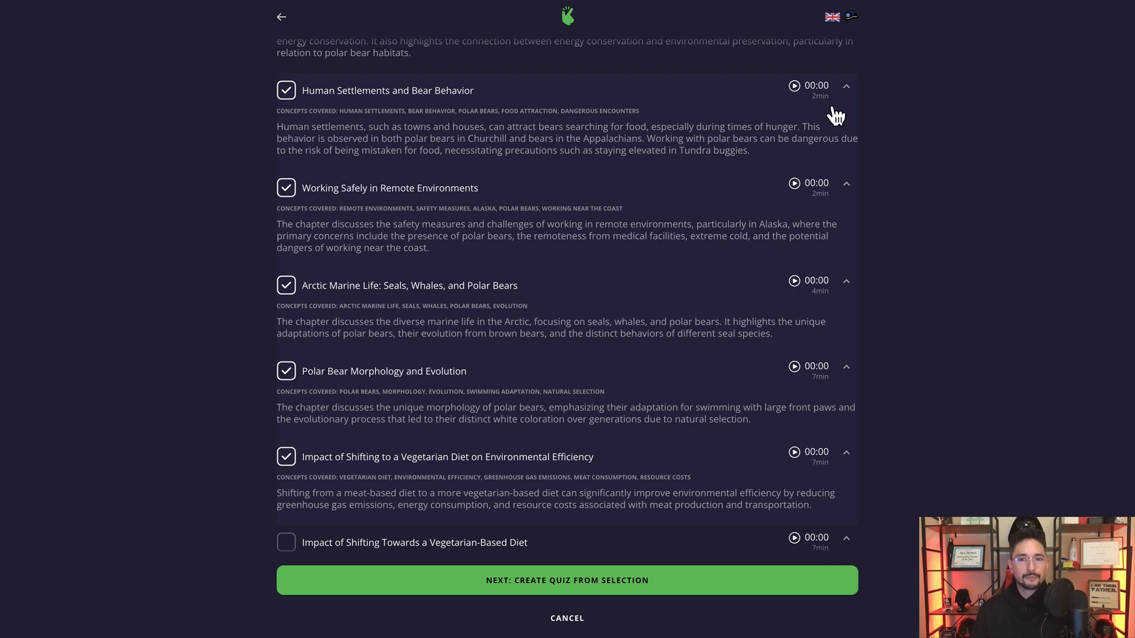
pyautogui.scroll(-3)
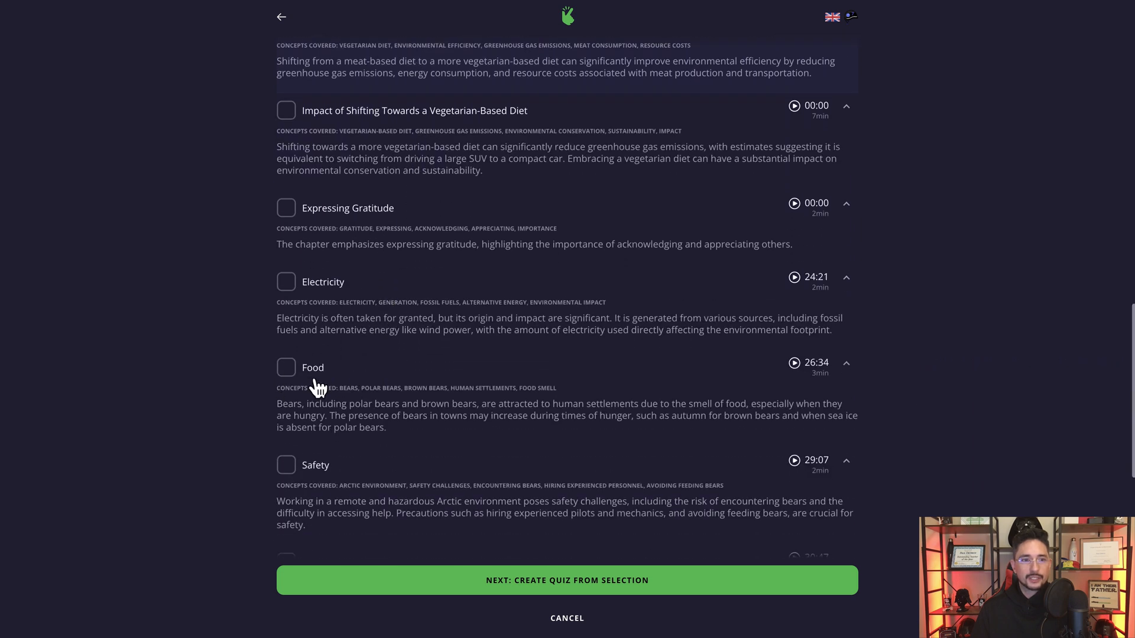
pyautogui.click(285, 366)
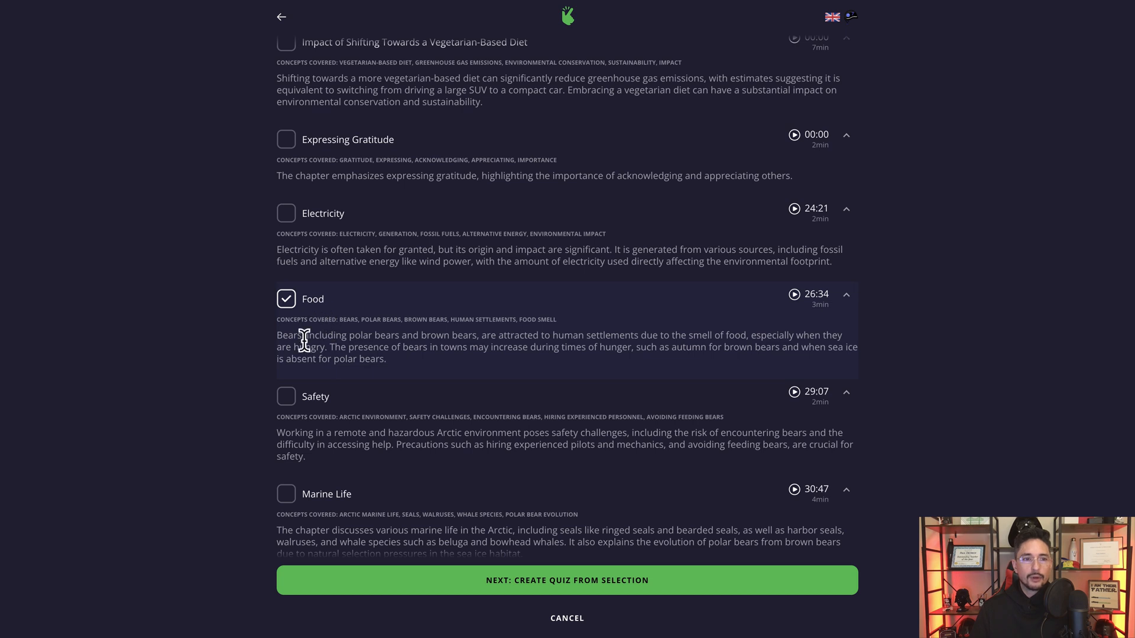
pyautogui.moveTo(817, 308)
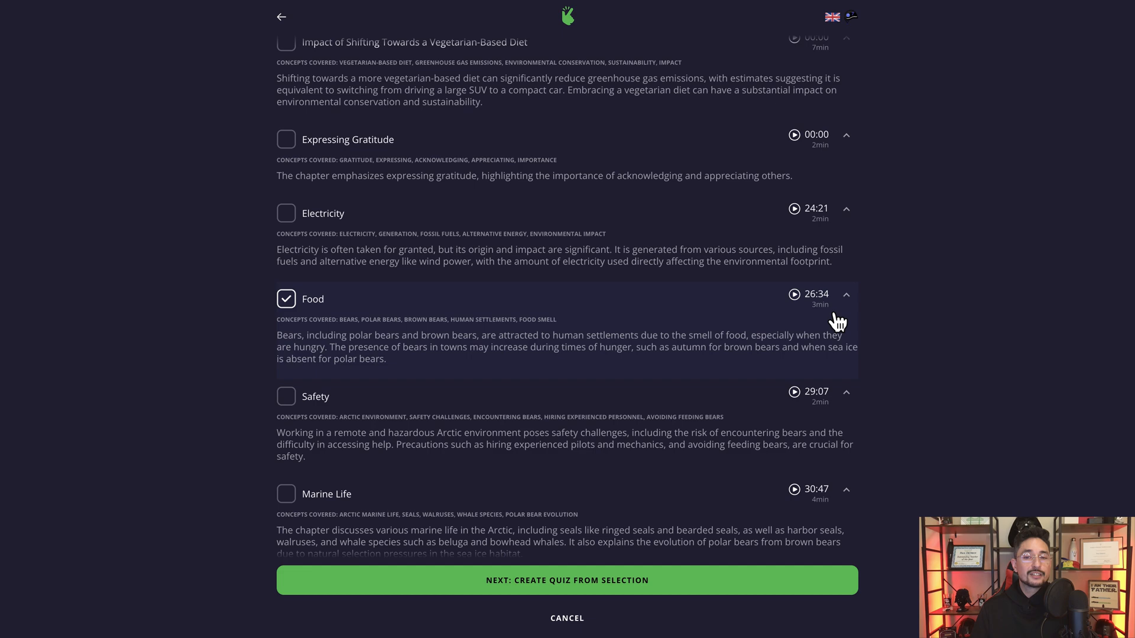
pyautogui.moveTo(593, 387)
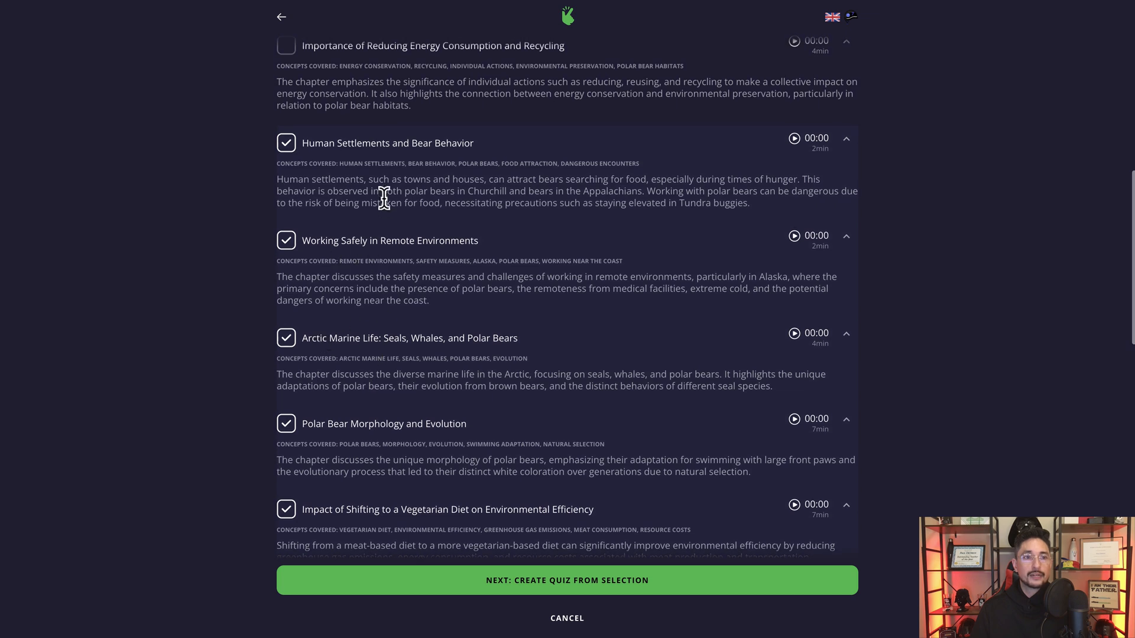
pyautogui.scroll(-3)
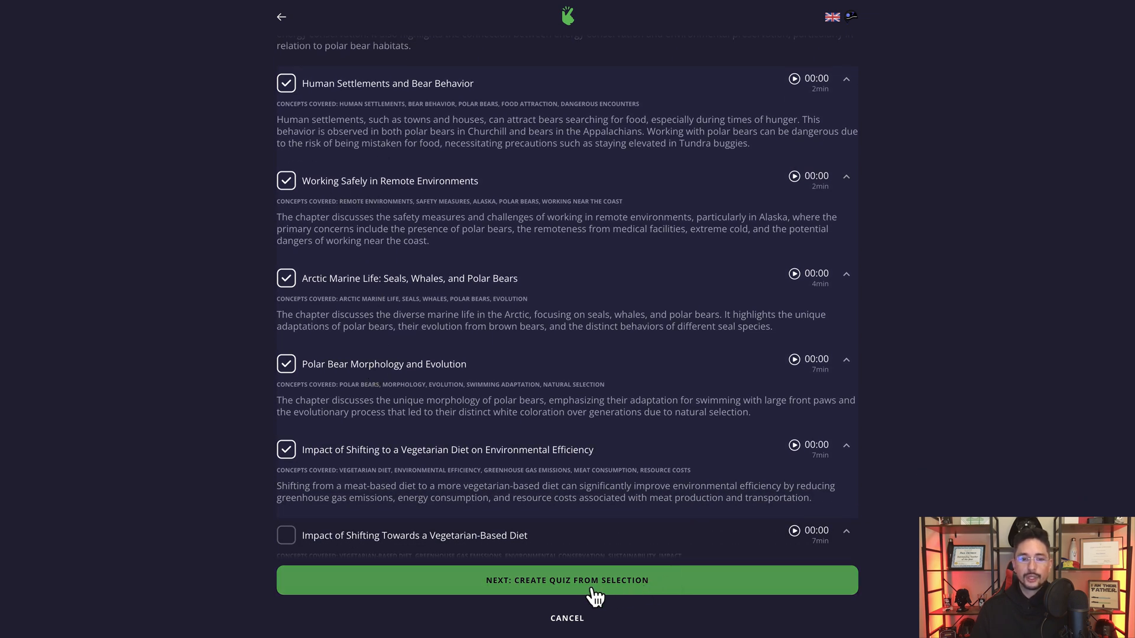
# Generate the 10-question draft quiz 'Polar Bears in a Warming World' from the chosen chapters.
pyautogui.click(567, 580)
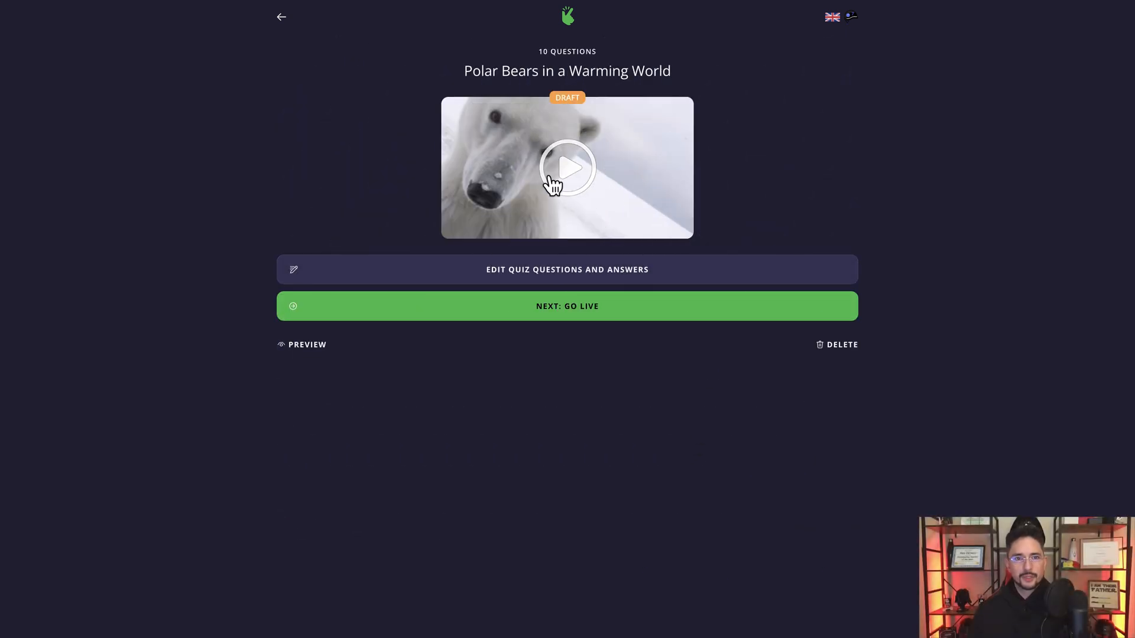
pyautogui.moveTo(597, 118)
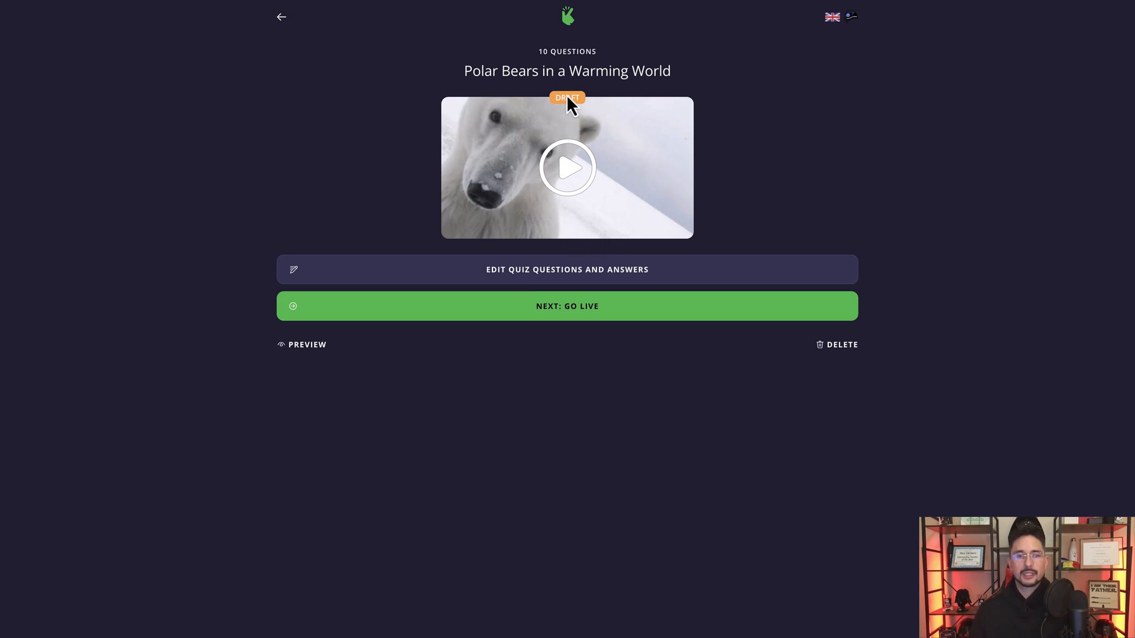
pyautogui.moveTo(623, 153)
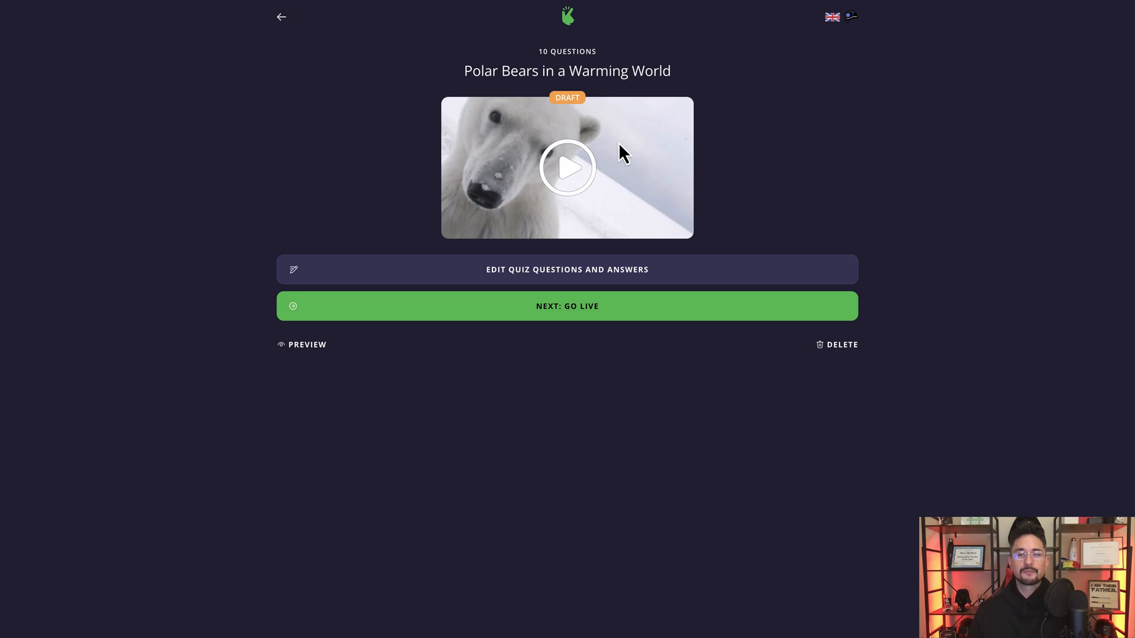
pyautogui.moveTo(663, 157)
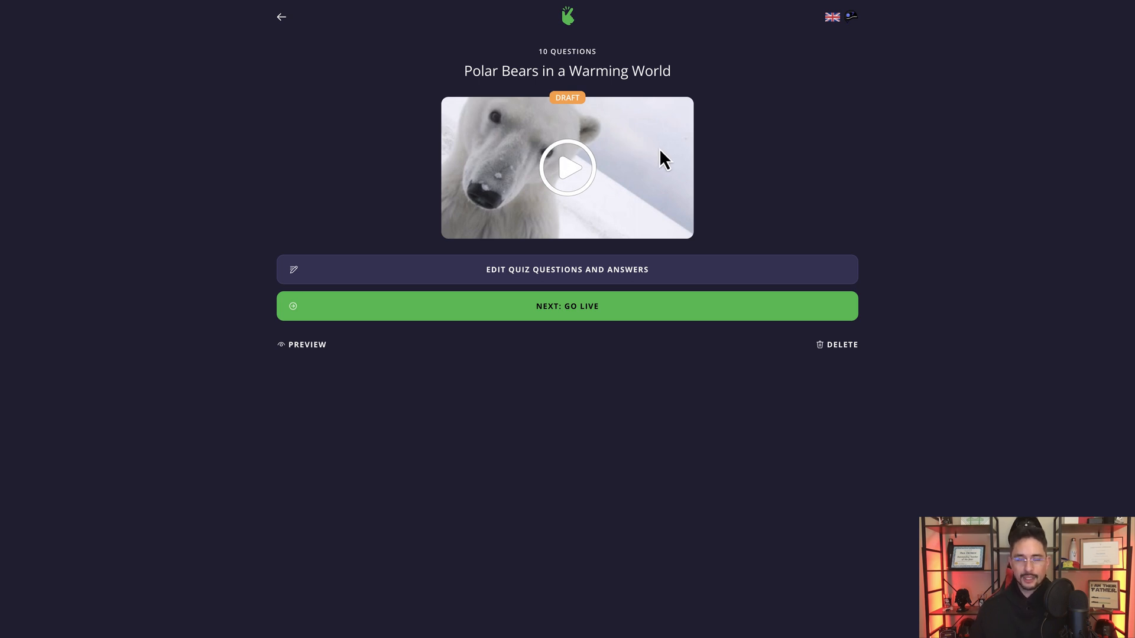
pyautogui.moveTo(688, 156)
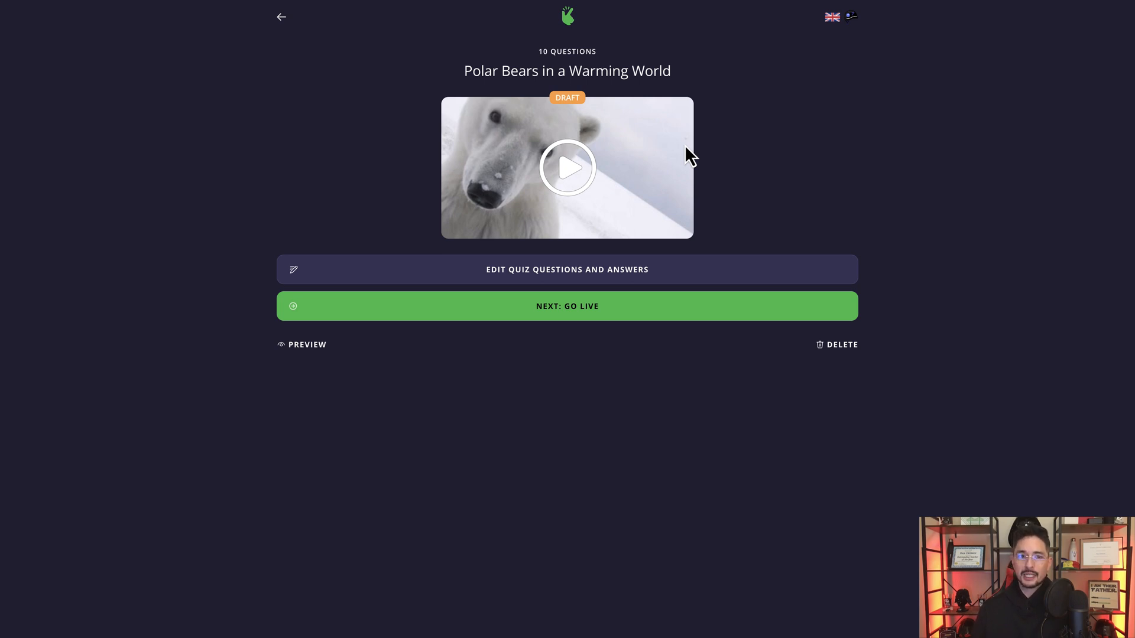
pyautogui.moveTo(557, 322)
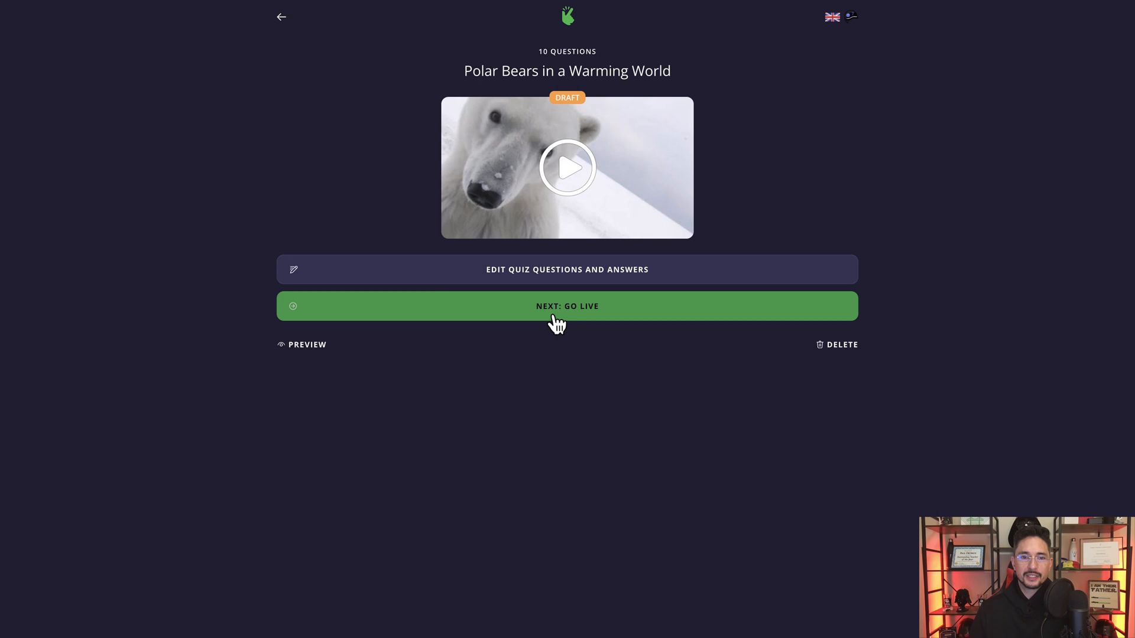
pyautogui.moveTo(795, 113)
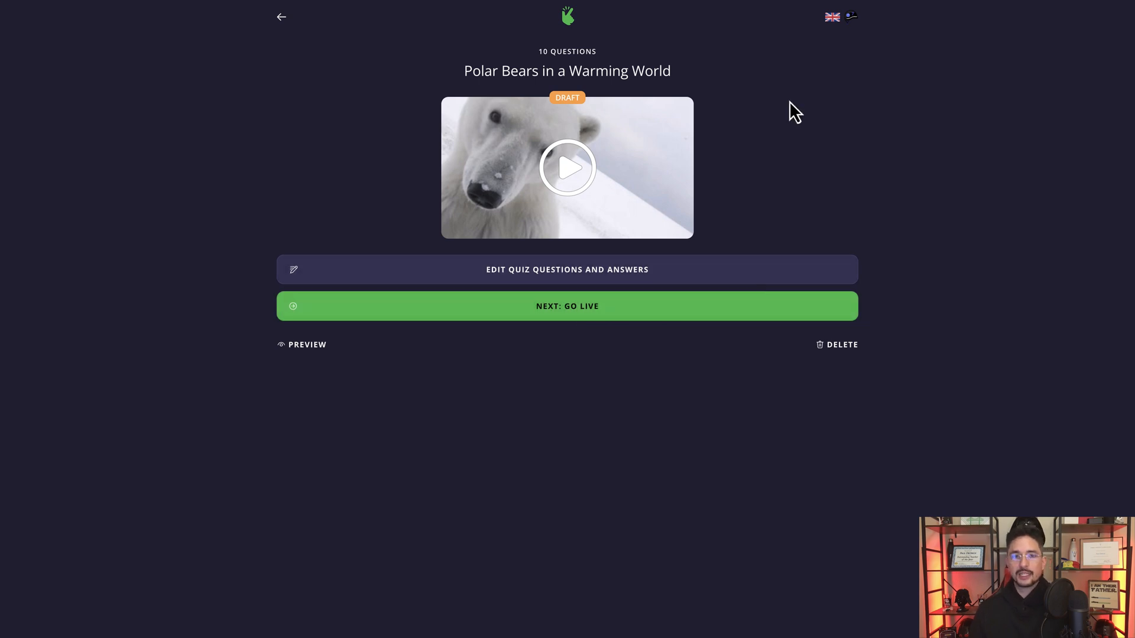
pyautogui.moveTo(745, 153)
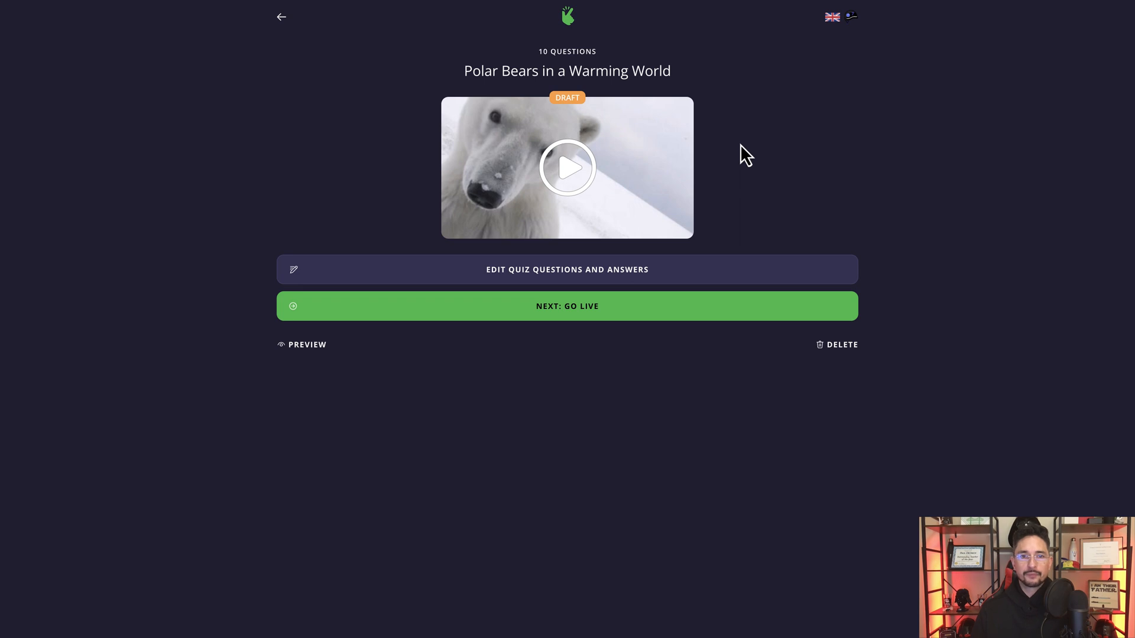
pyautogui.moveTo(847, 355)
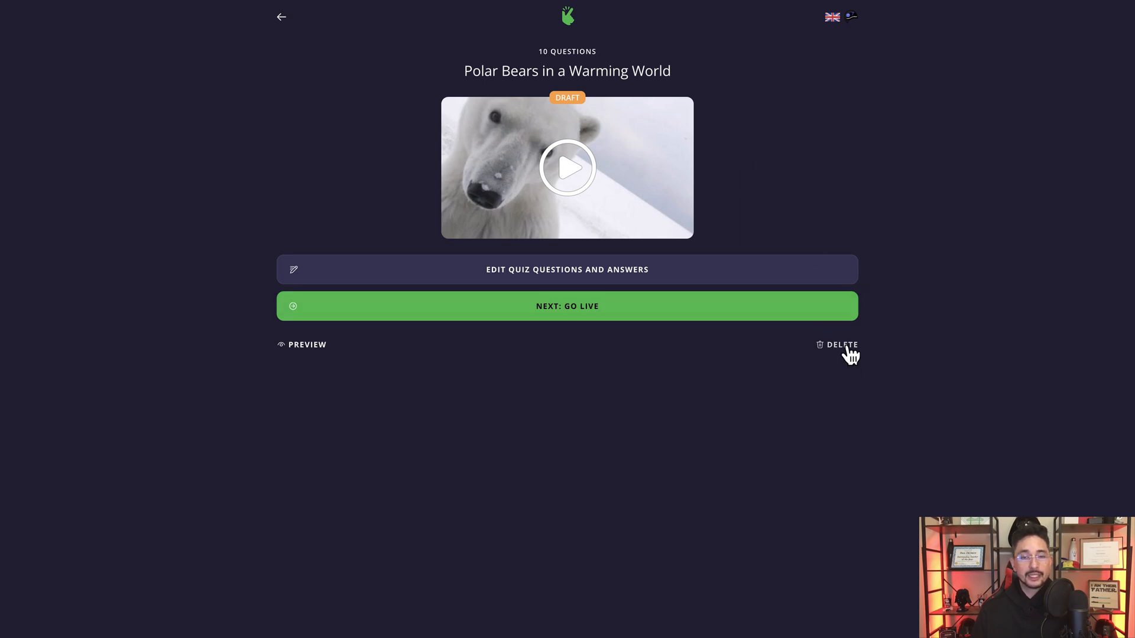
pyautogui.moveTo(527, 360)
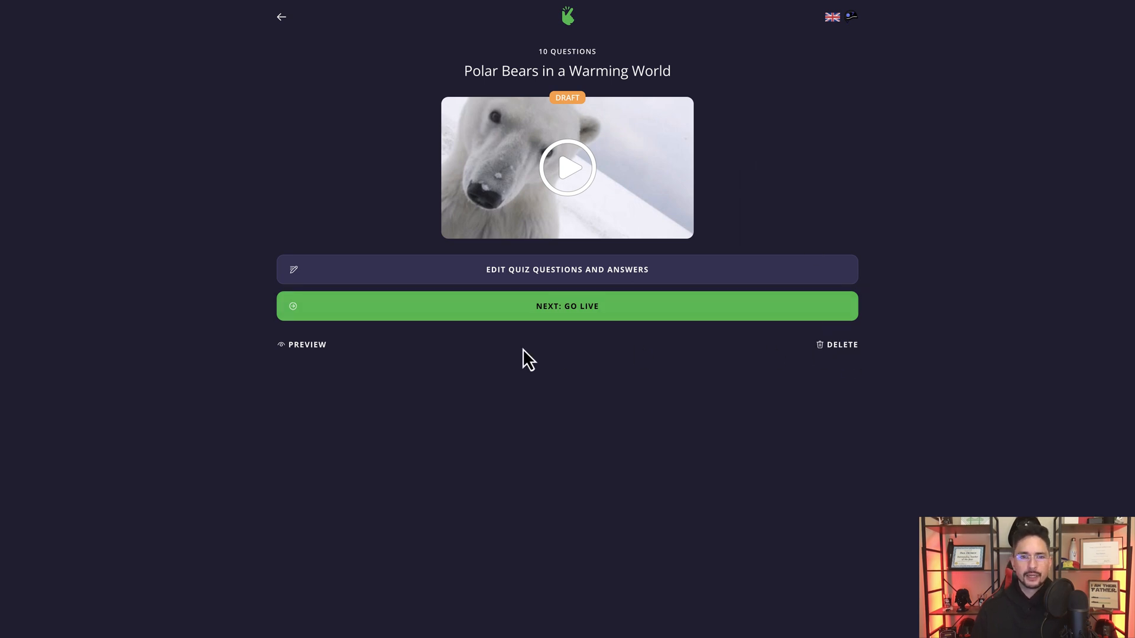
pyautogui.moveTo(308, 344)
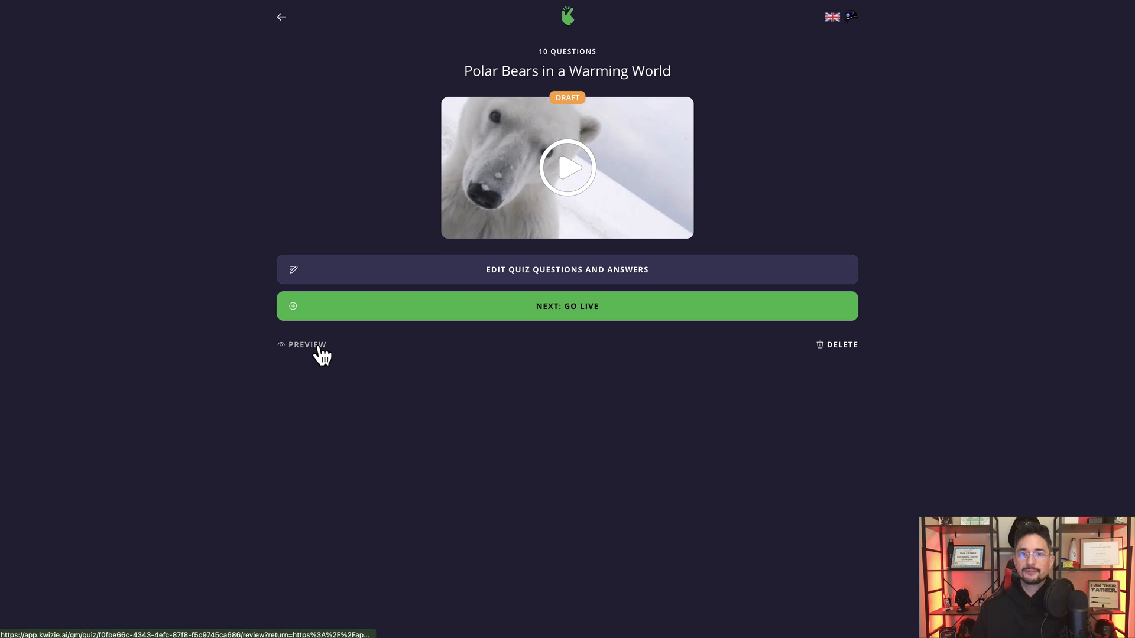
# Preview the draft quiz, reading through chapter summaries and questions with correct answers marked.
pyautogui.click(303, 344)
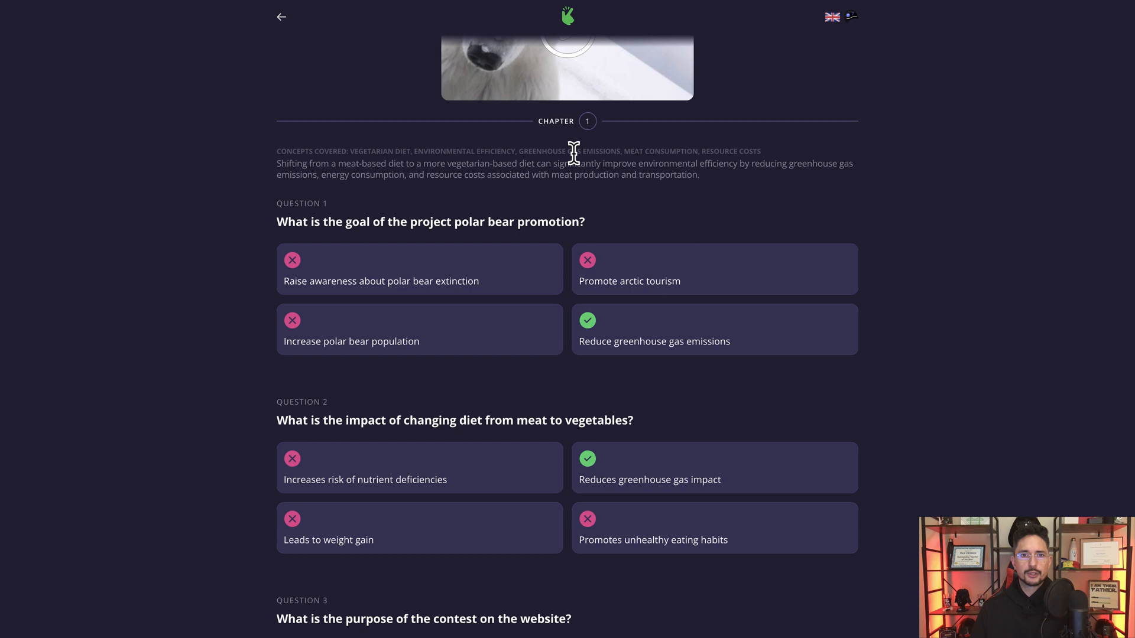
pyautogui.scroll(-3)
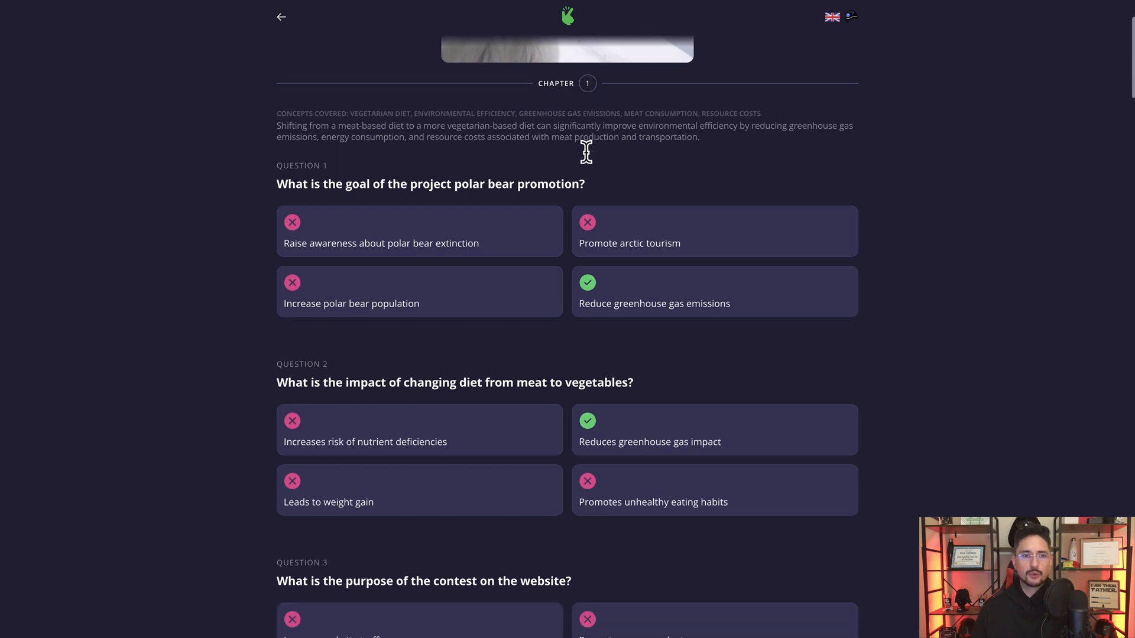
pyautogui.scroll(-3)
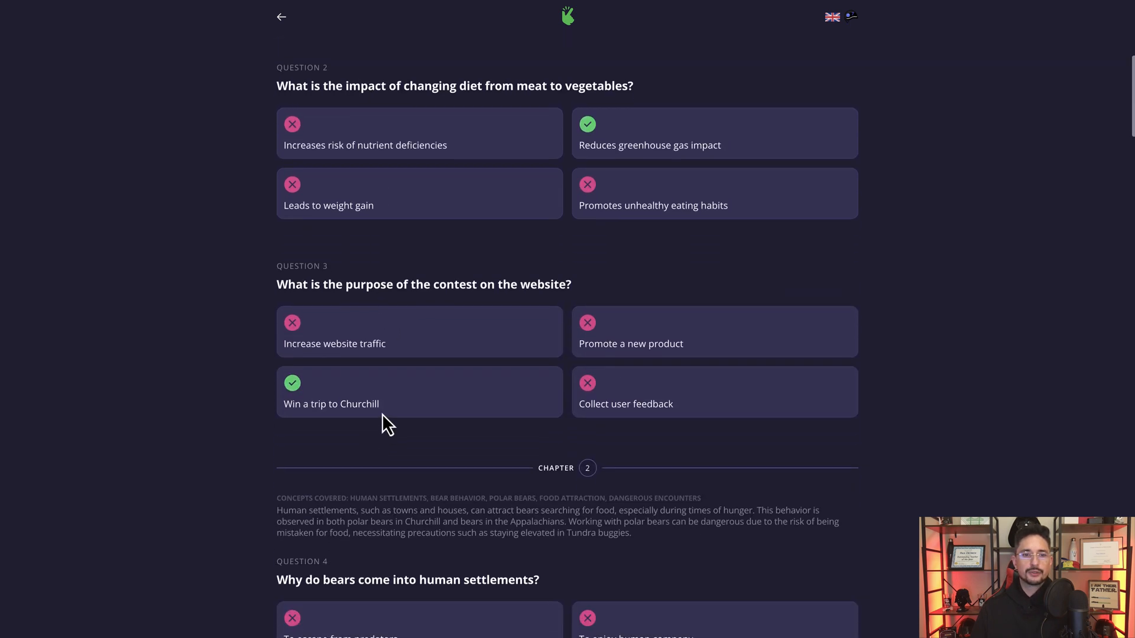
pyautogui.scroll(-3)
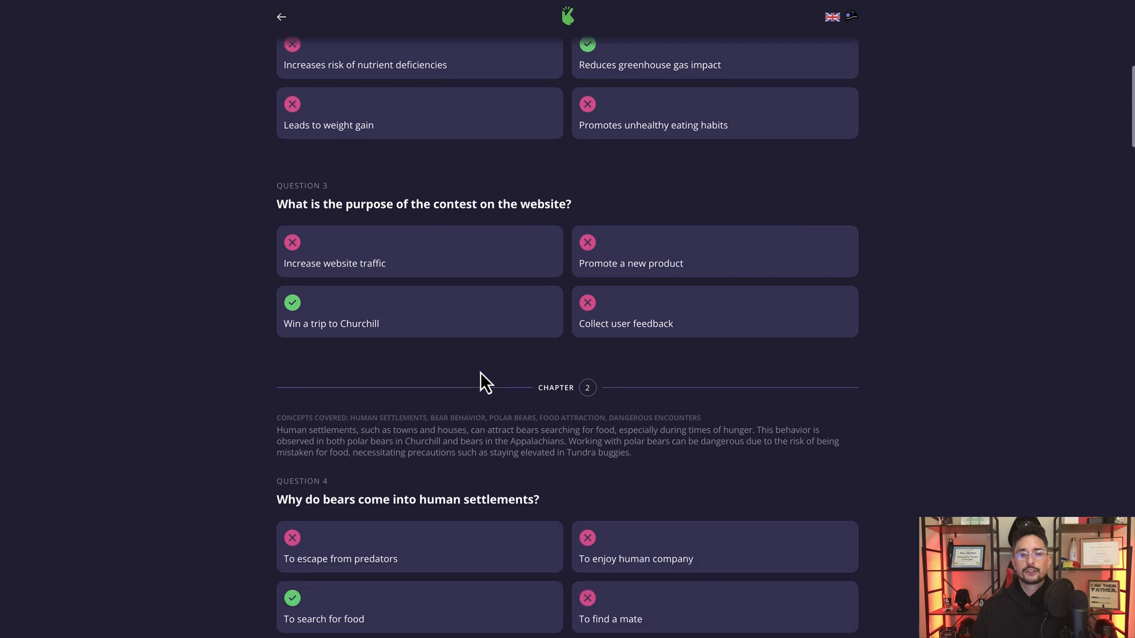
pyautogui.scroll(-3)
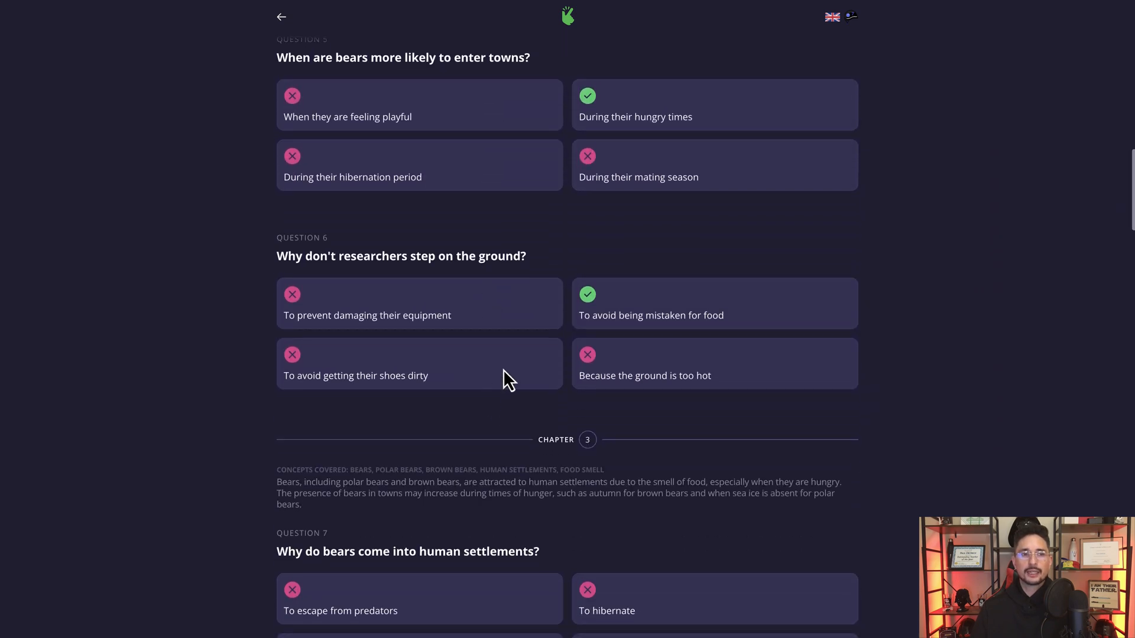
pyautogui.scroll(-3)
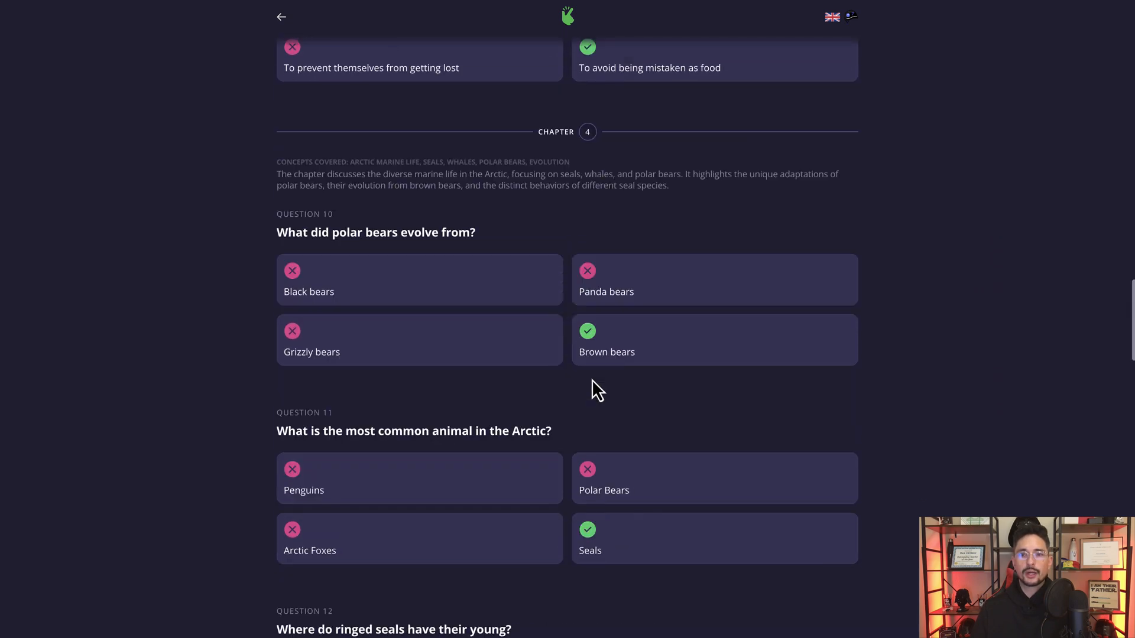
pyautogui.scroll(-3)
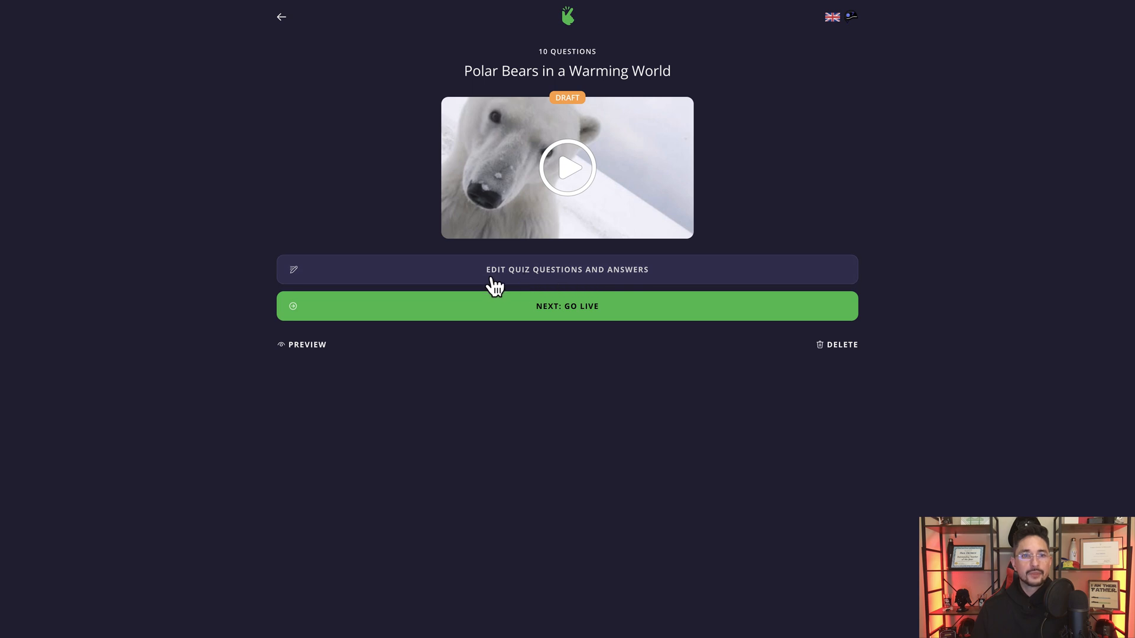
pyautogui.moveTo(607, 347)
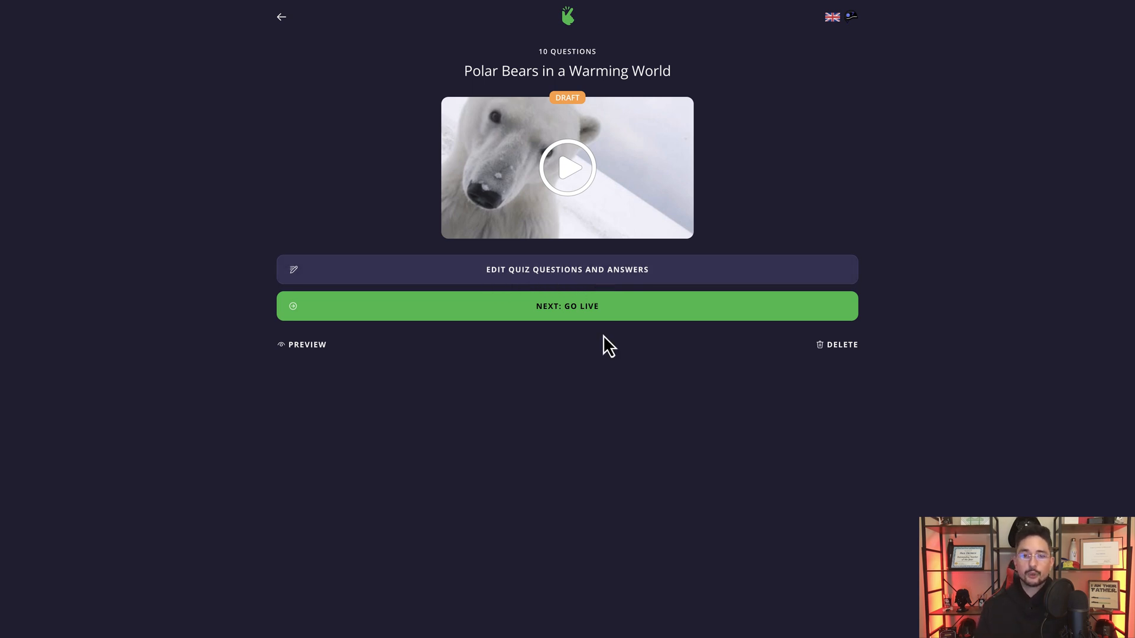
pyautogui.moveTo(579, 319)
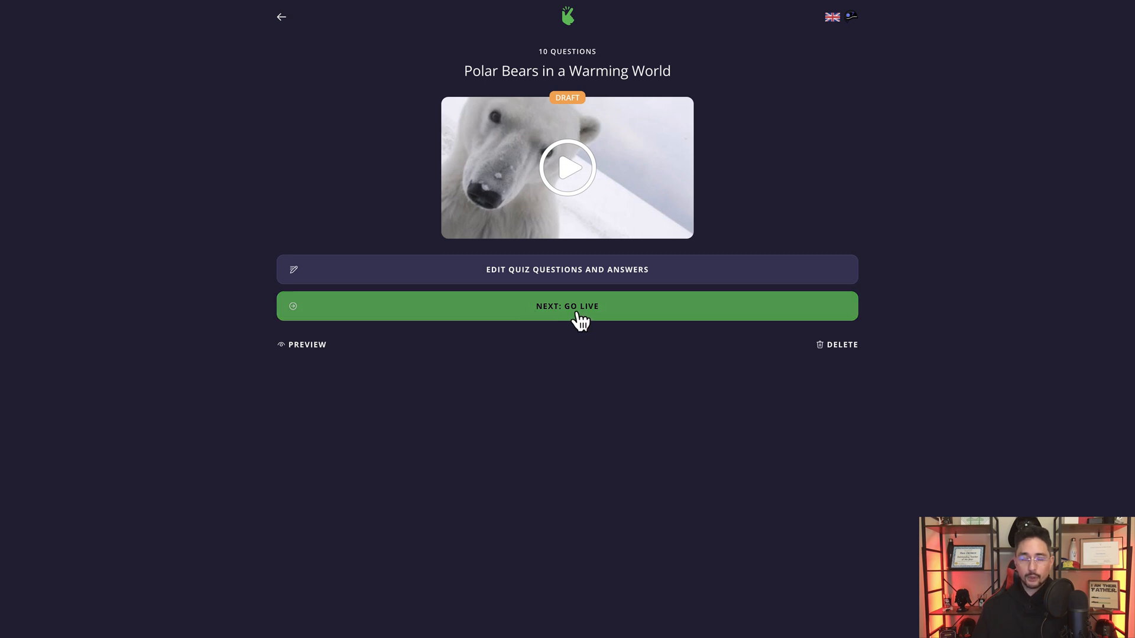
pyautogui.moveTo(502, 306)
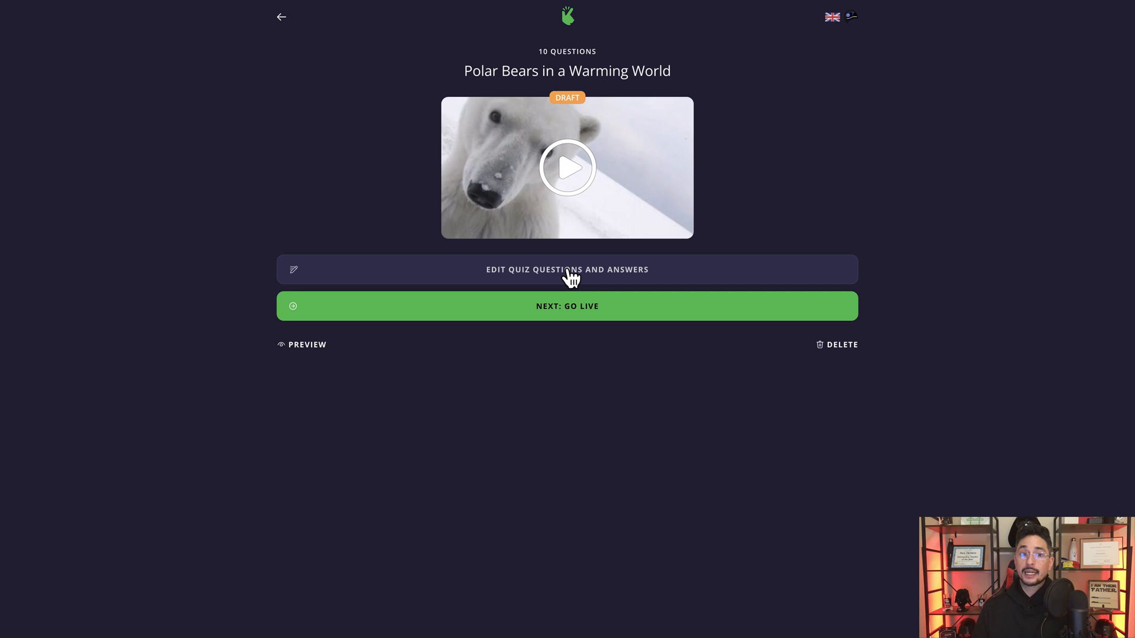
# Open the questions-and-answers editor and scroll through the chapters' questions.
pyautogui.click(567, 270)
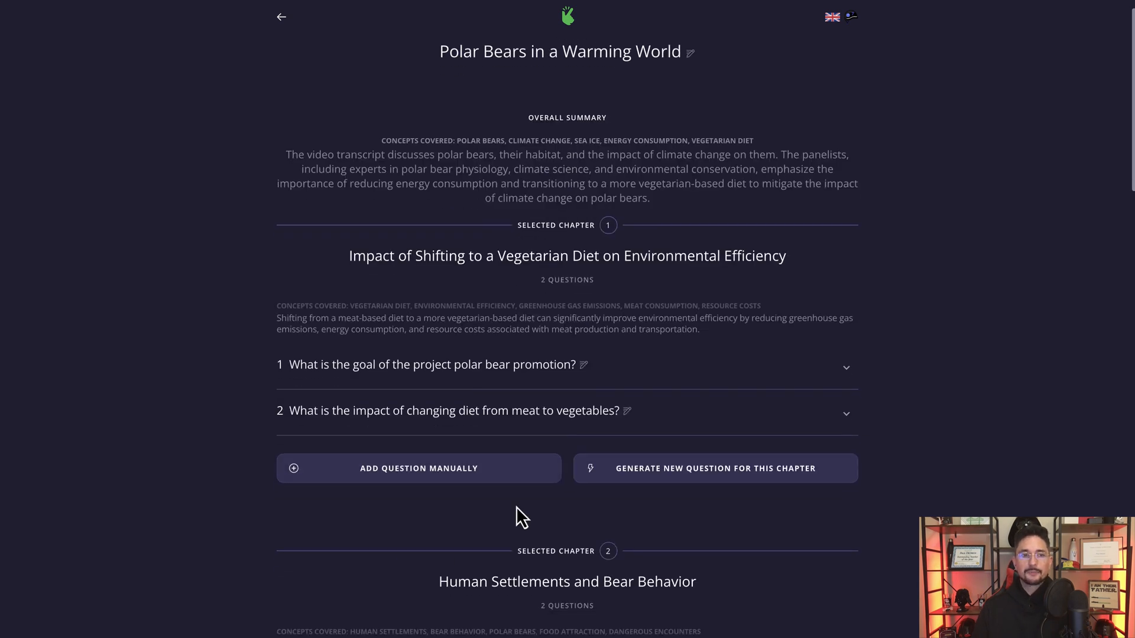
pyautogui.scroll(-3)
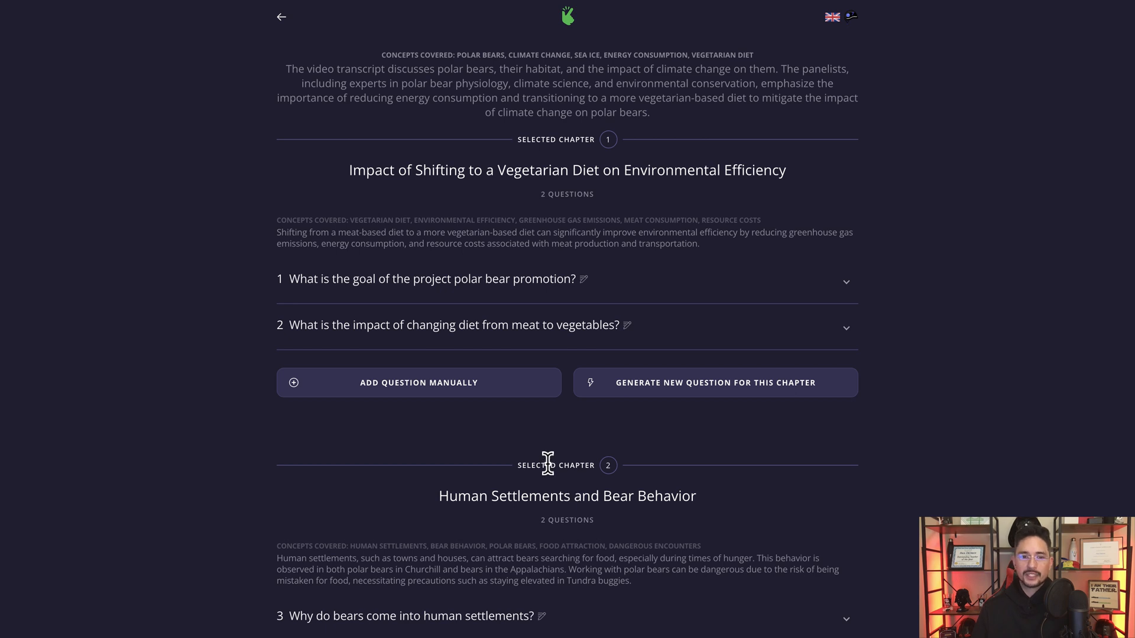
pyautogui.scroll(-3)
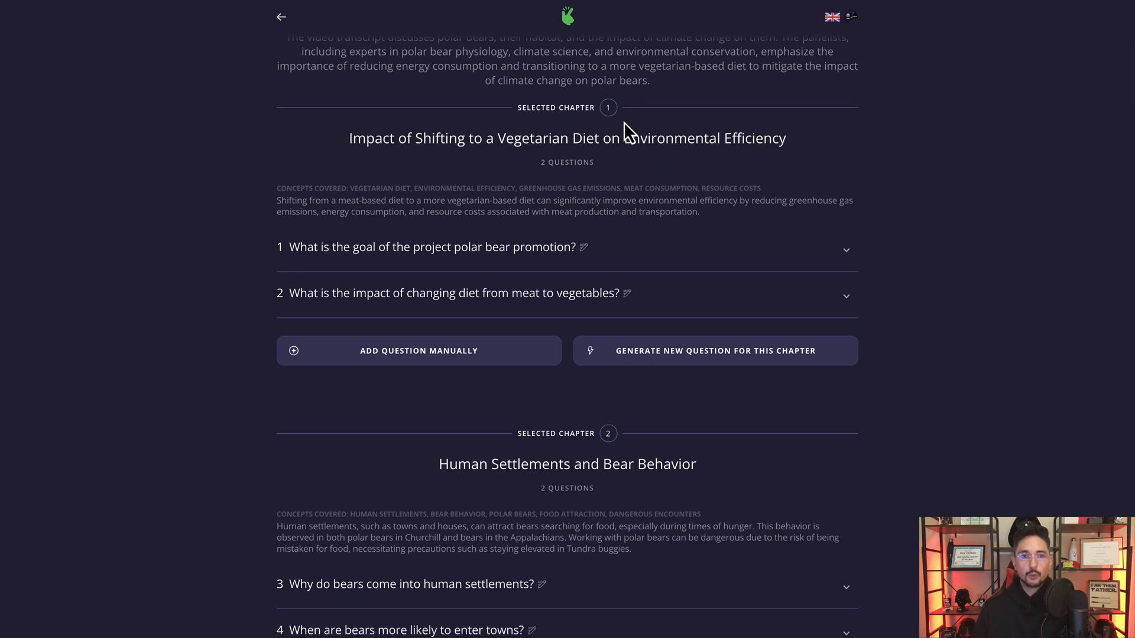
pyautogui.moveTo(311, 292)
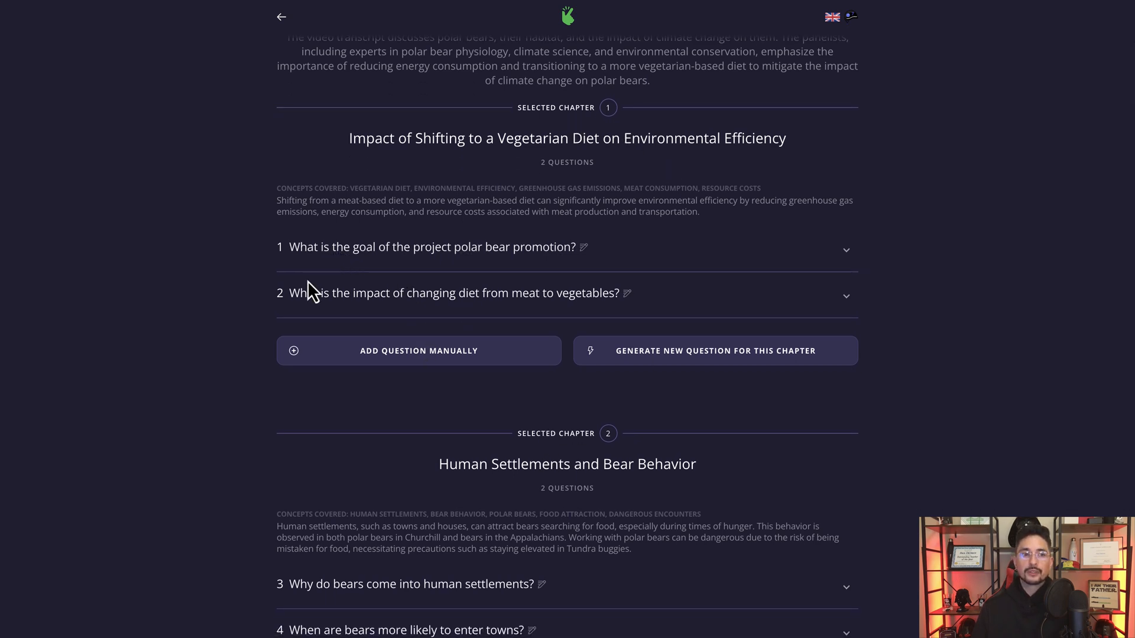
pyautogui.scroll(-3)
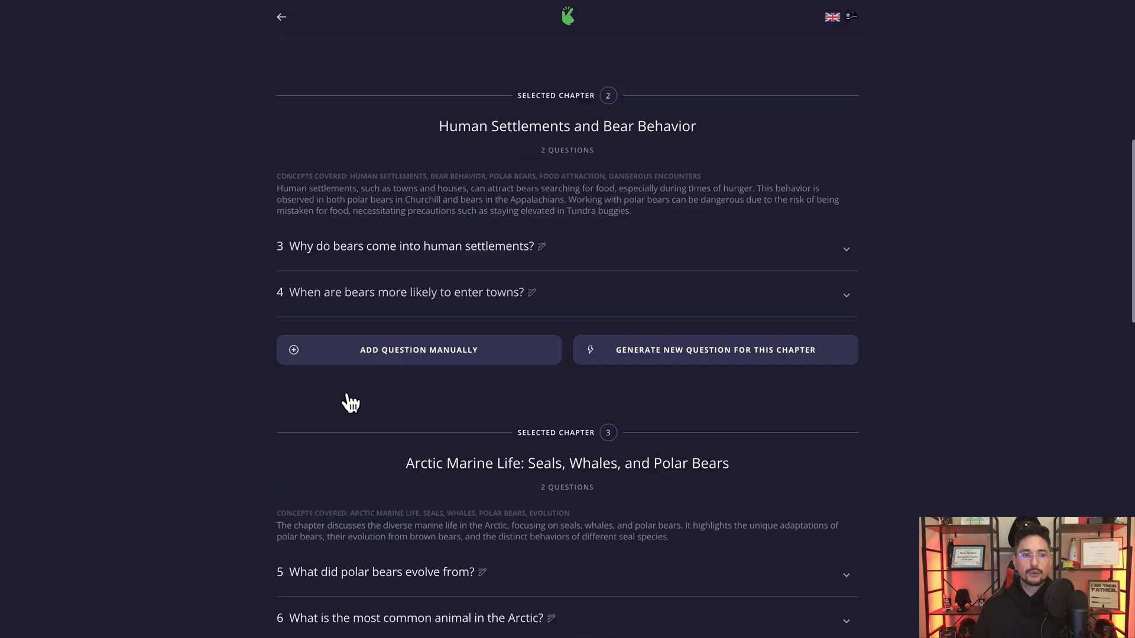
pyautogui.scroll(-3)
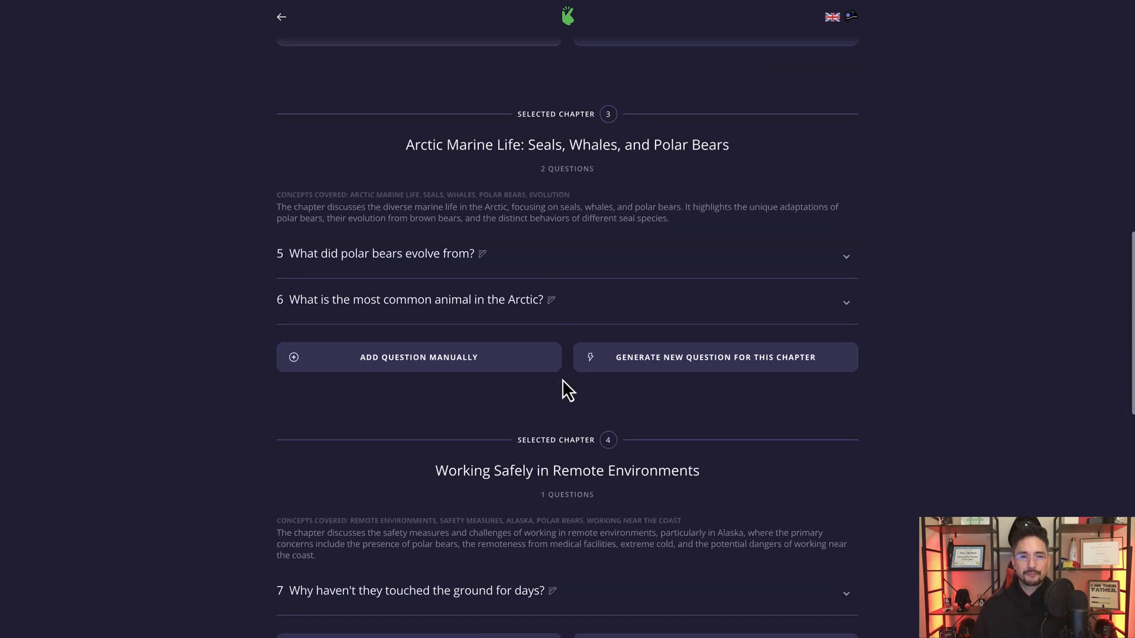
pyautogui.scroll(-3)
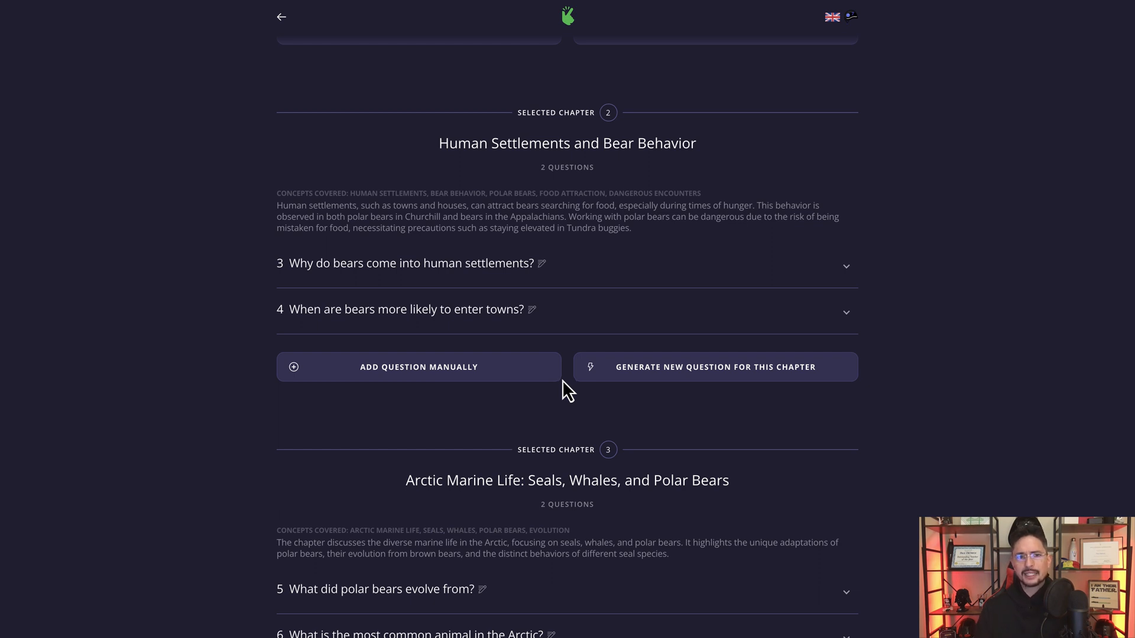
pyautogui.scroll(-3)
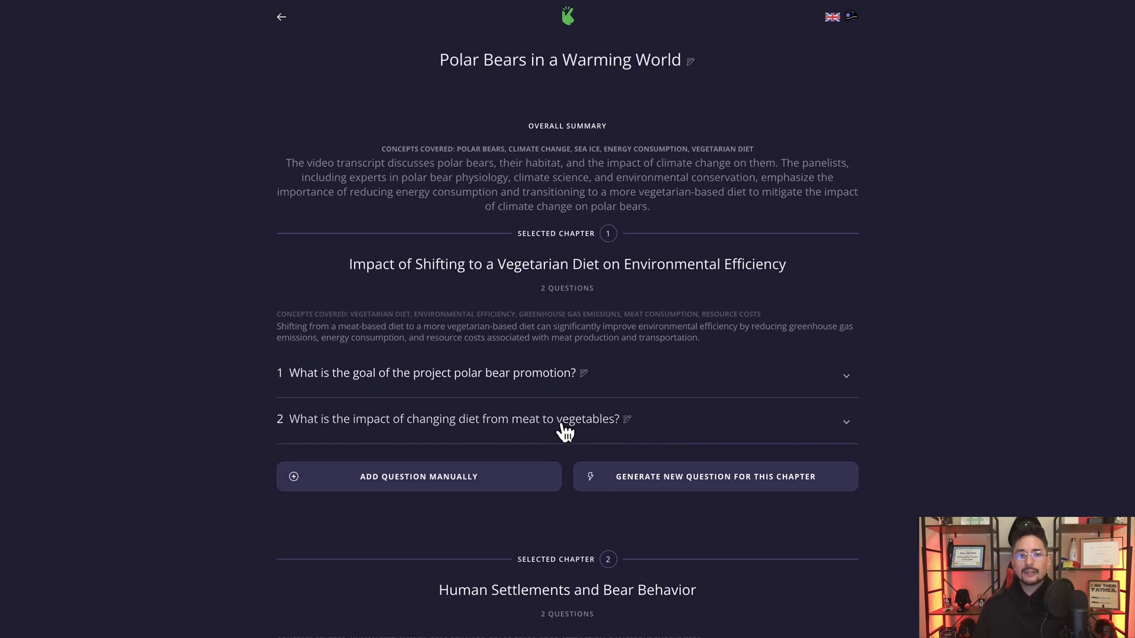
pyautogui.scroll(-3)
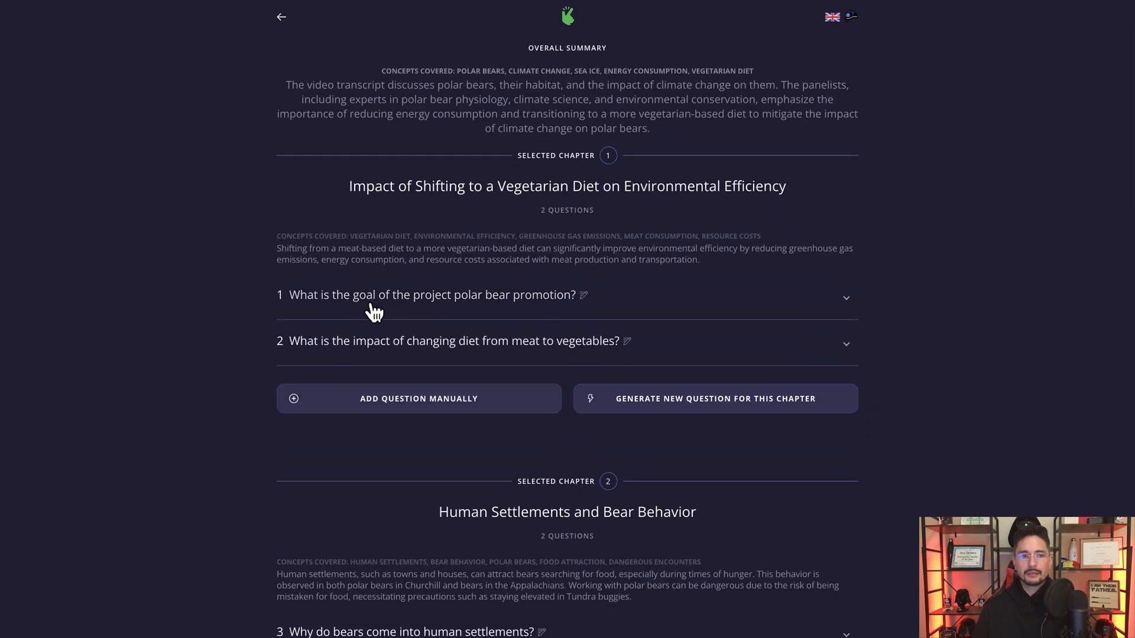
pyautogui.moveTo(592, 306)
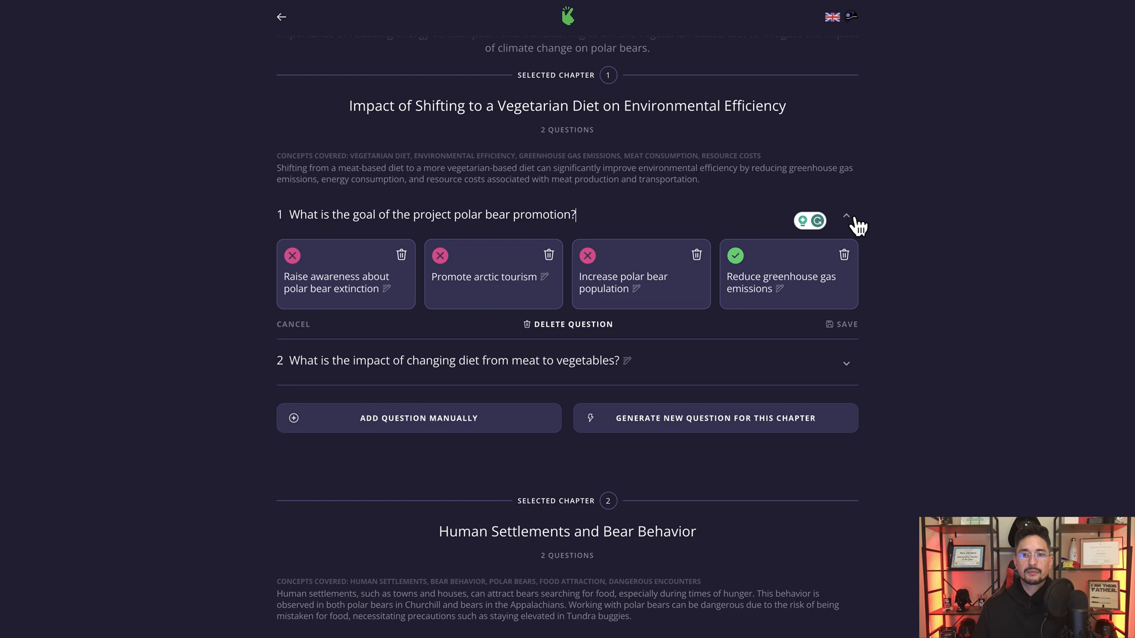
# Generate new questions for the diet, Human Settlements and Polar Bear Morphology chapters, then return to the overview.
pyautogui.click(845, 215)
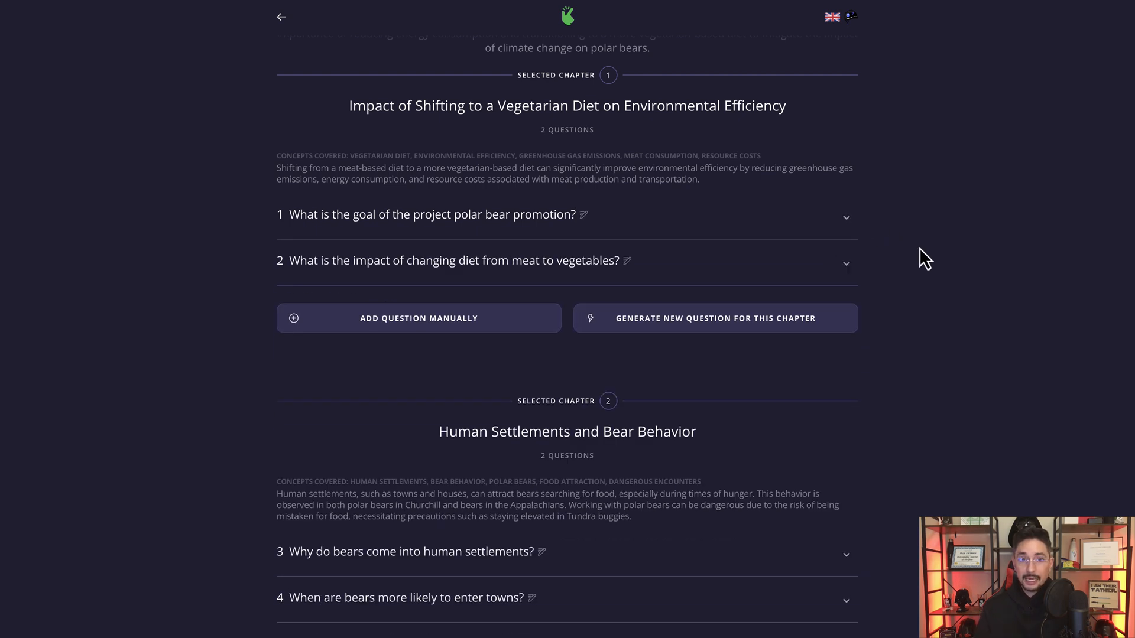
pyautogui.moveTo(753, 289)
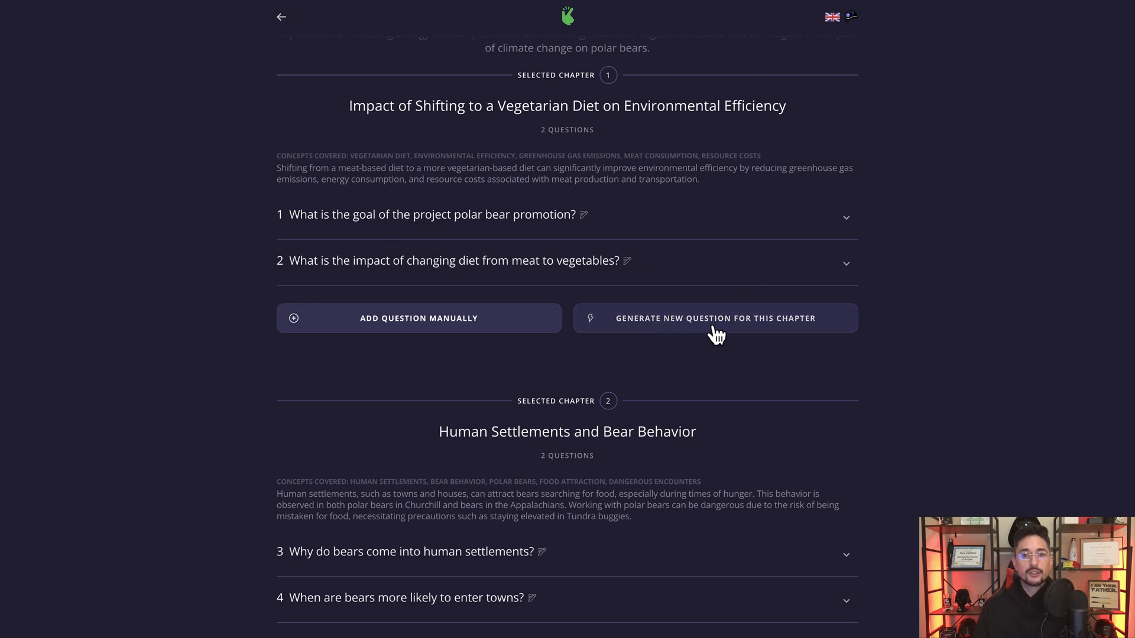
pyautogui.moveTo(454, 294)
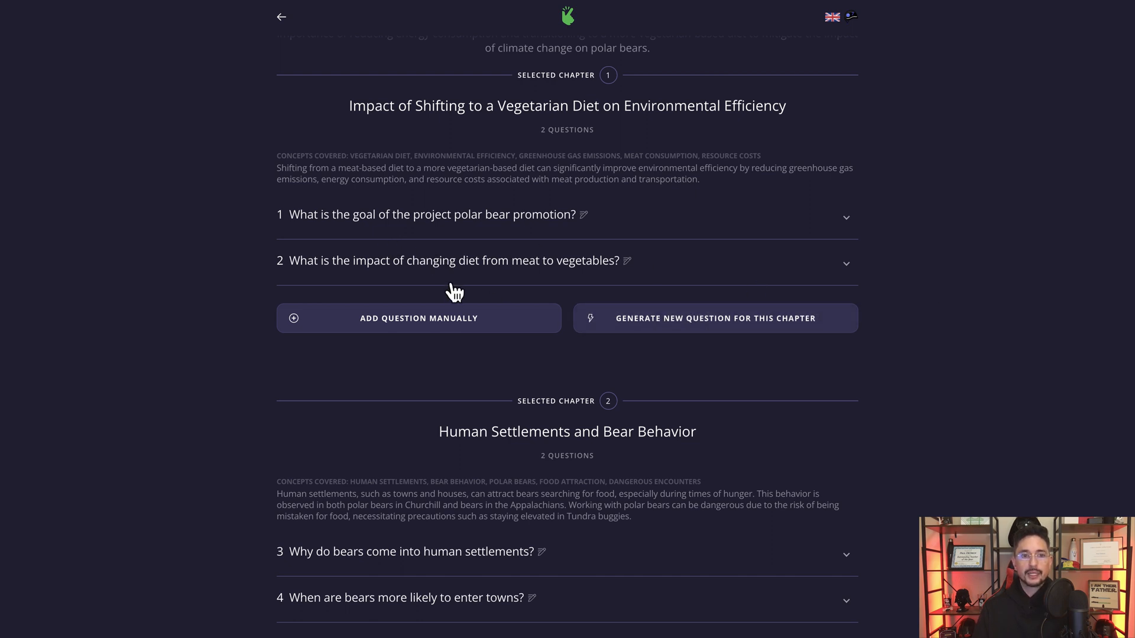
pyautogui.click(714, 319)
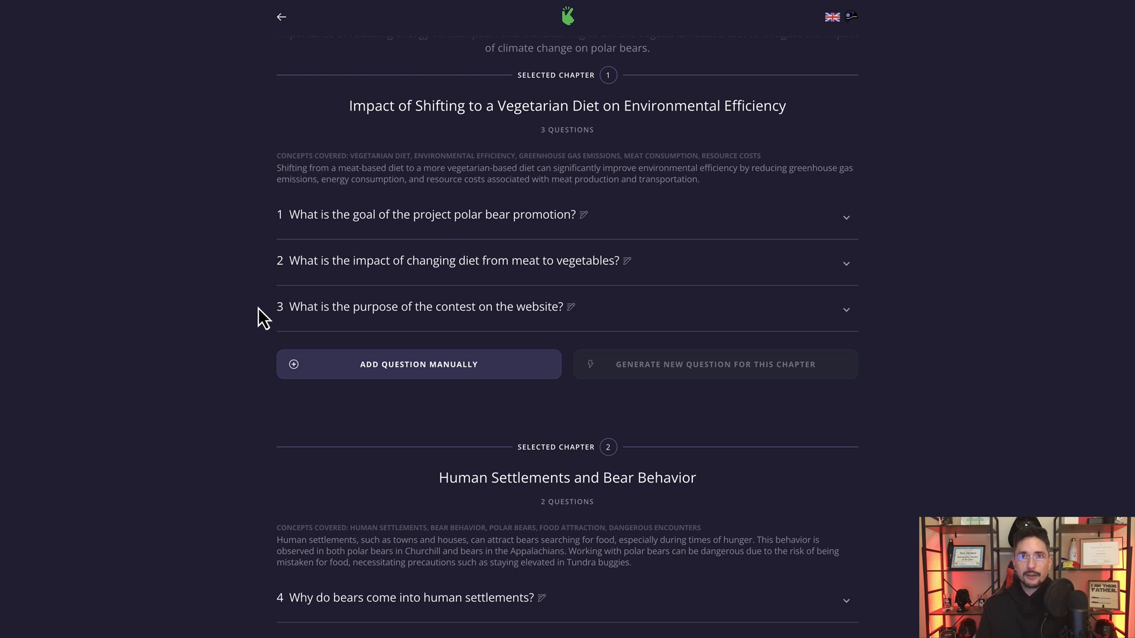
pyautogui.moveTo(270, 337)
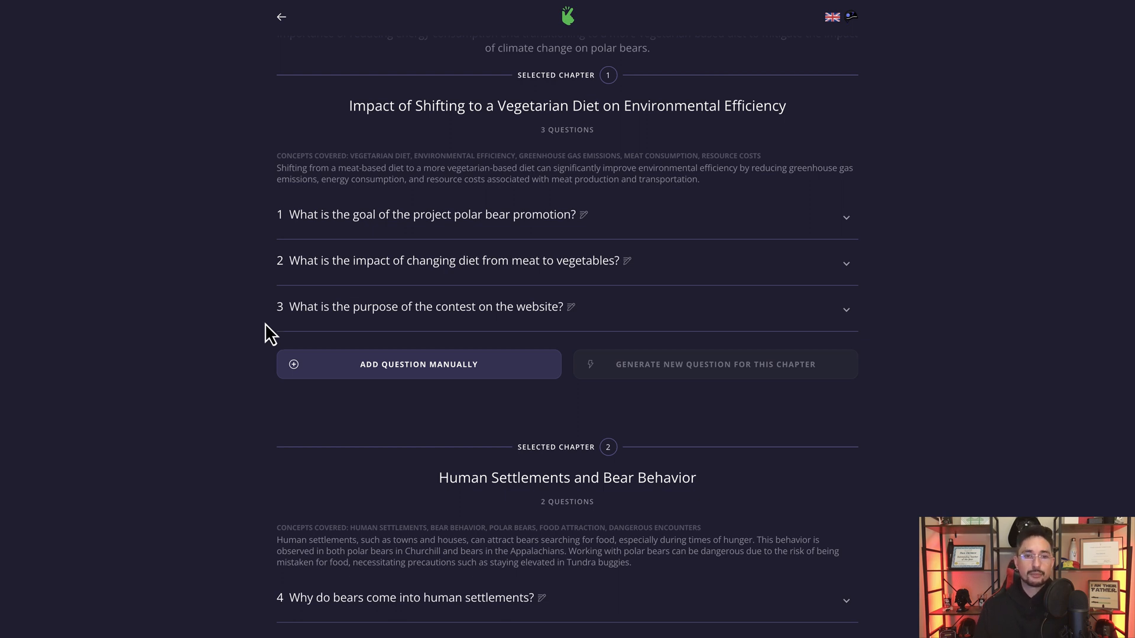
pyautogui.scroll(-3)
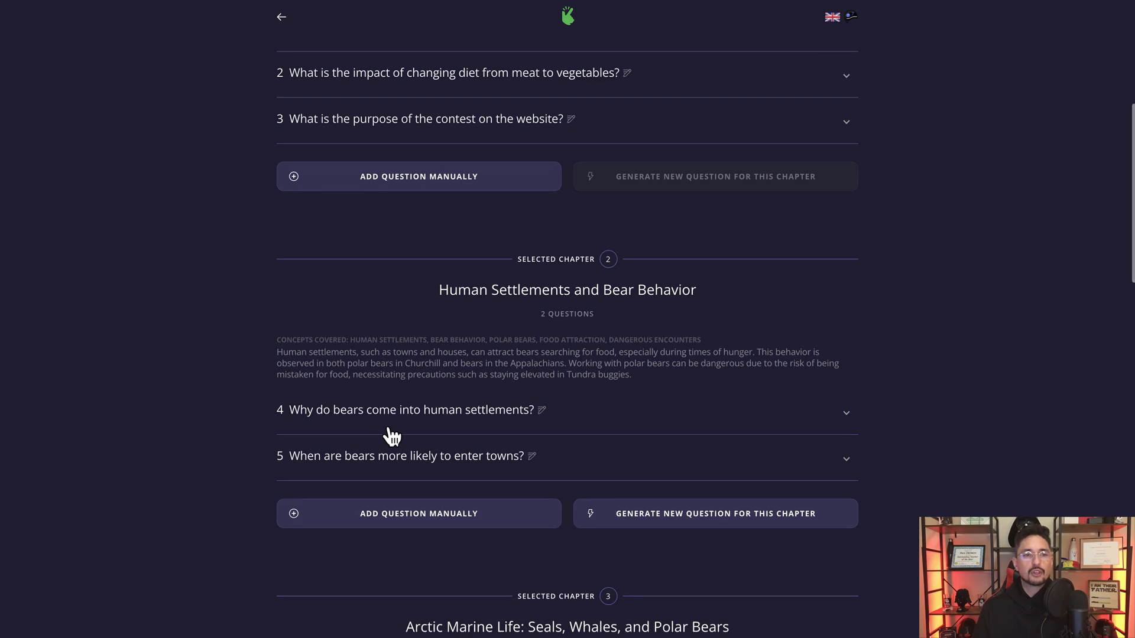
pyautogui.scroll(-3)
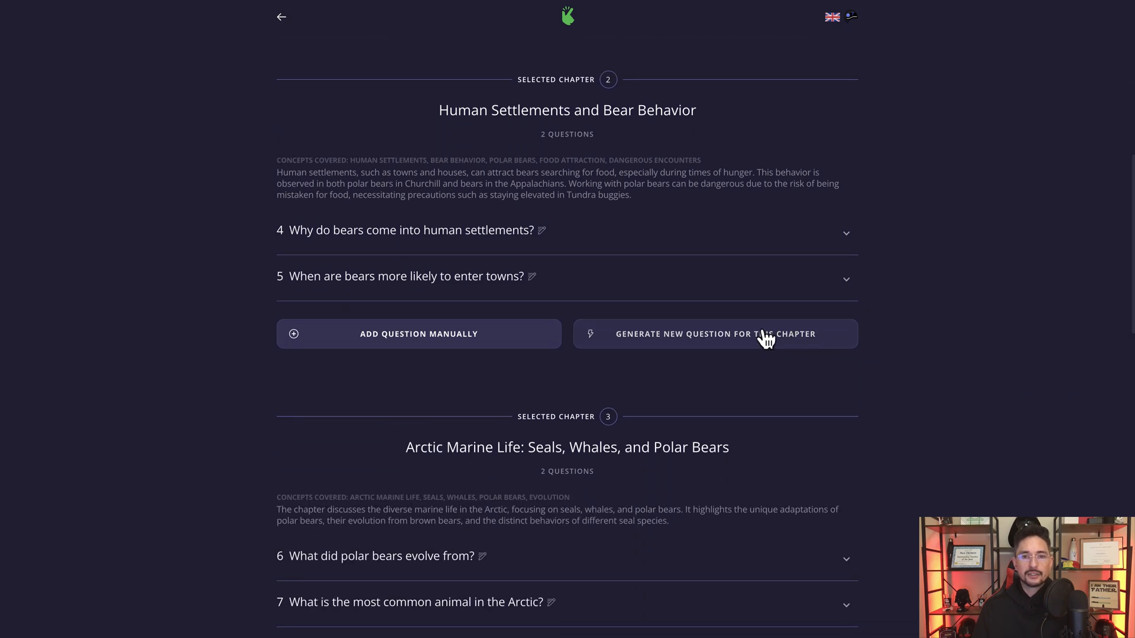
pyautogui.click(714, 333)
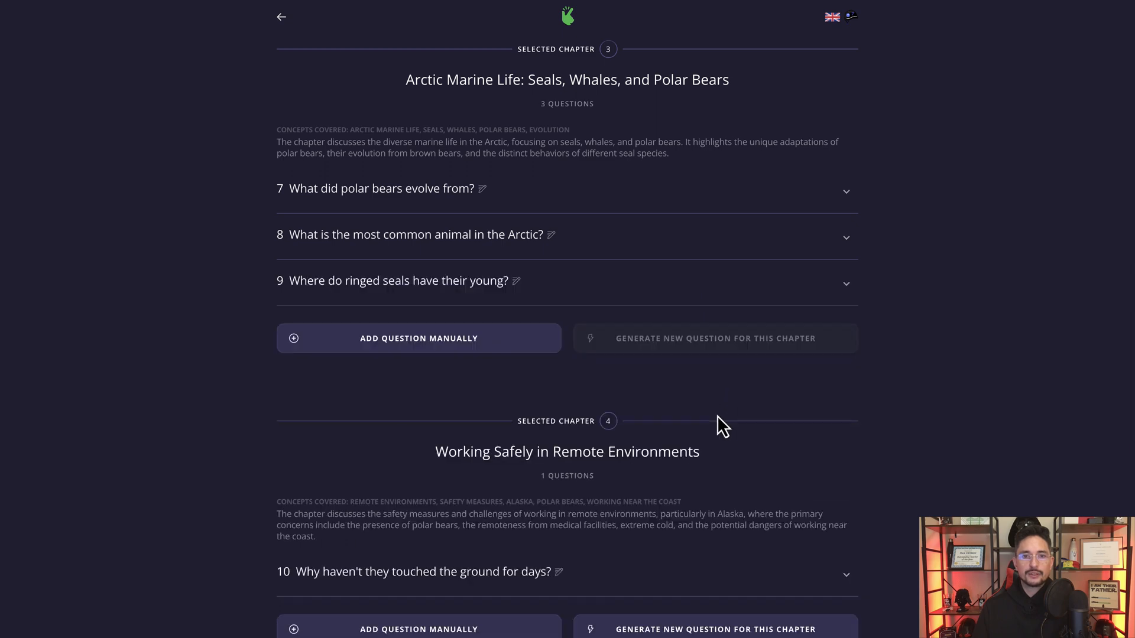
pyautogui.scroll(-3)
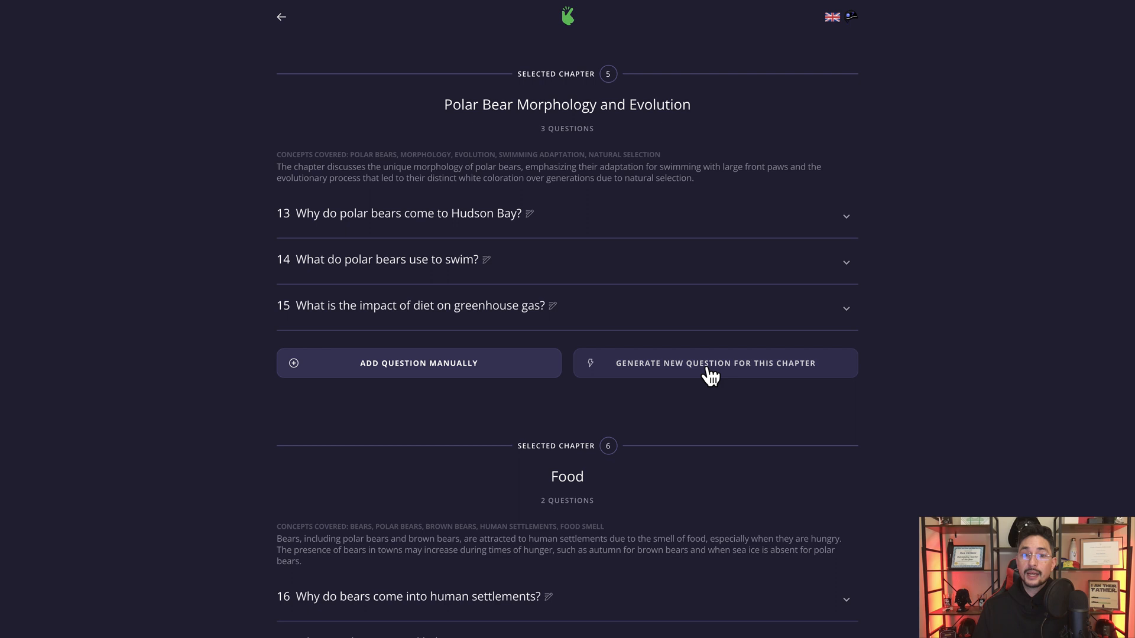
pyautogui.click(714, 363)
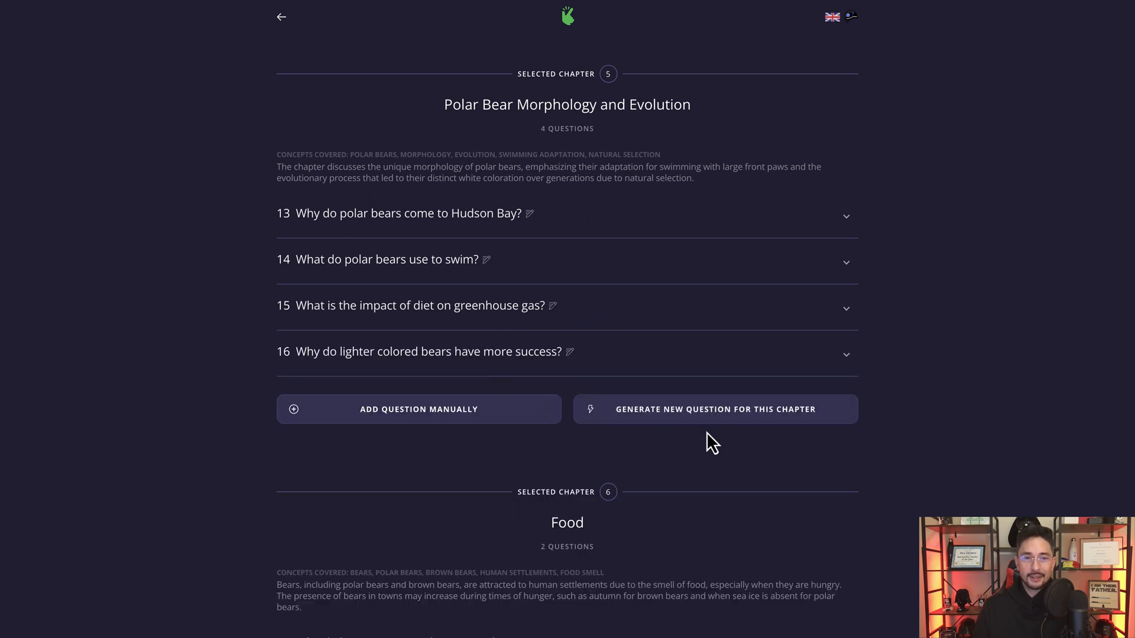
pyautogui.click(714, 409)
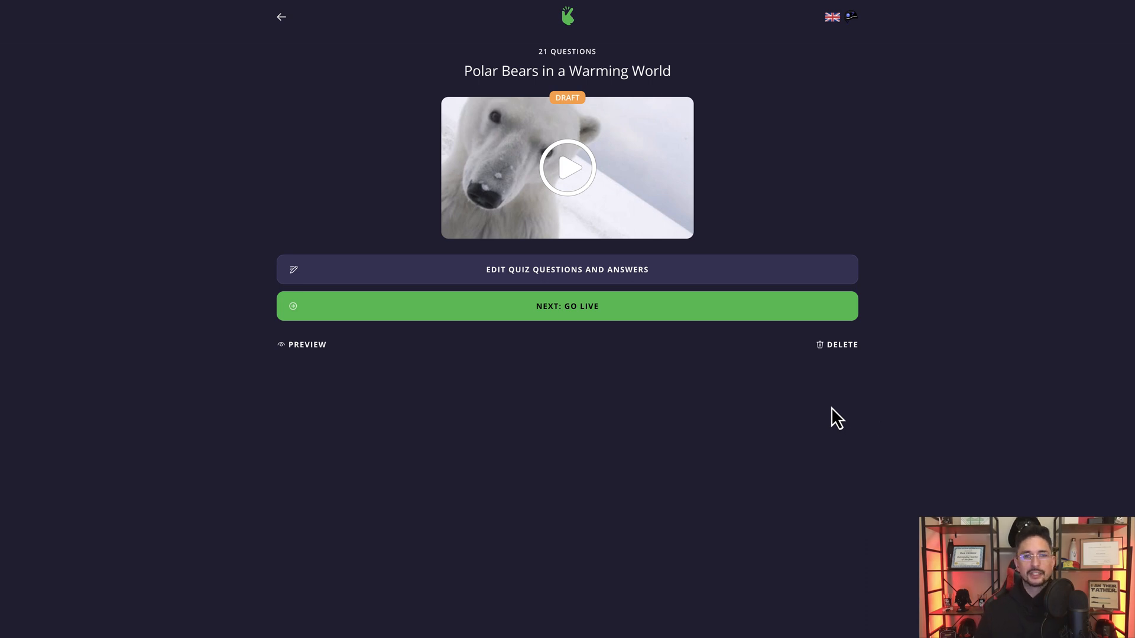
pyautogui.moveTo(602, 434)
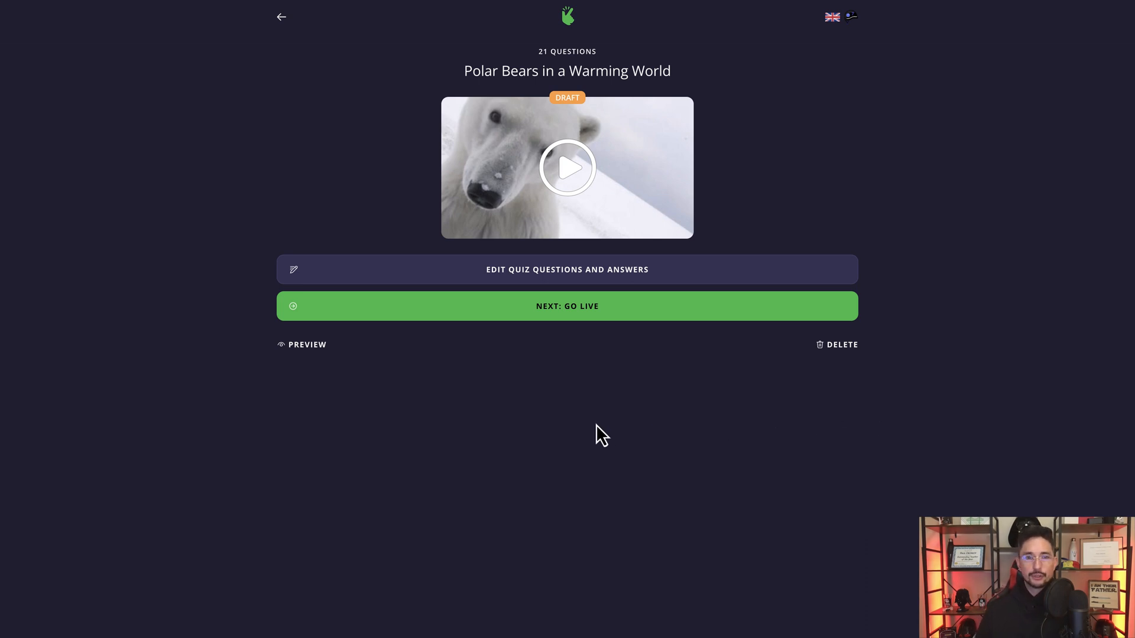
pyautogui.moveTo(592, 321)
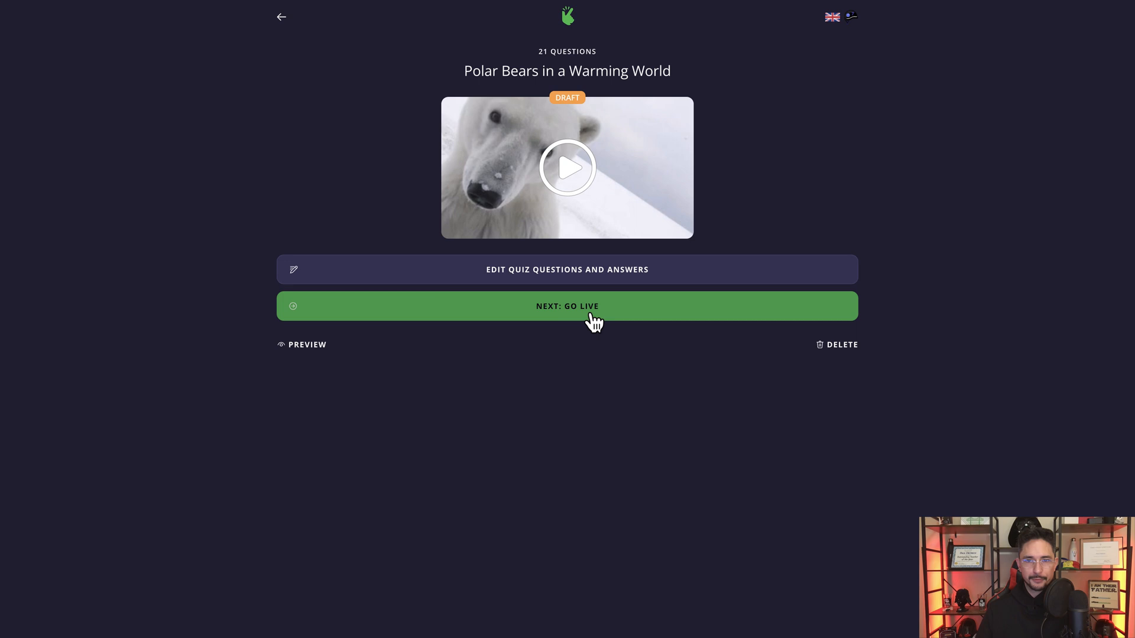
# Go live with the polar bears quiz so its QR code and join link appear.
pyautogui.click(566, 305)
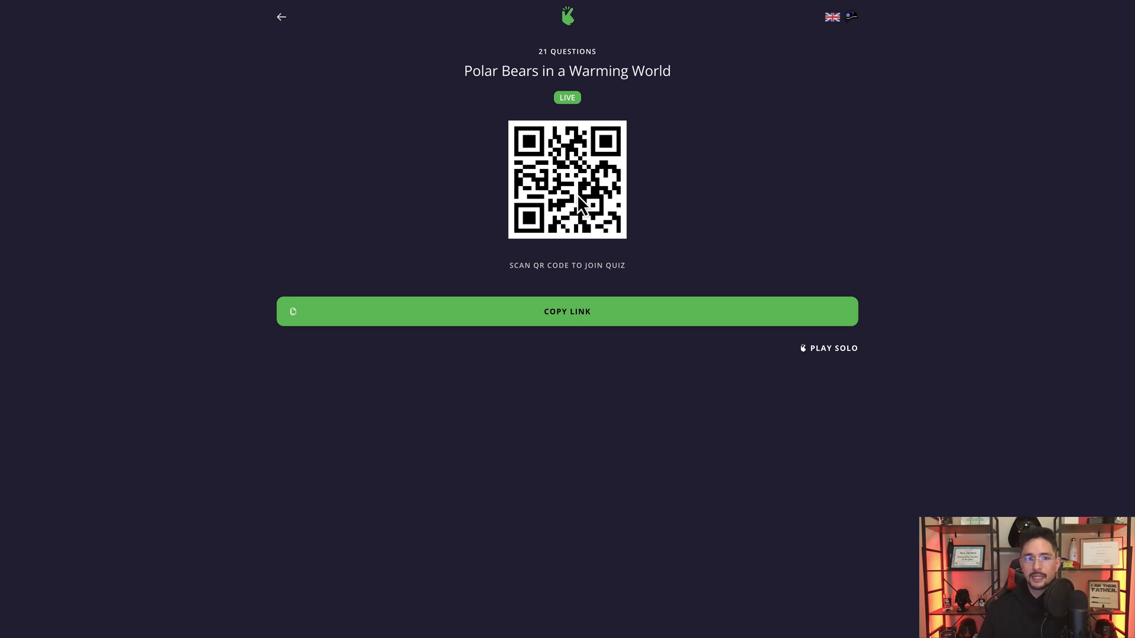
# Start solo play of the live quiz, reaching the player welcome-back screen.
pyautogui.click(566, 311)
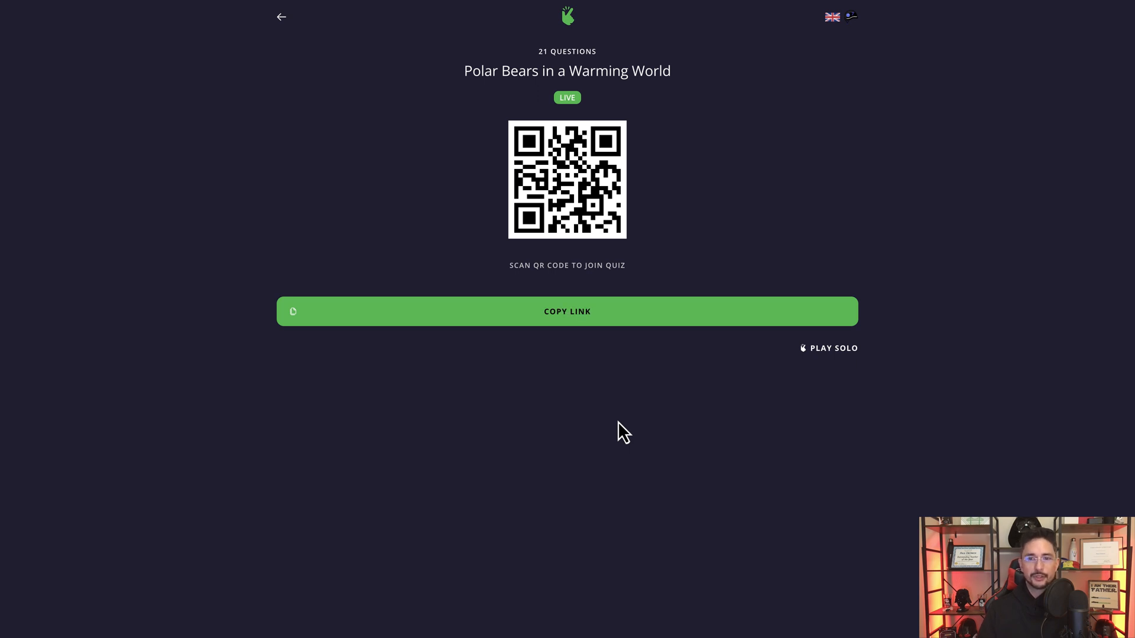
pyautogui.moveTo(856, 381)
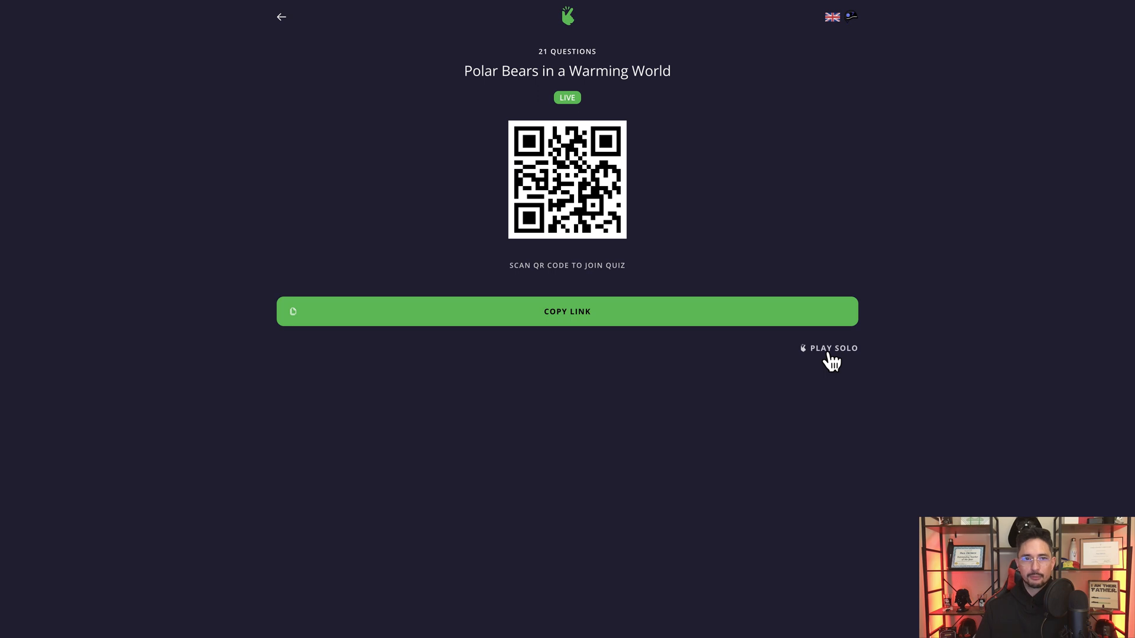
pyautogui.click(833, 347)
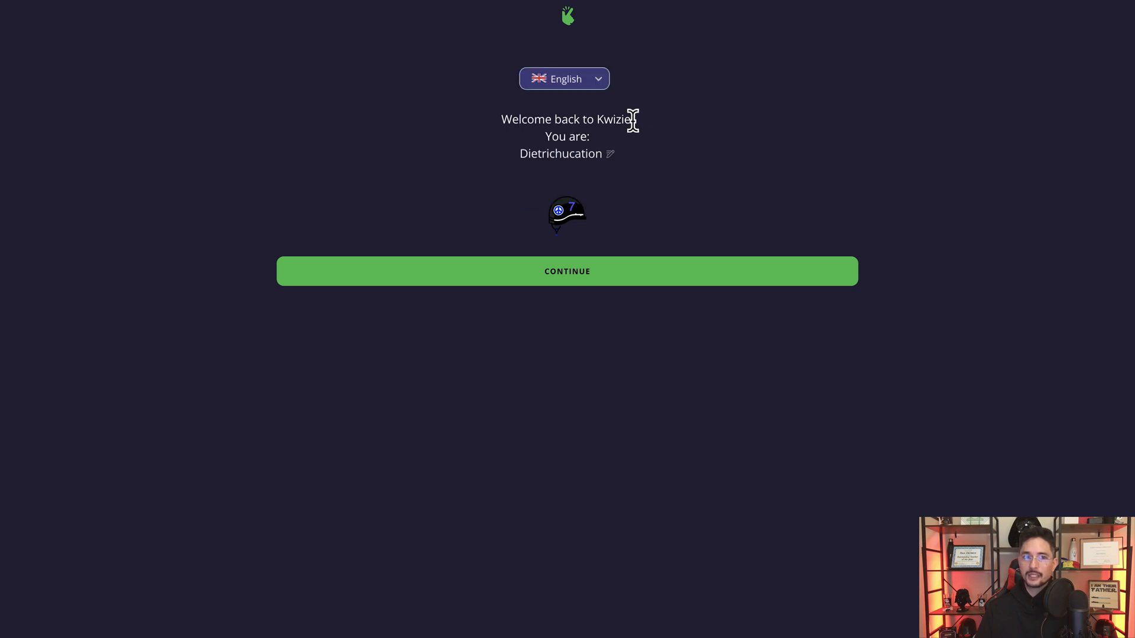
# Switch the player language to Spanish, back to English, and continue to the quiz intro.
pyautogui.click(564, 78)
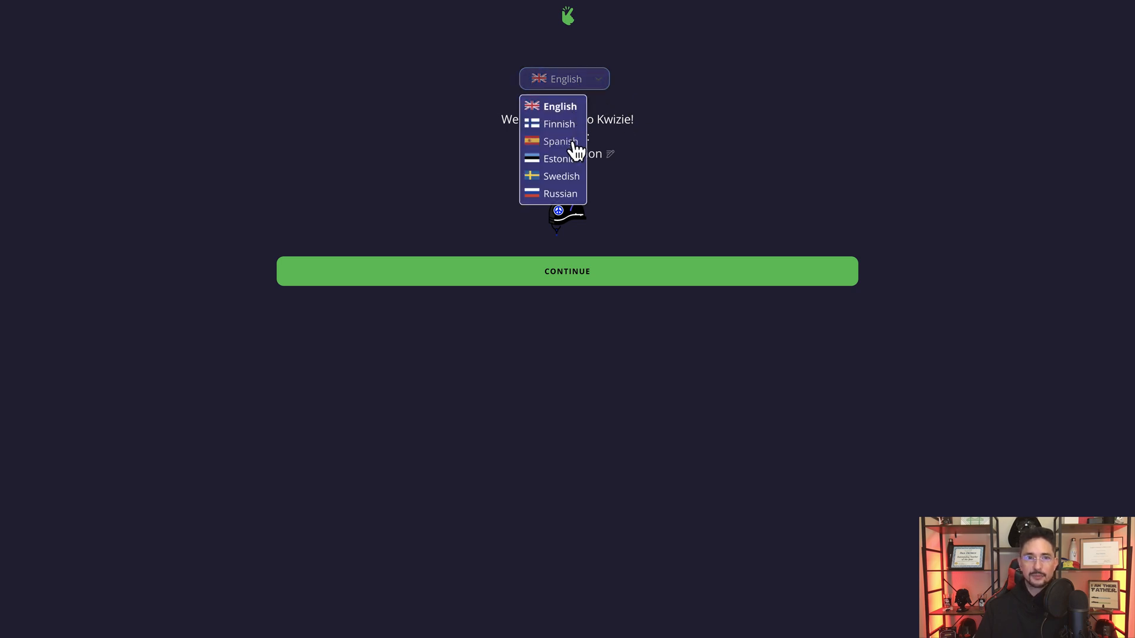
pyautogui.click(560, 141)
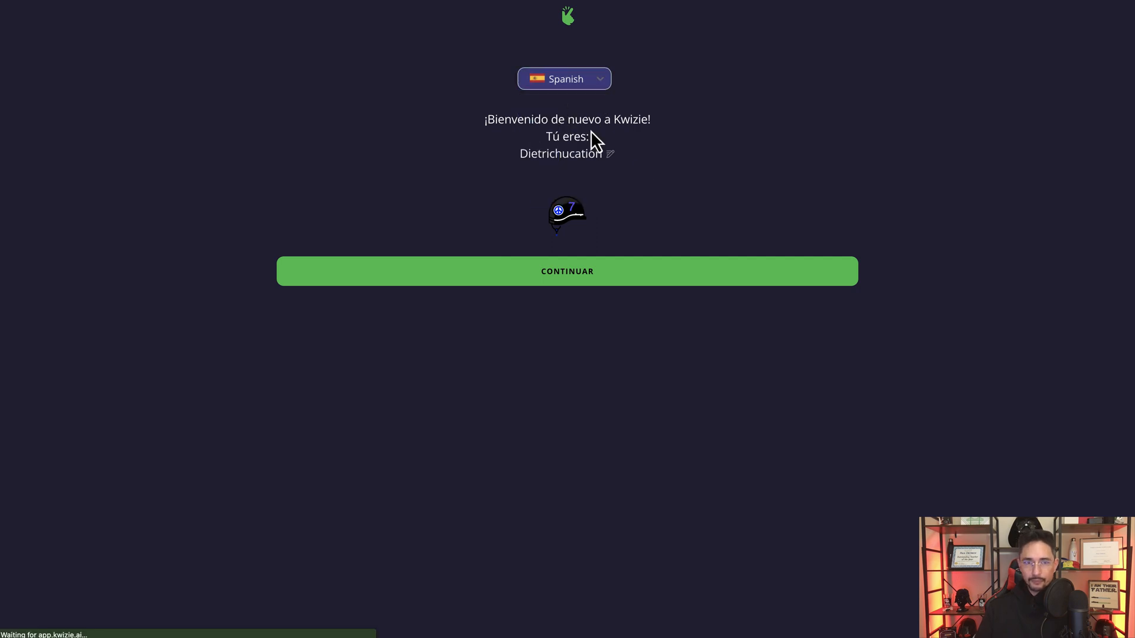
pyautogui.click(564, 78)
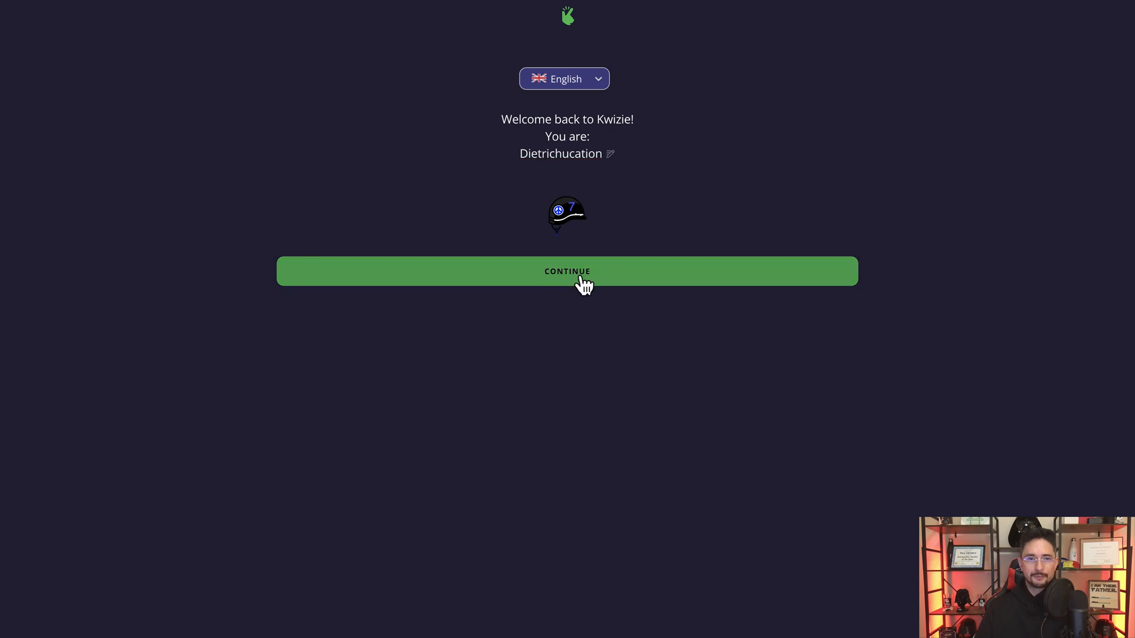
pyautogui.click(566, 272)
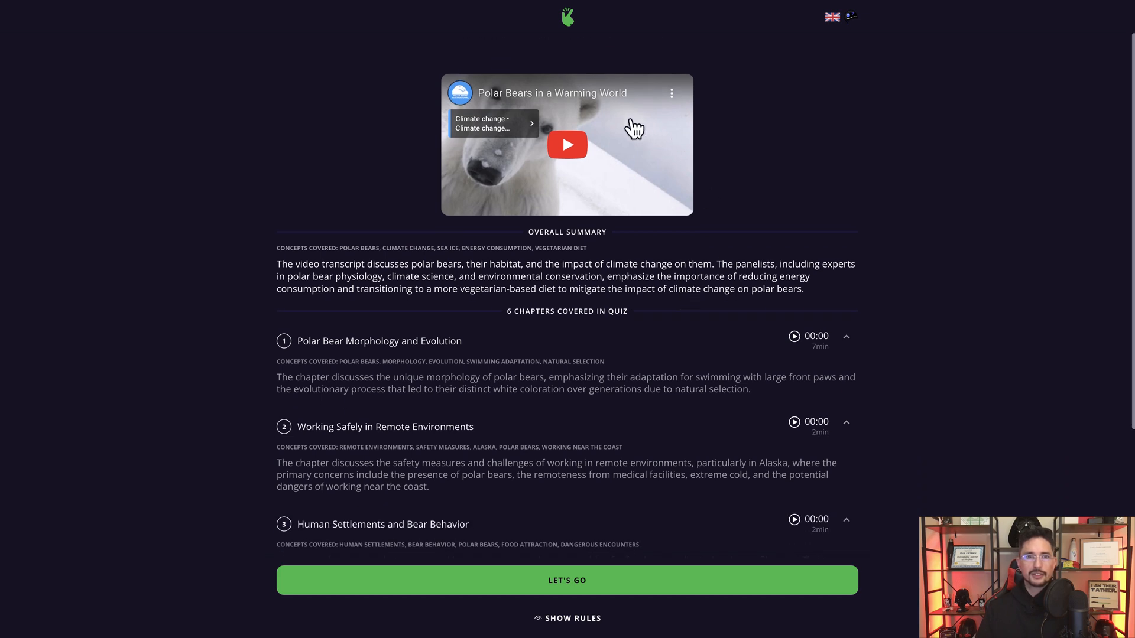
pyautogui.moveTo(601, 161)
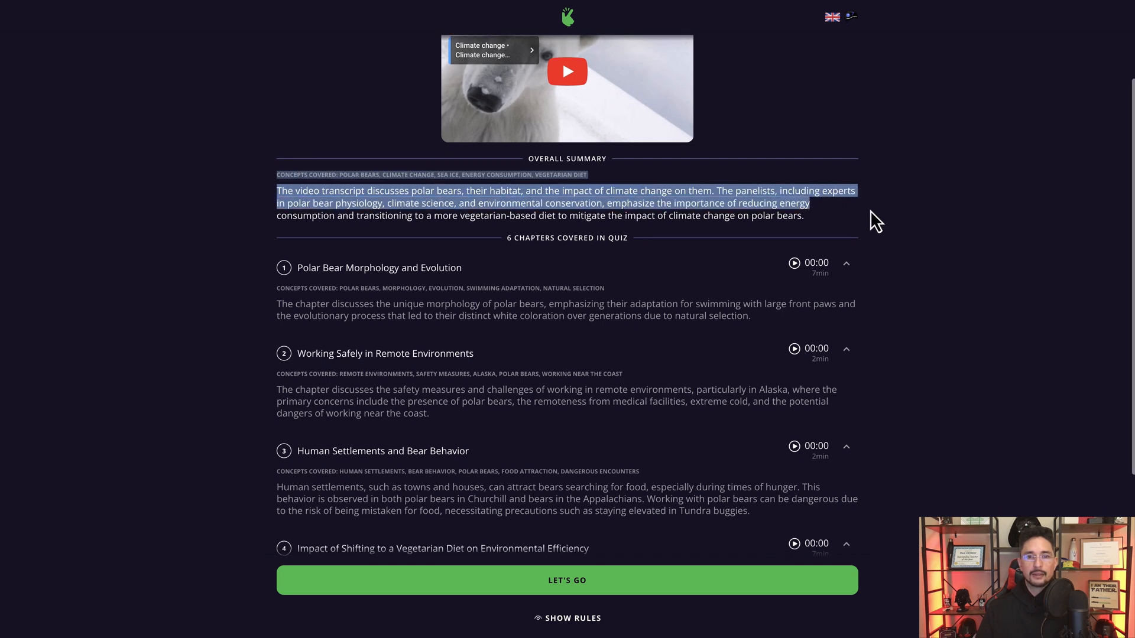
pyautogui.scroll(-3)
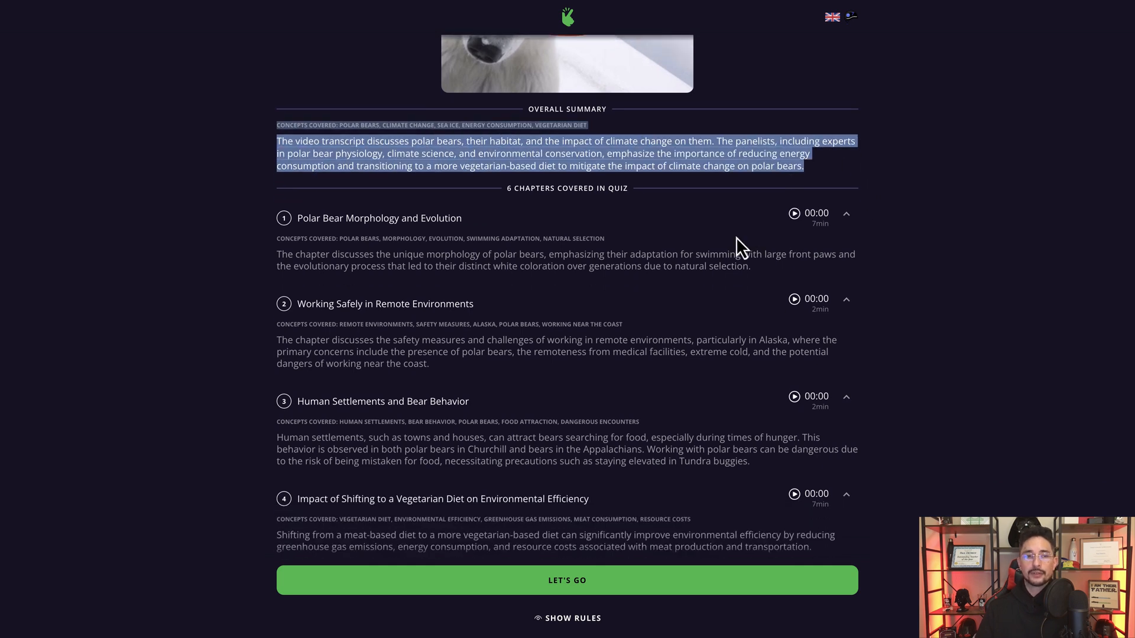
pyautogui.scroll(-3)
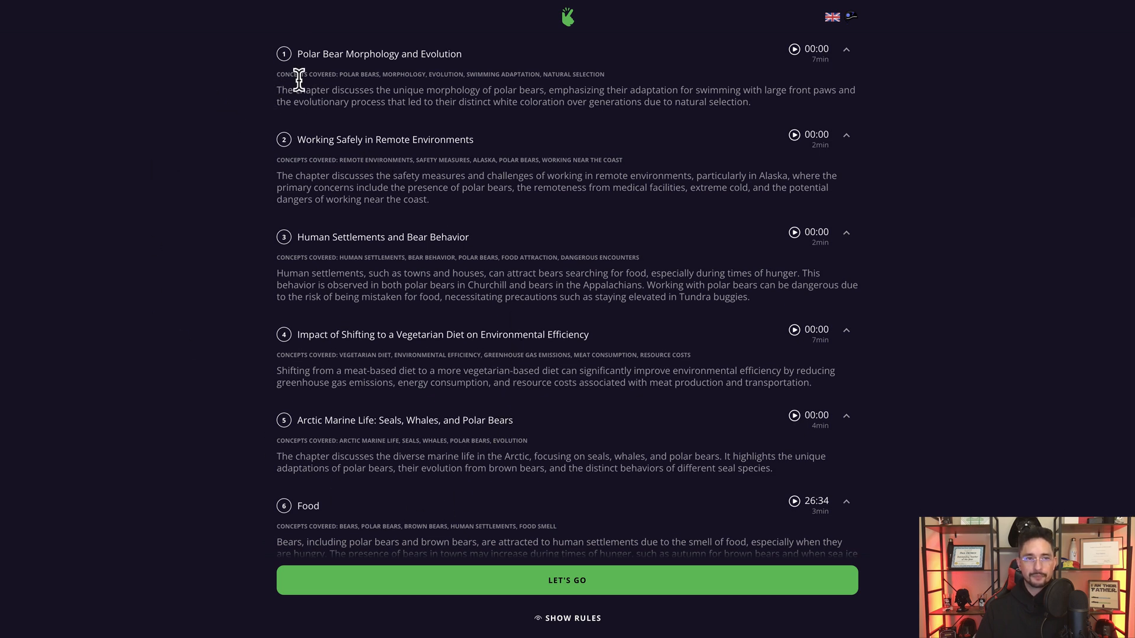
pyautogui.moveTo(1031, 404)
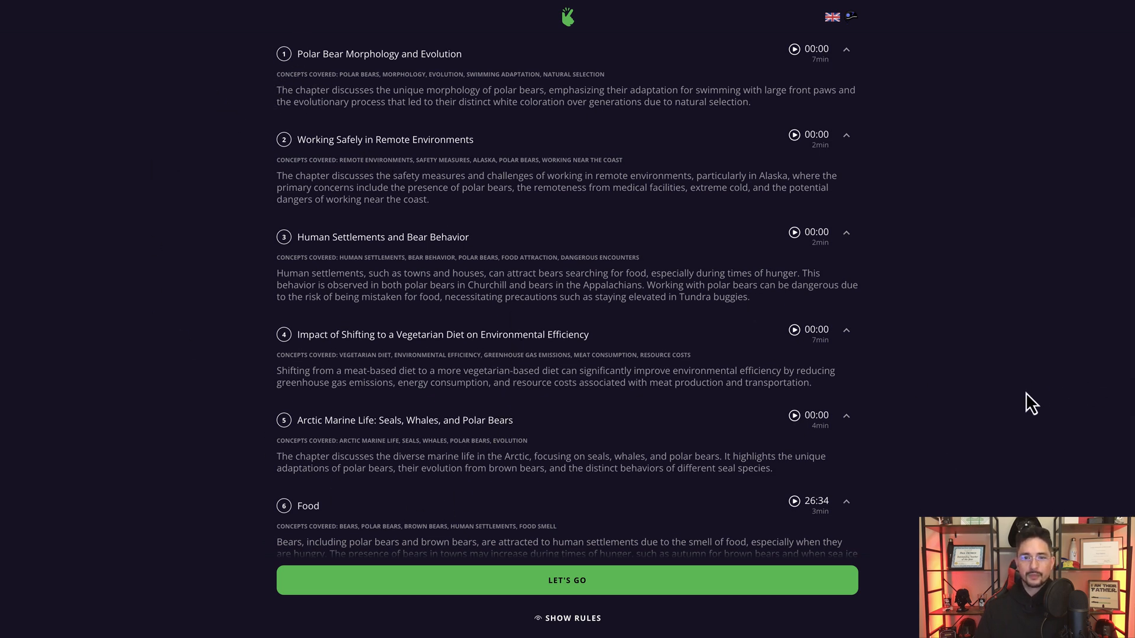
pyautogui.click(573, 617)
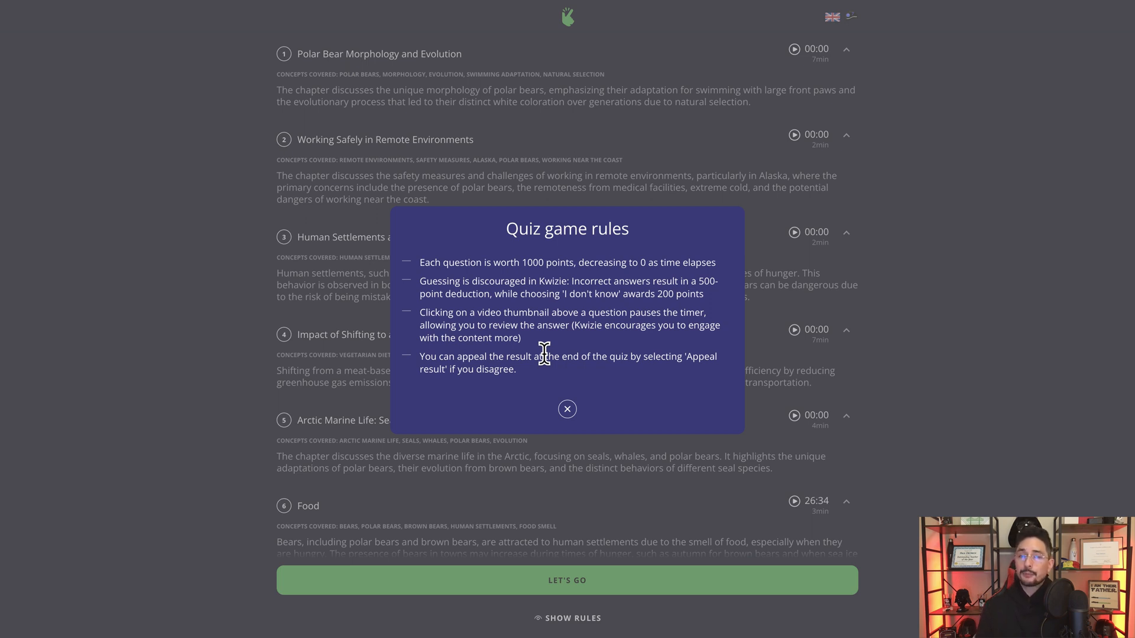
pyautogui.moveTo(637, 295)
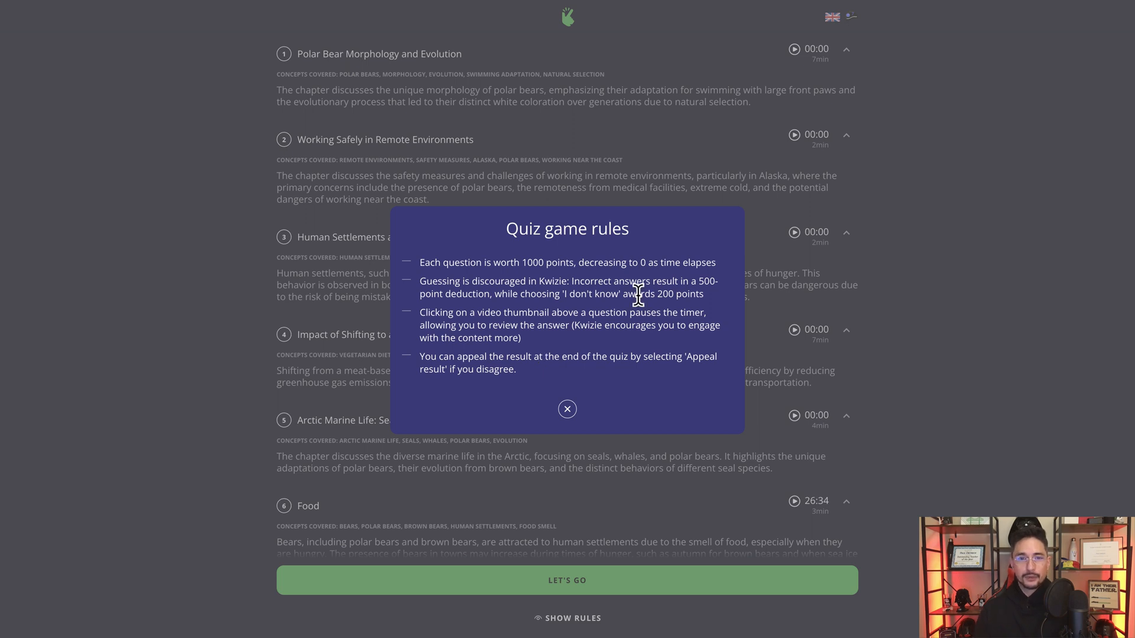
pyautogui.moveTo(658, 317)
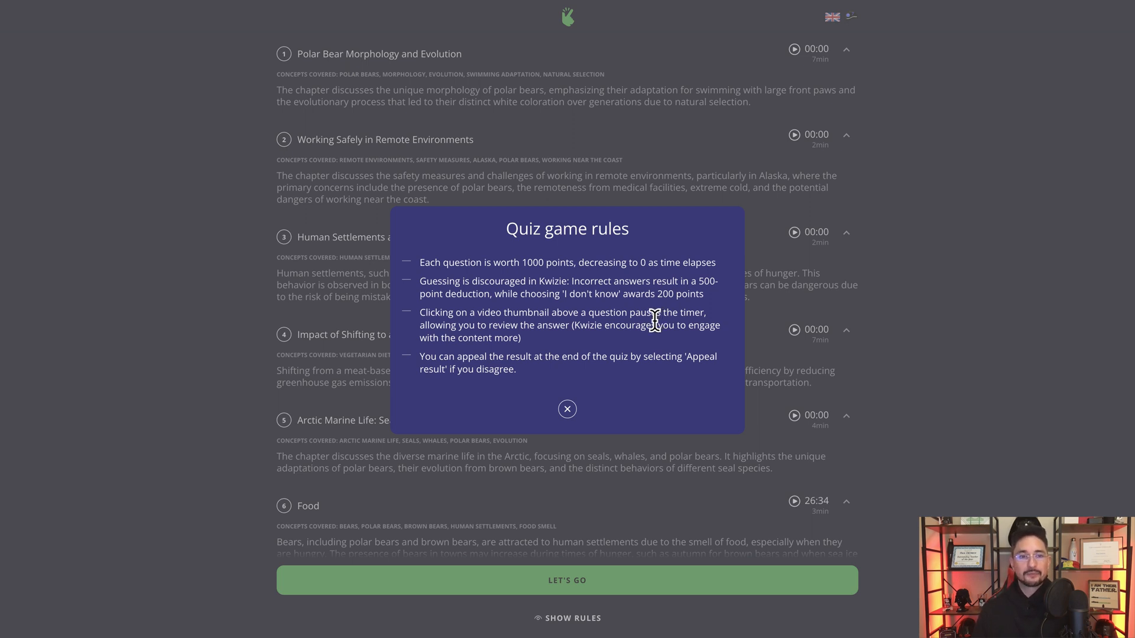
# Highlight the appeal rule in the game rules, then dismiss the rules dialog.
pyautogui.moveTo(419, 356); pyautogui.dragTo(496, 356)
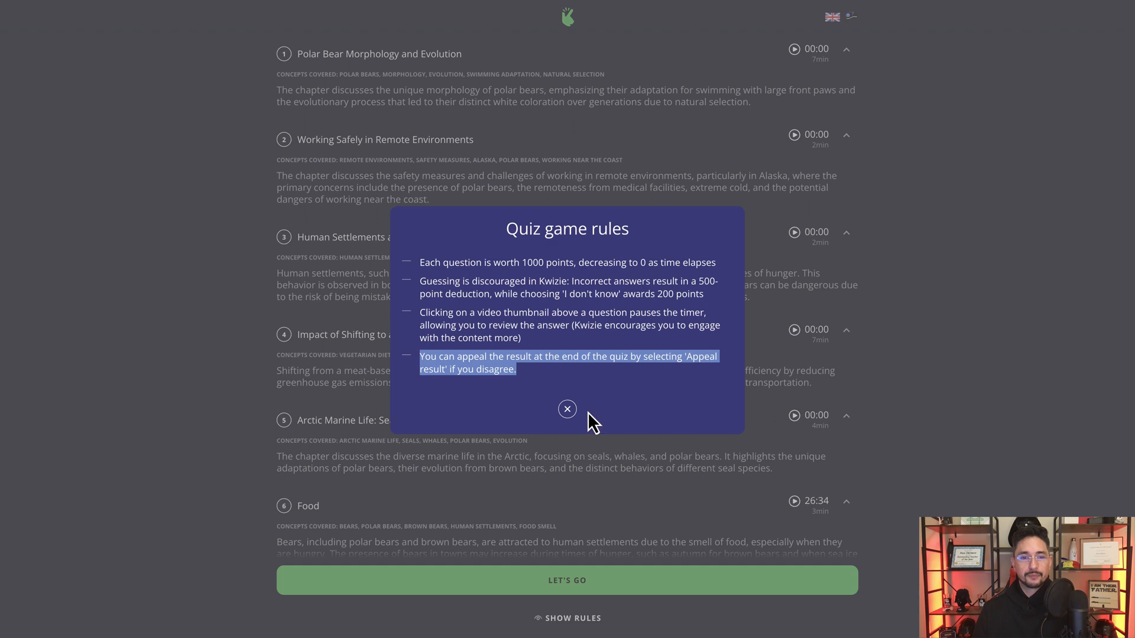
pyautogui.click(566, 409)
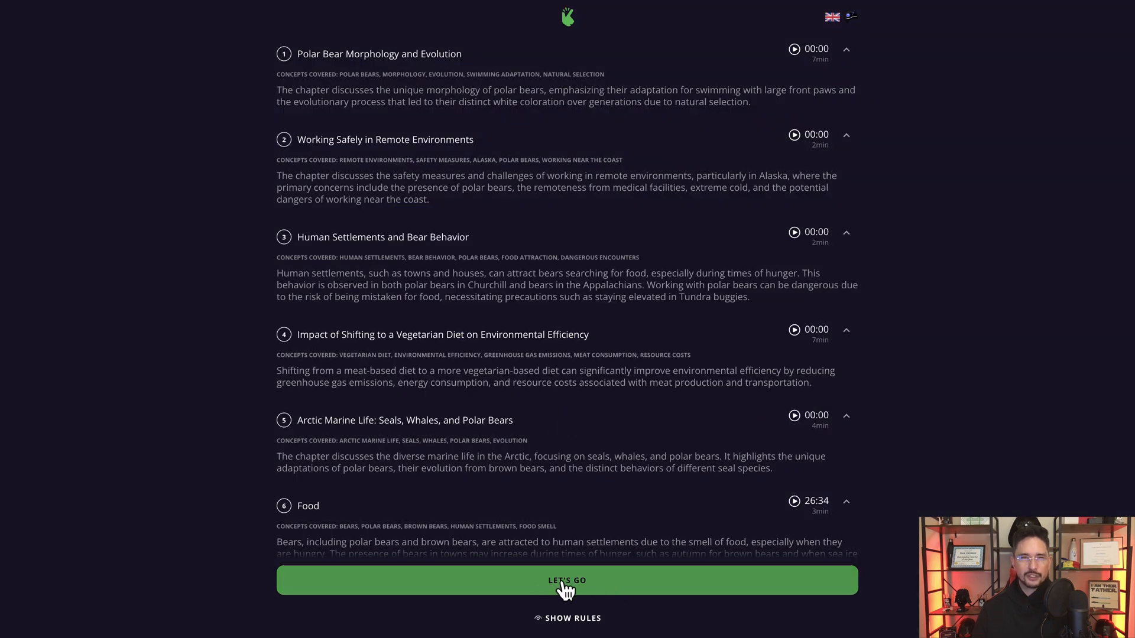
# Start the quiz with LET'S GO and answer question 1 with Don't know.
pyautogui.click(566, 579)
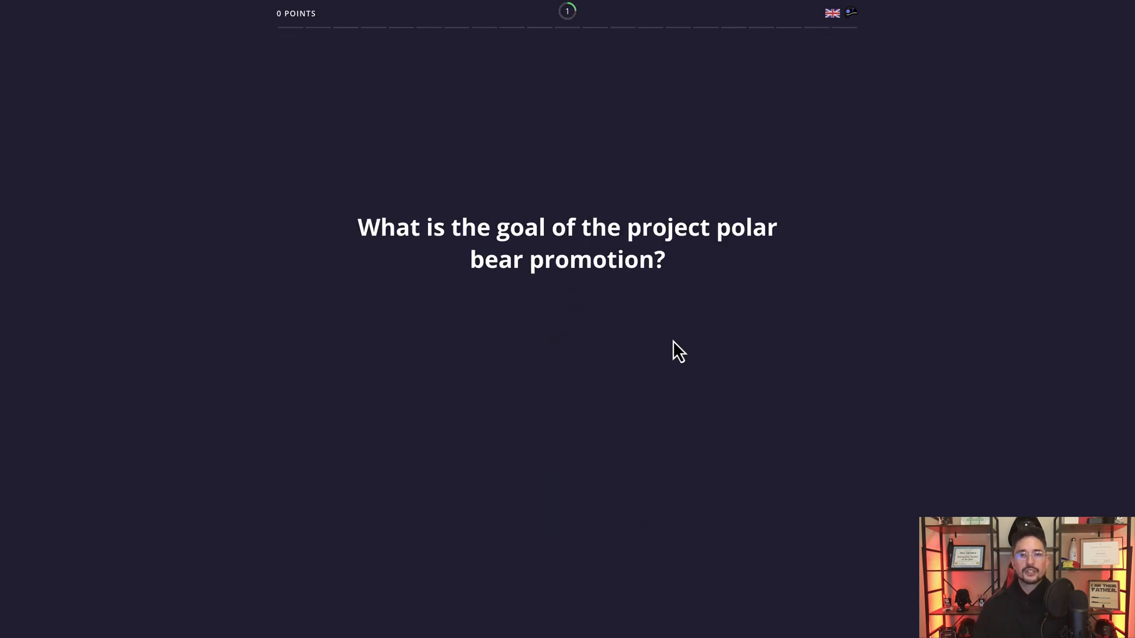
pyautogui.moveTo(294, 224)
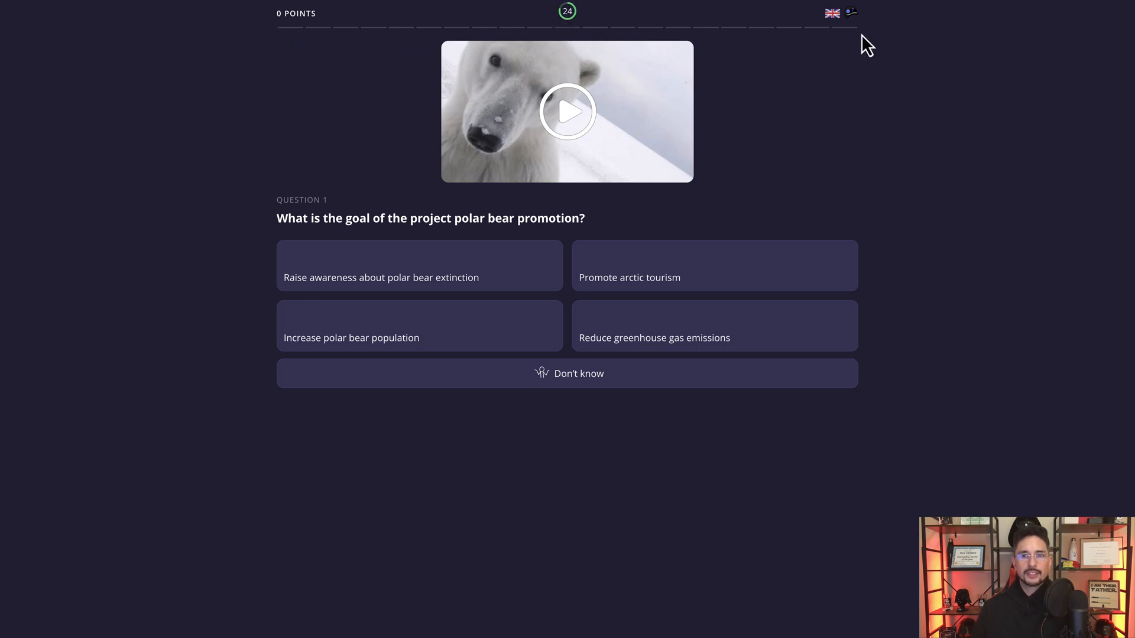
pyautogui.moveTo(512, 274)
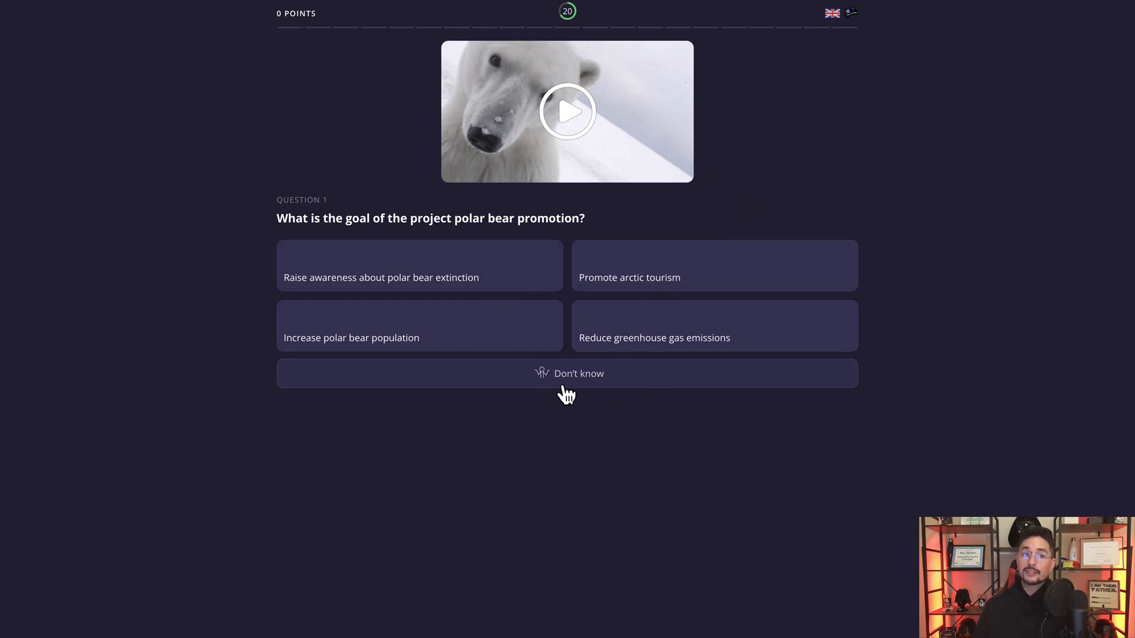
pyautogui.moveTo(397, 251)
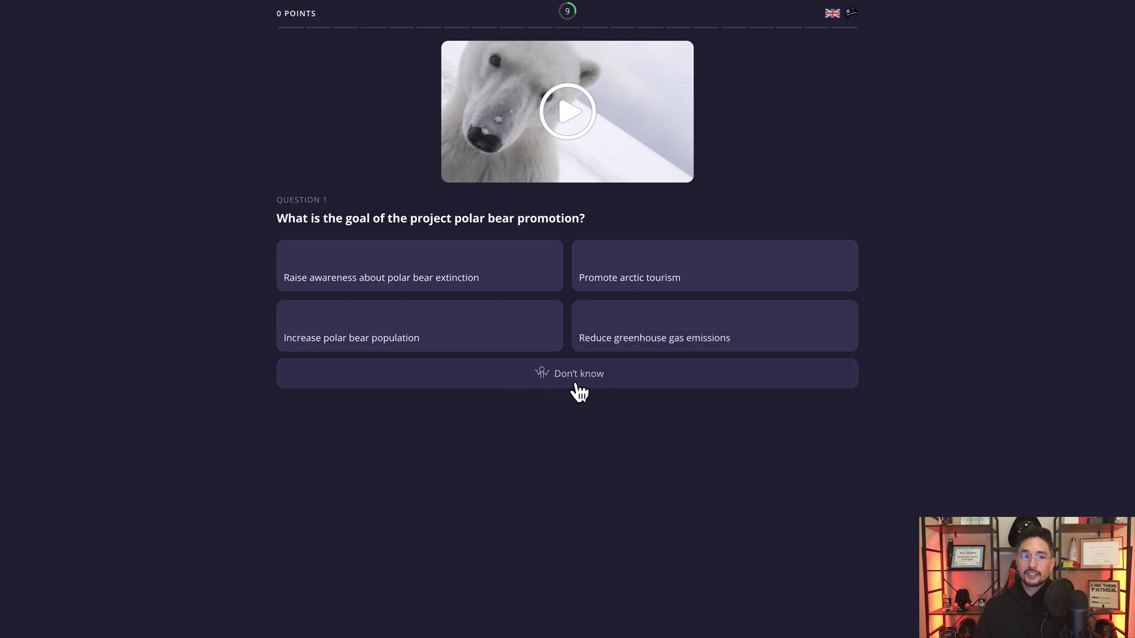
pyautogui.click(567, 374)
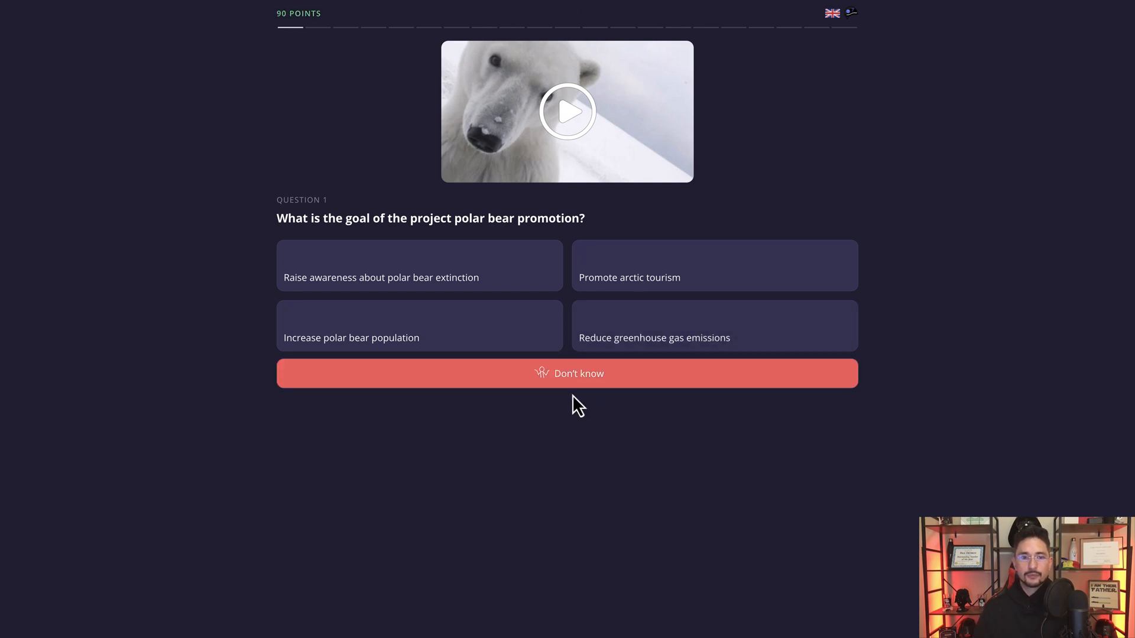
pyautogui.click(654, 337)
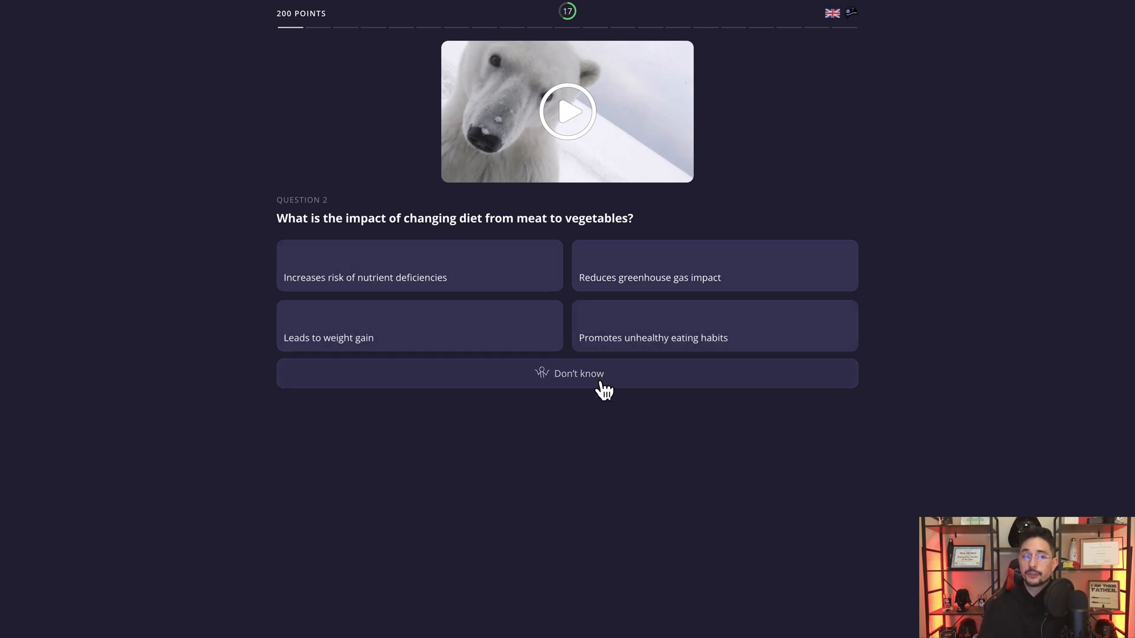
pyautogui.moveTo(568, 111)
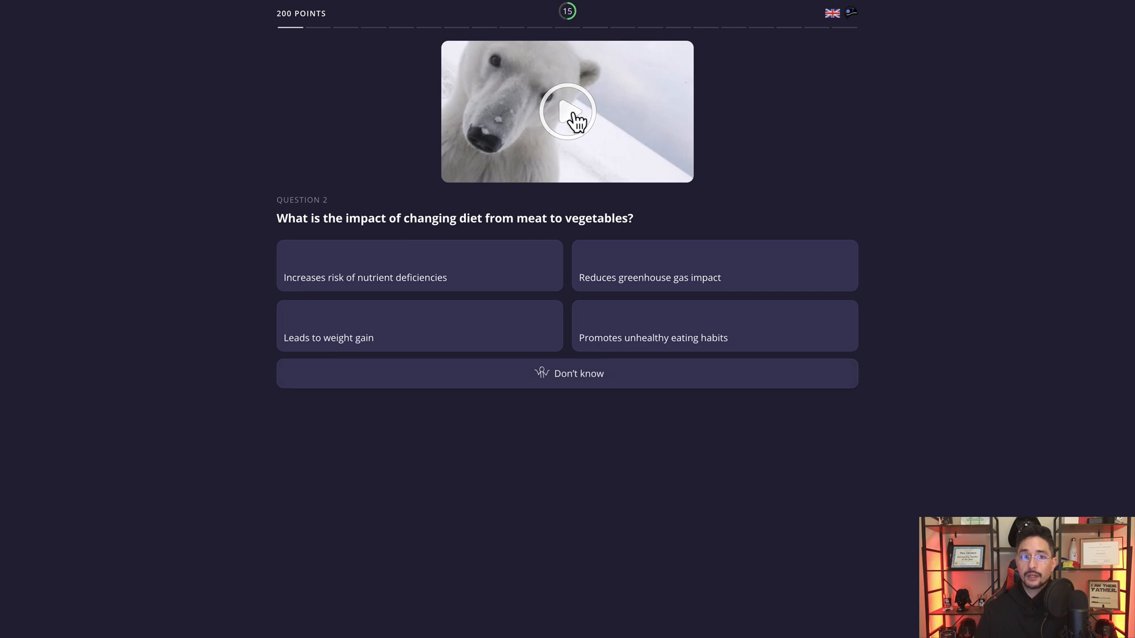
# Review the chapter video behind question 2, playing and pausing it, then finish the quiz at 6468 points.
pyautogui.click(566, 111)
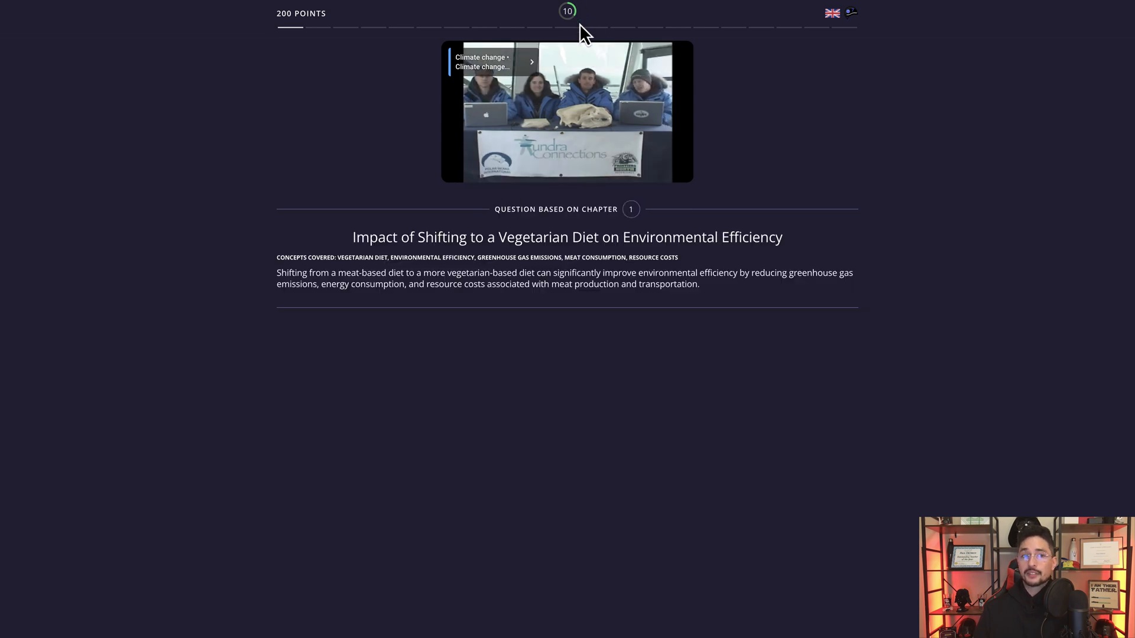
pyautogui.click(567, 113)
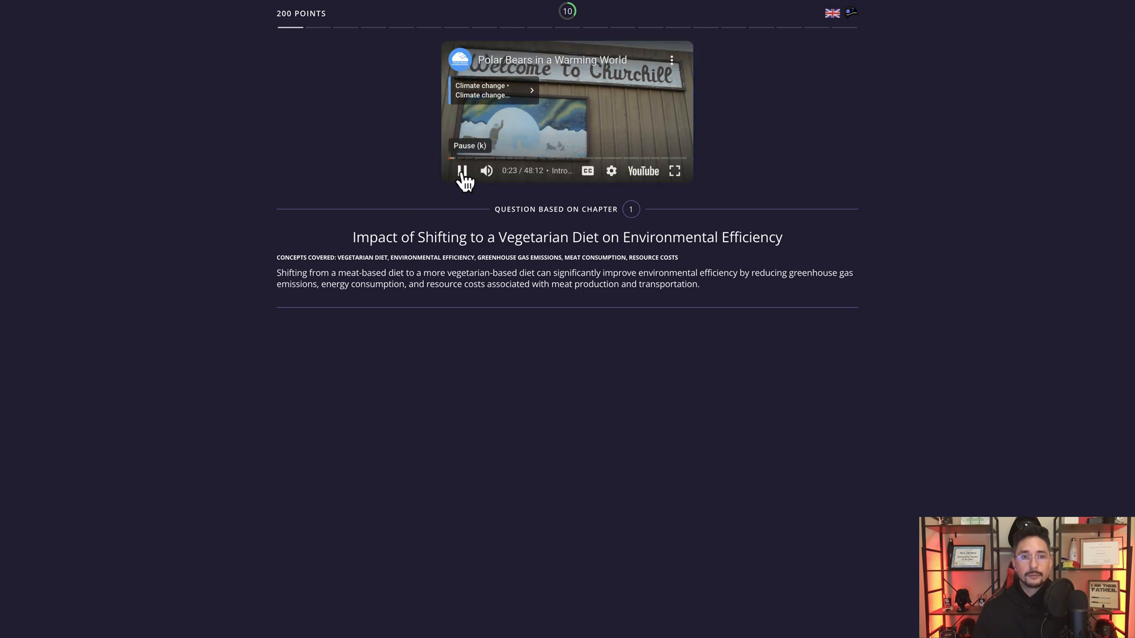
pyautogui.click(460, 170)
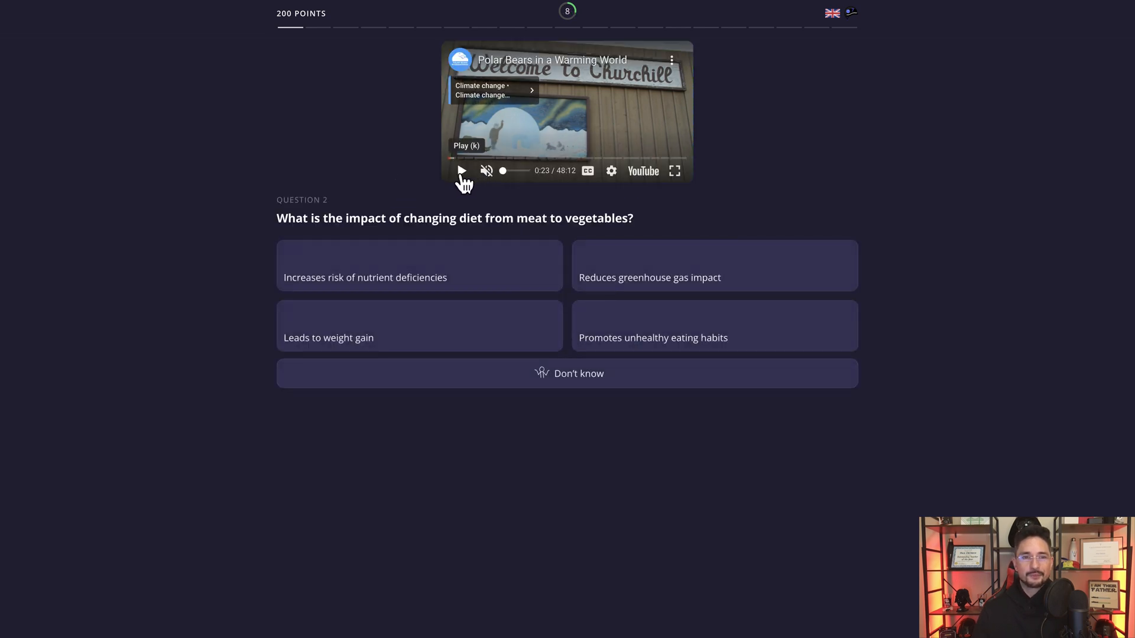
pyautogui.click(461, 170)
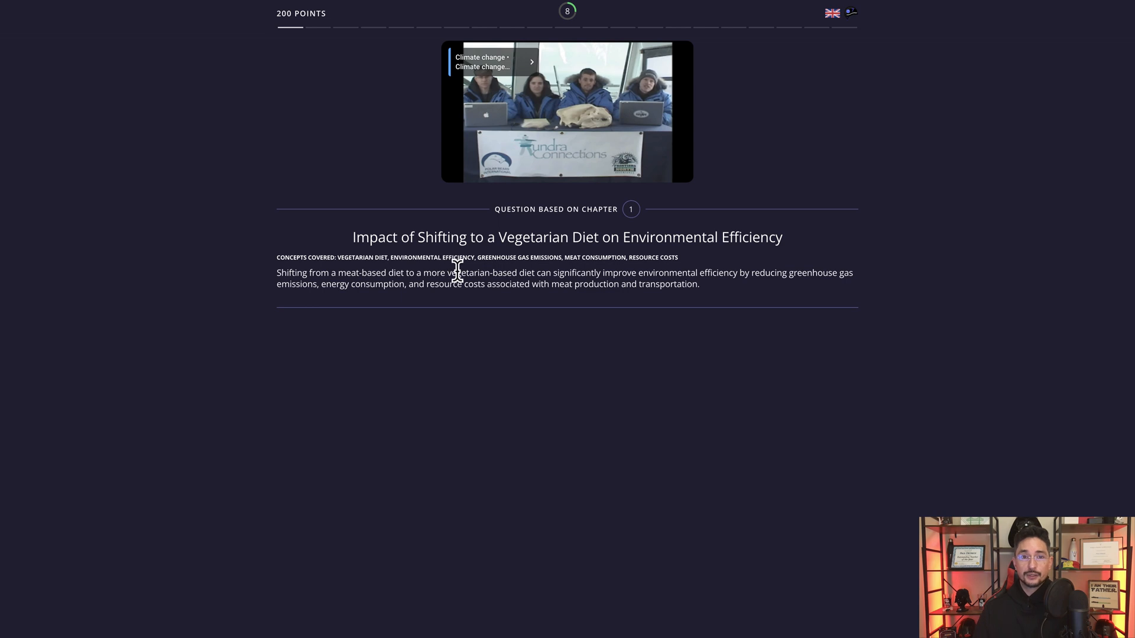
pyautogui.moveTo(498, 282)
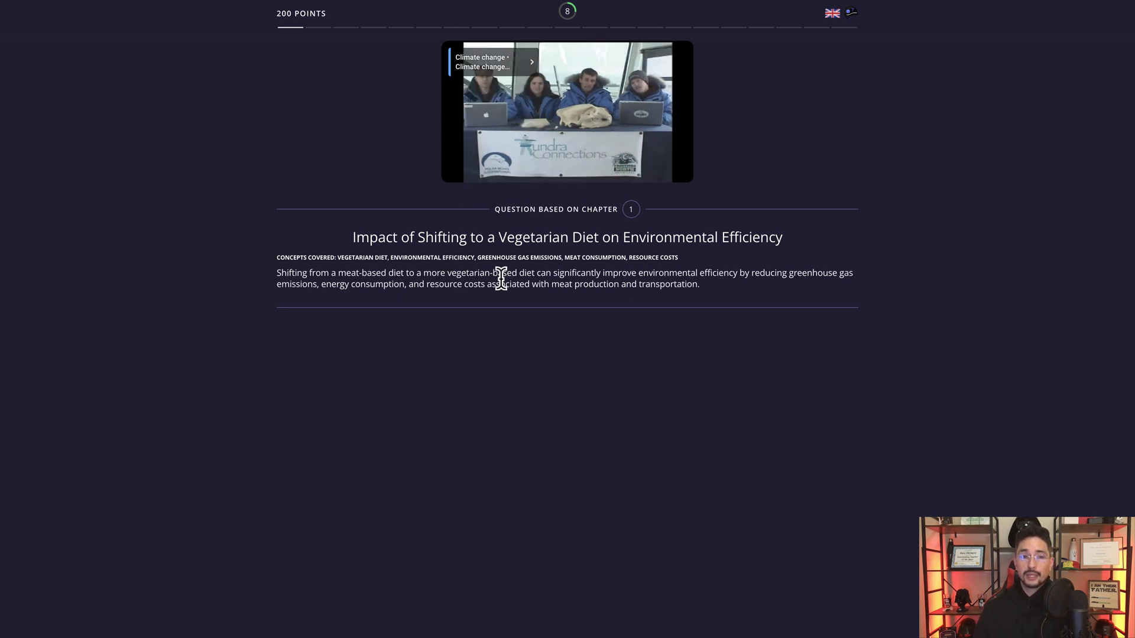
pyautogui.moveTo(791, 267)
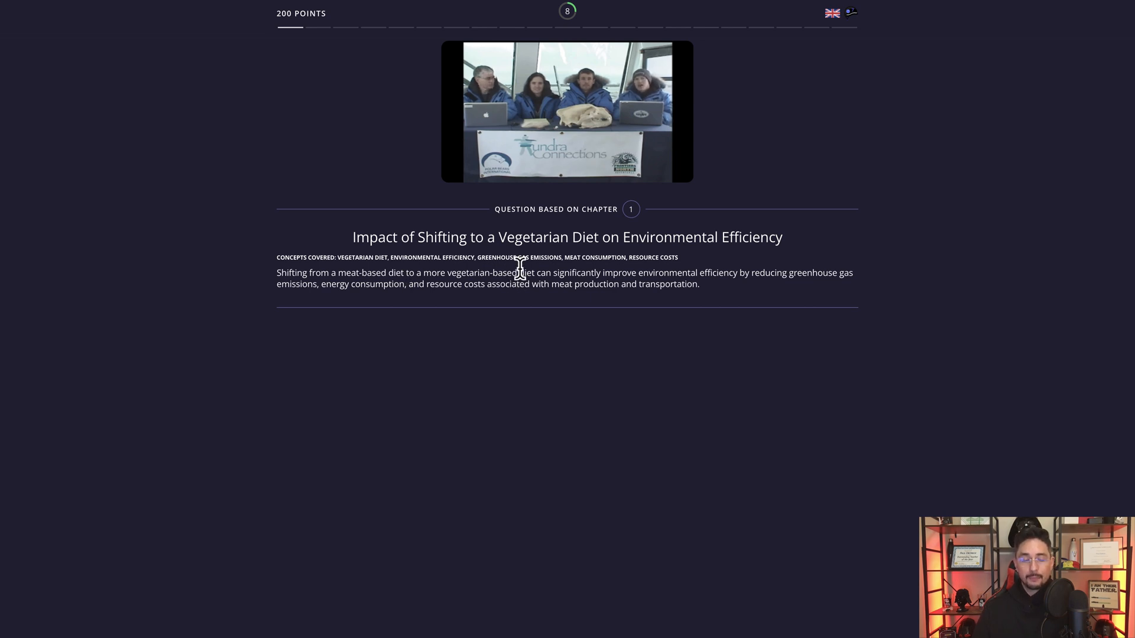
pyautogui.click(566, 112)
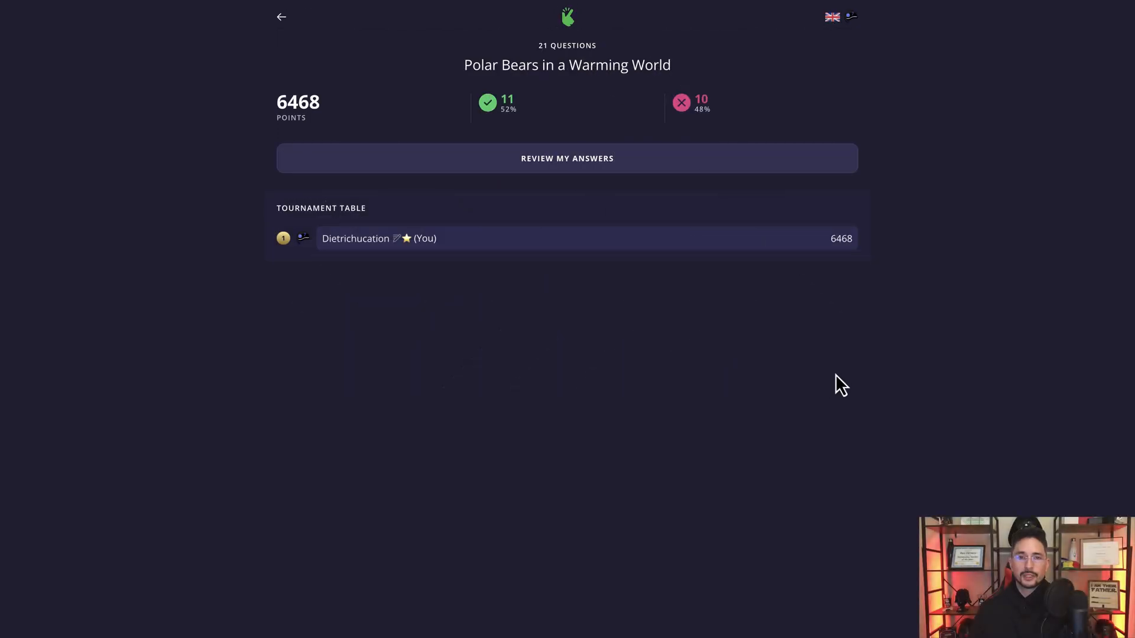
pyautogui.moveTo(560, 110)
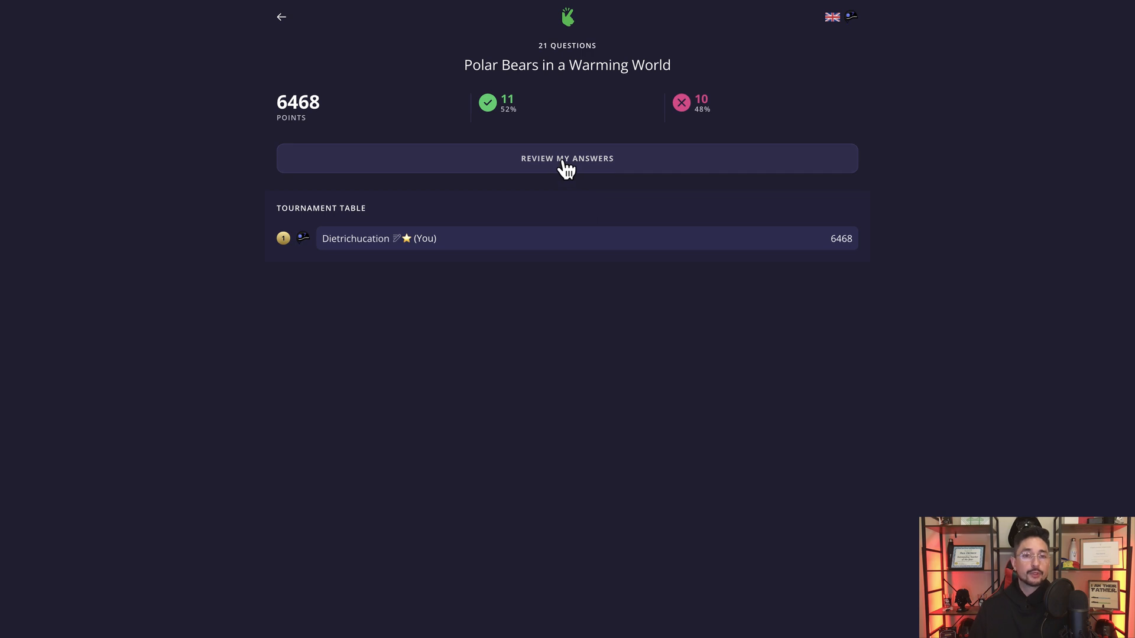
# Review my answers and scroll down to question 3.
pyautogui.click(566, 157)
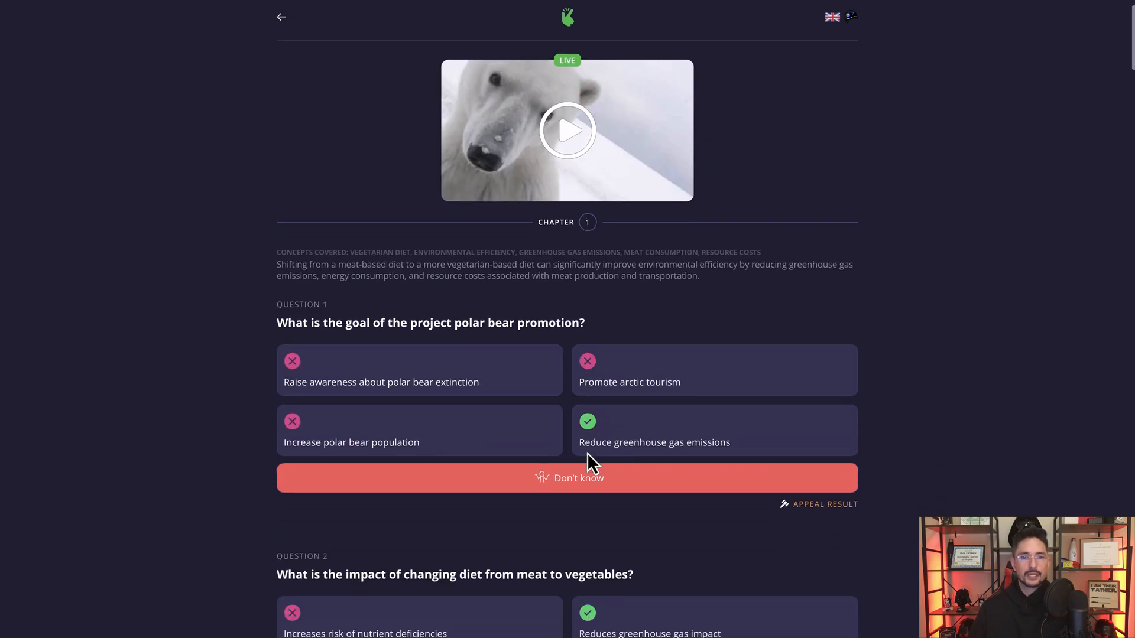
pyautogui.scroll(-3)
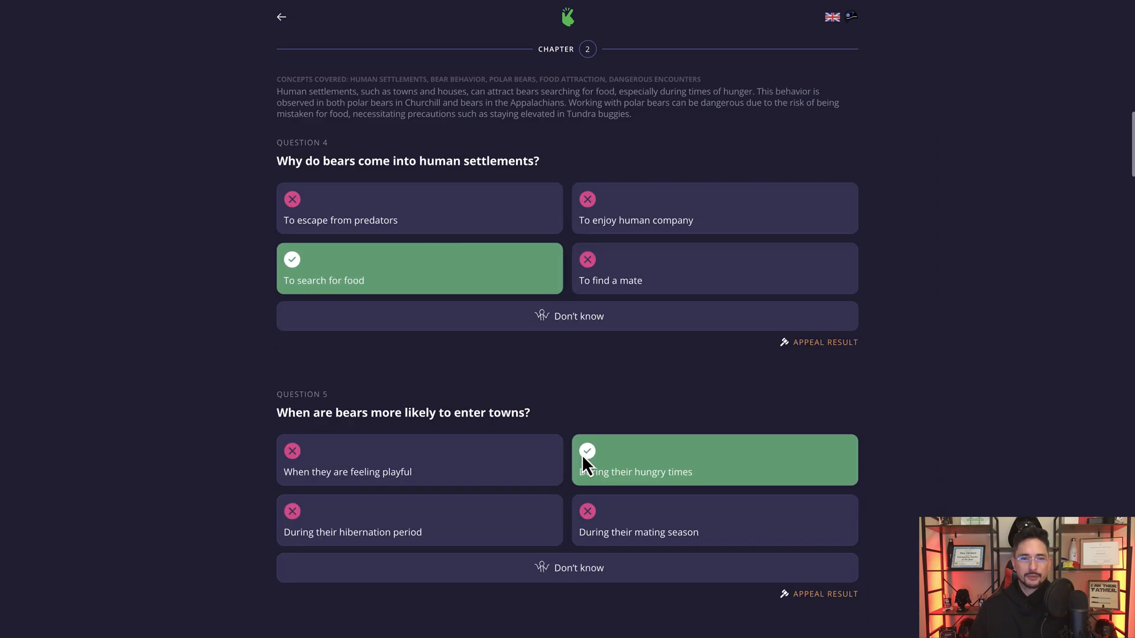
pyautogui.scroll(-3)
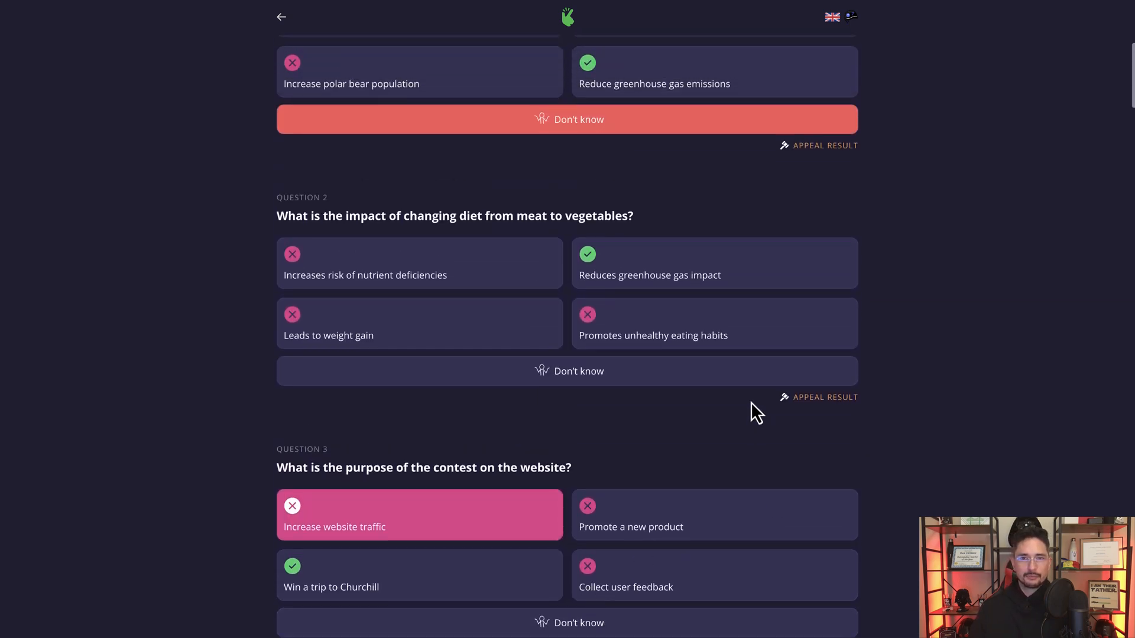
pyautogui.scroll(3)
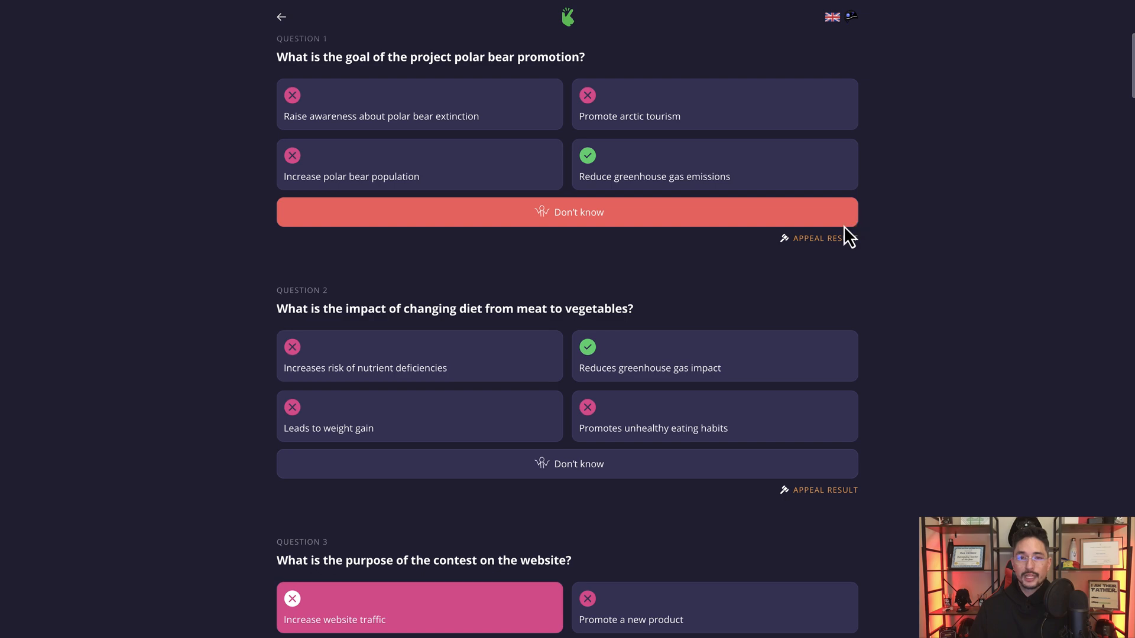
pyautogui.moveTo(734, 263)
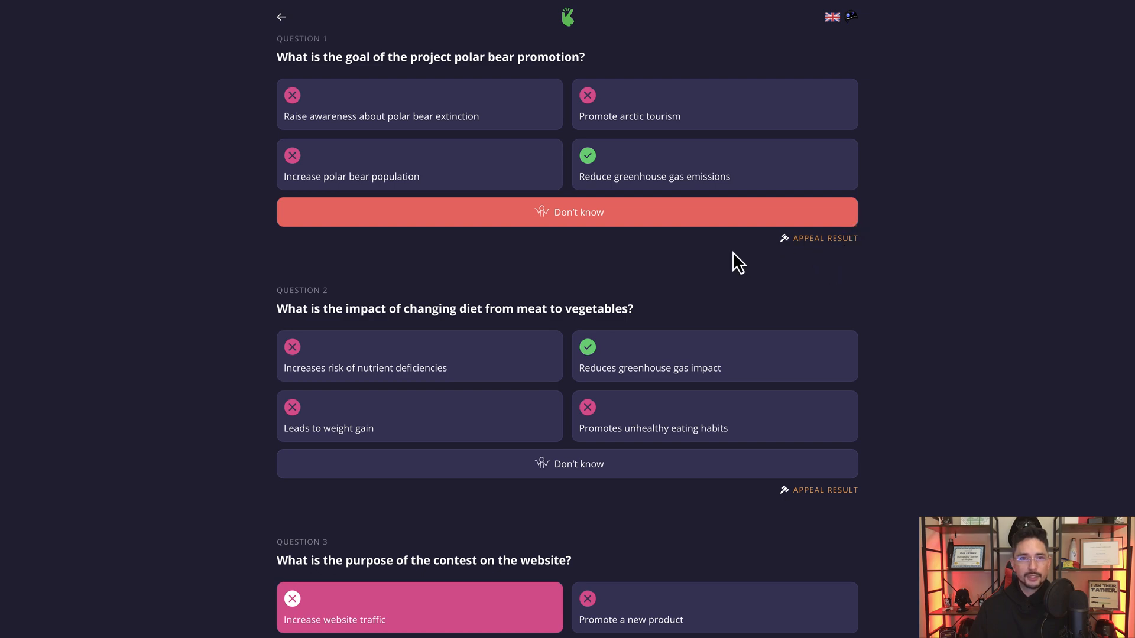
pyautogui.scroll(-3)
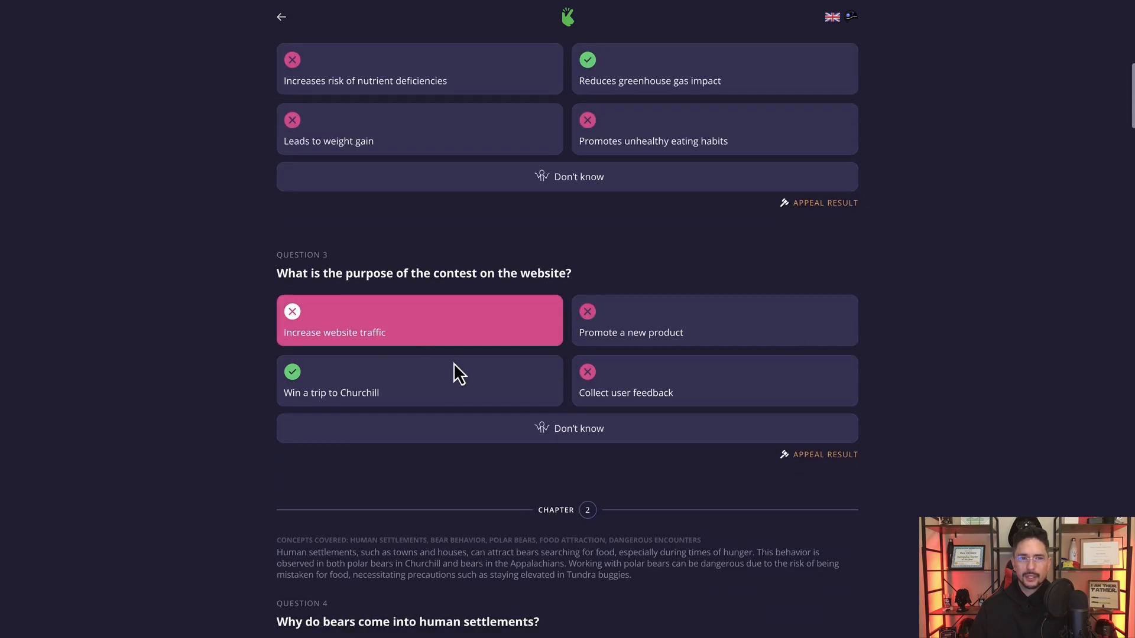
pyautogui.scroll(-3)
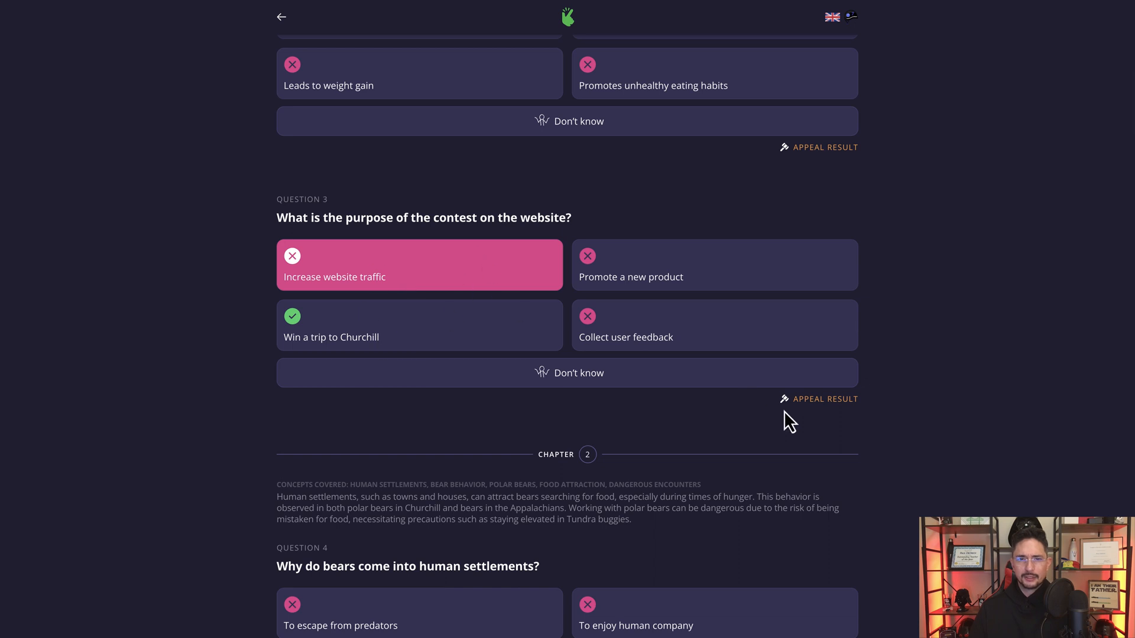
# Appeal the question 3 result with the reason 'I disag' and send it.
pyautogui.click(824, 399)
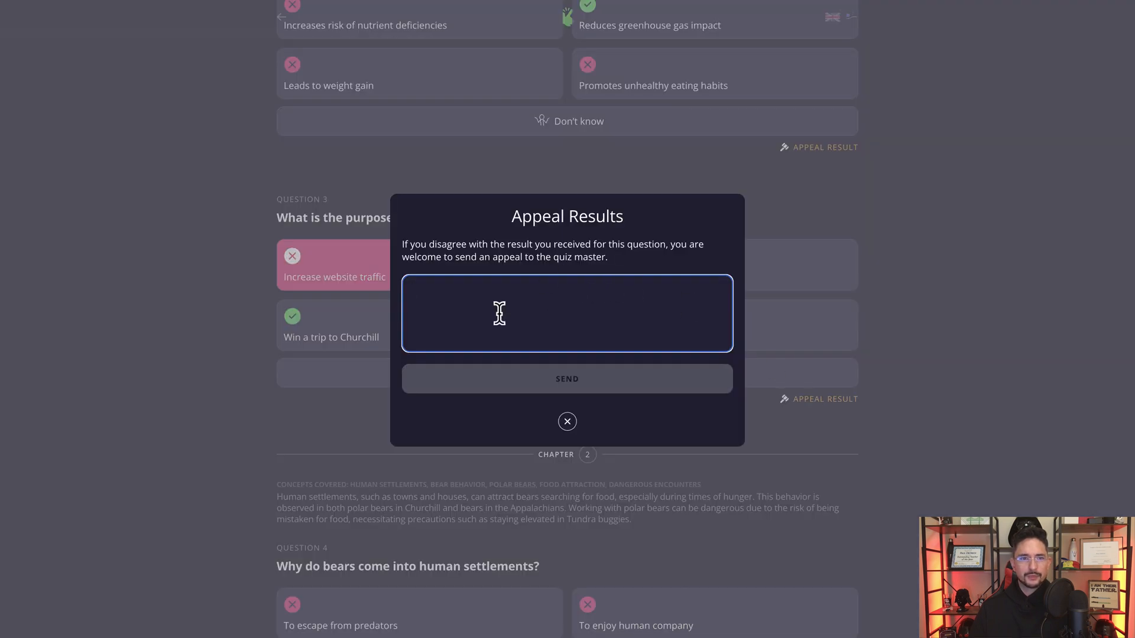
pyautogui.write('I disagree with this because..')
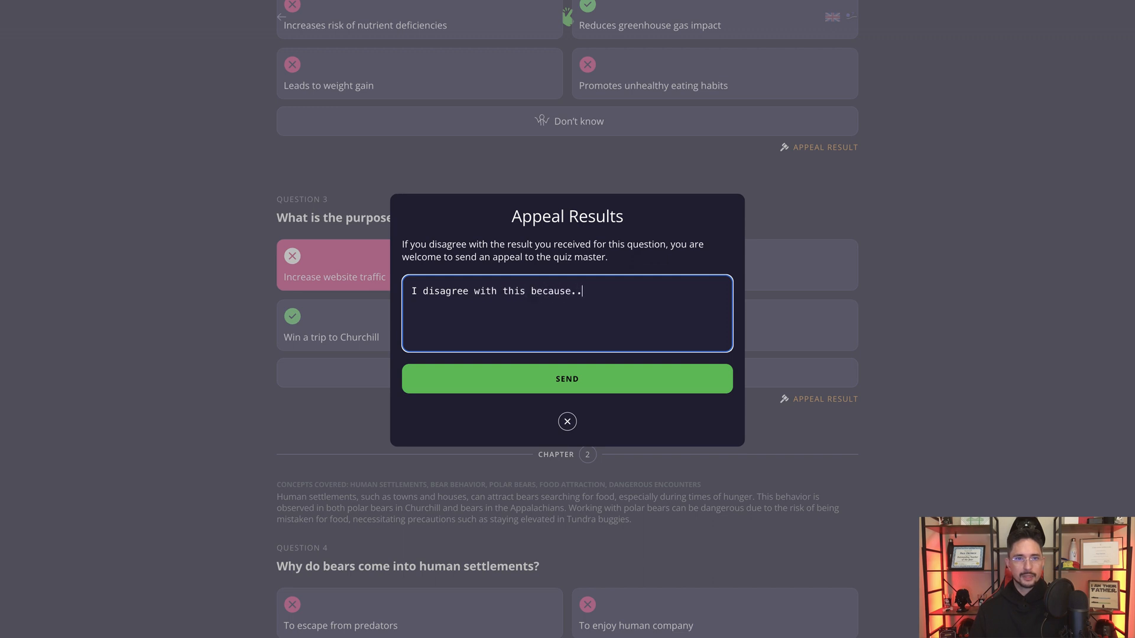
pyautogui.click(566, 421)
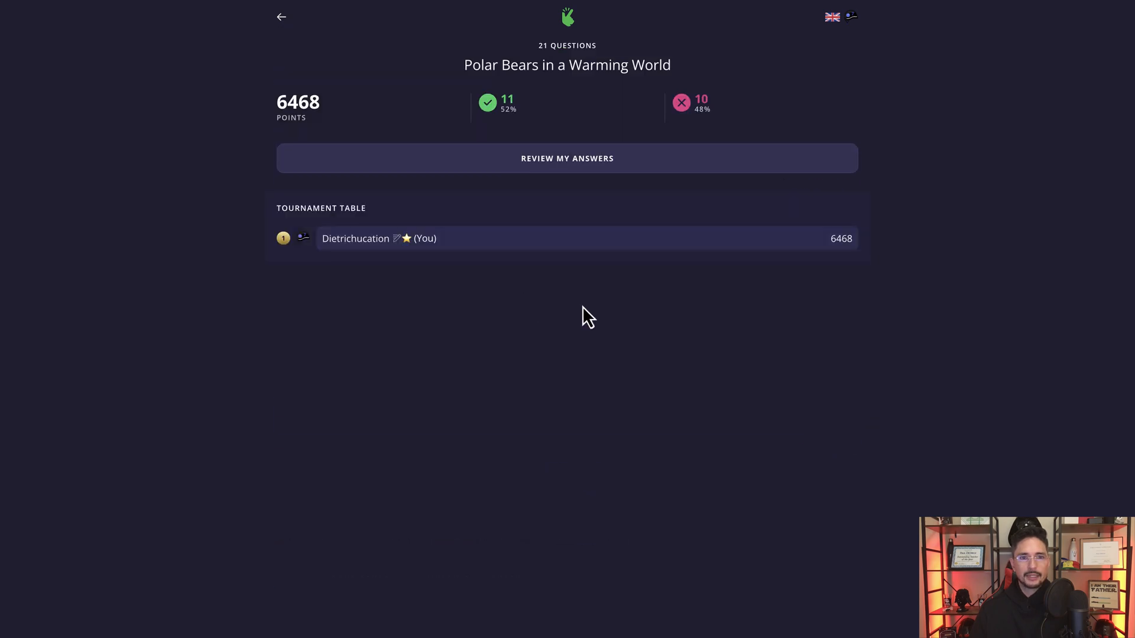
pyautogui.moveTo(283, 28)
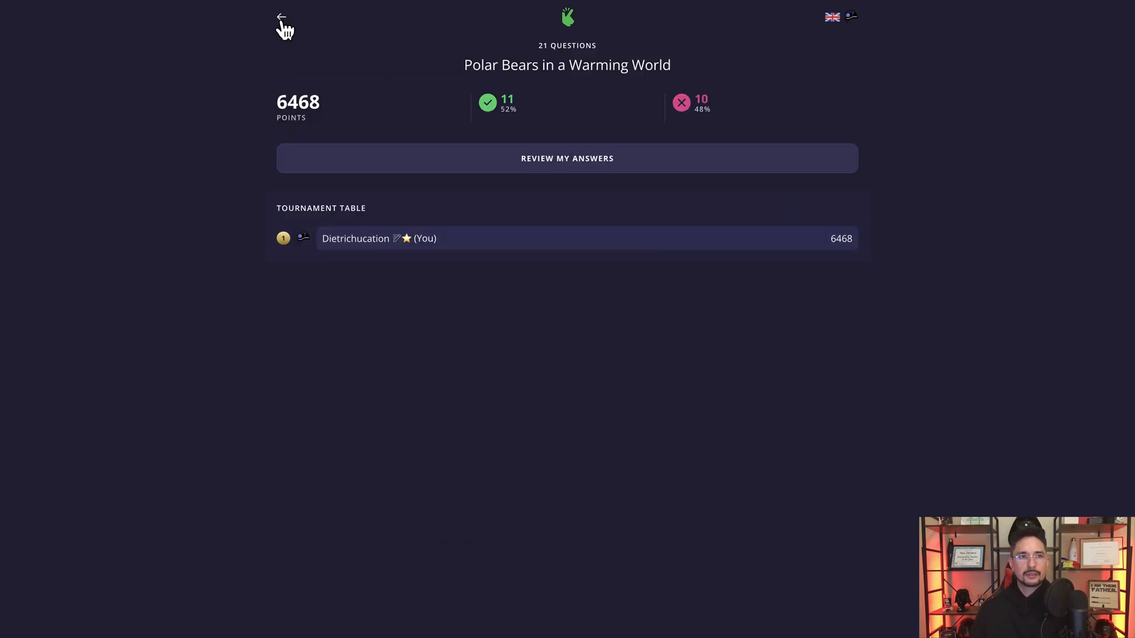
# Open the host results of the first live Polar Bears in a Warming World quiz.
pyautogui.click(283, 18)
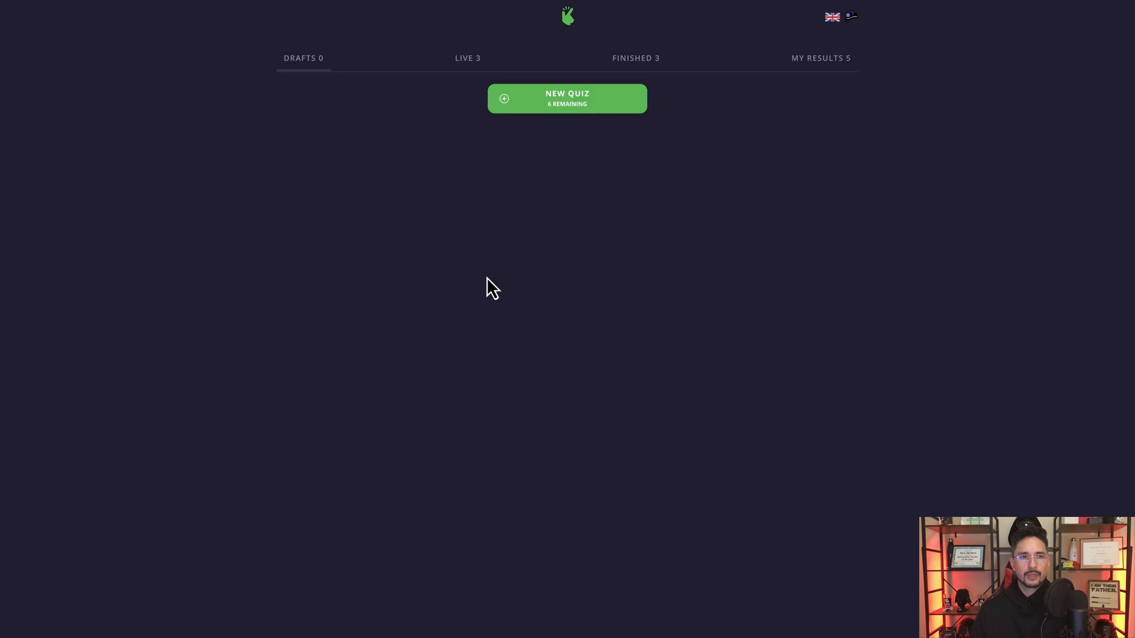
pyautogui.click(468, 58)
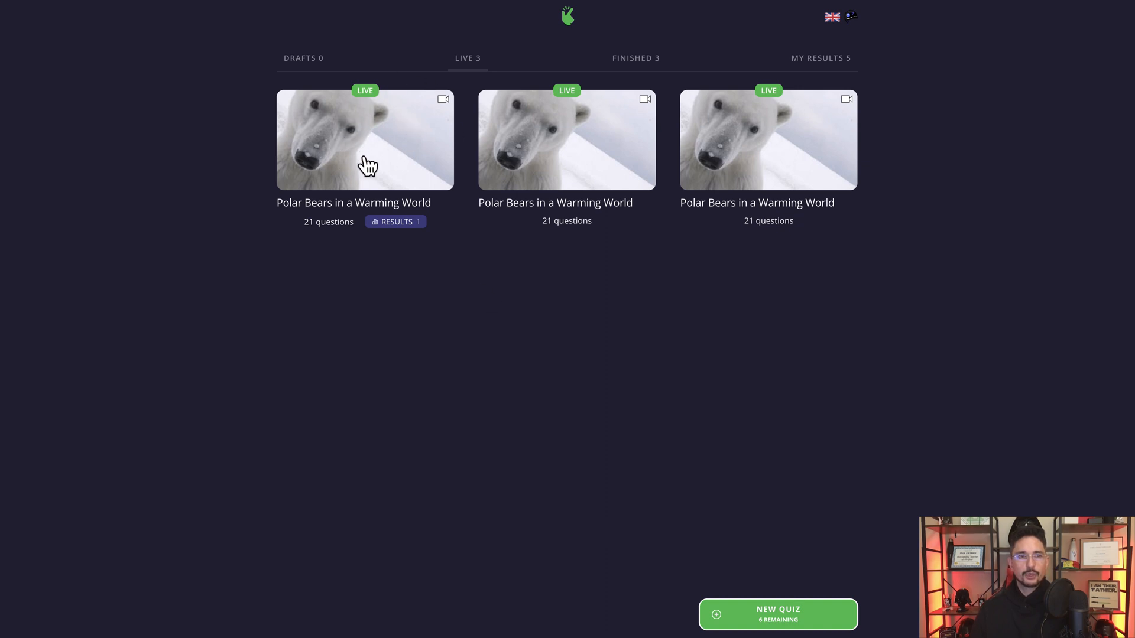
pyautogui.moveTo(689, 152)
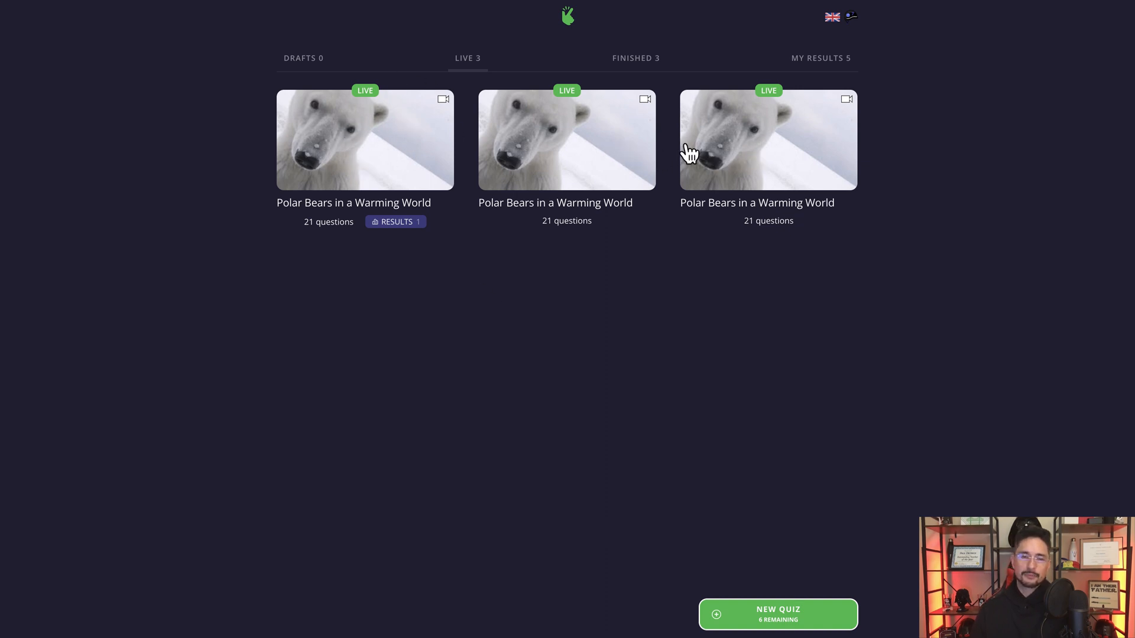
pyautogui.moveTo(374, 189)
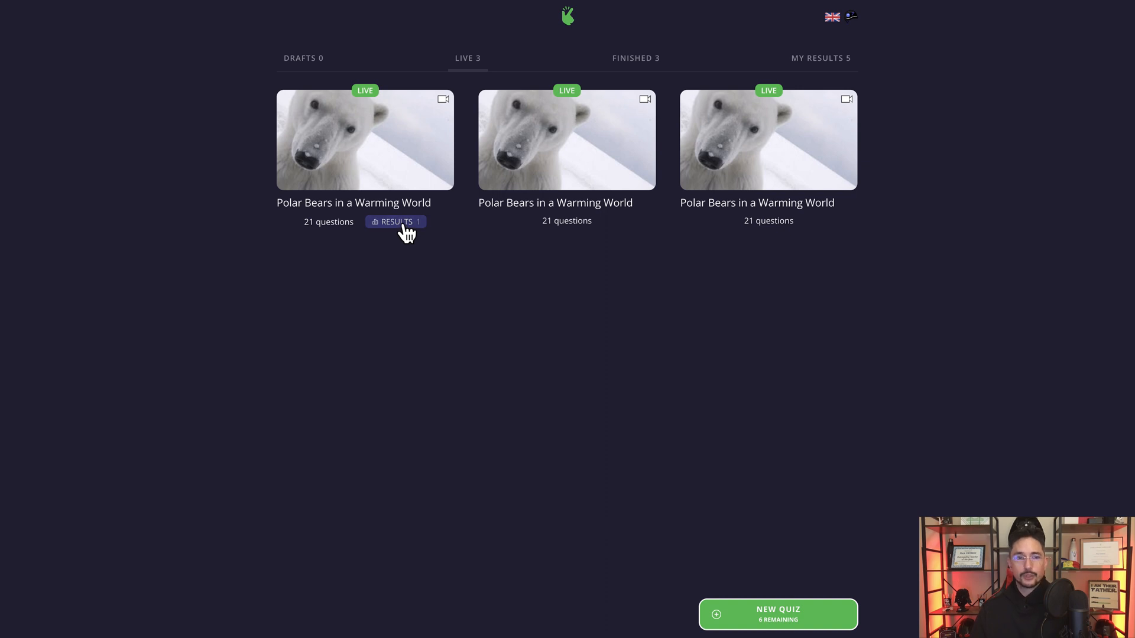
pyautogui.click(395, 221)
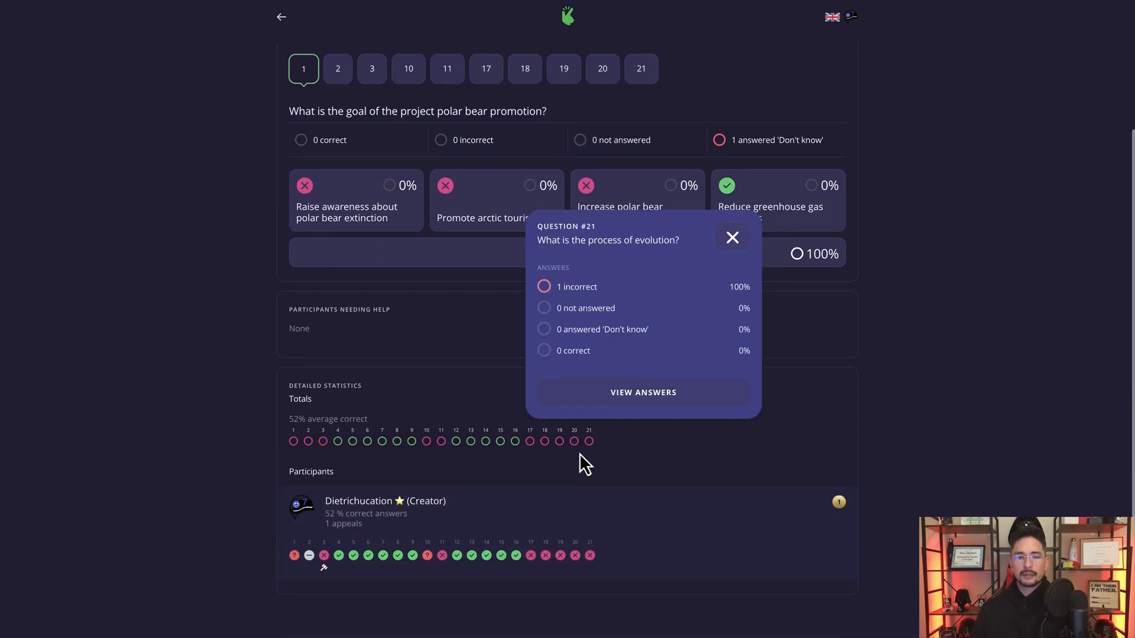
# Inspect the question 1 answer breakdown twice, then return to the live and finished quiz lists.
pyautogui.click(294, 427)
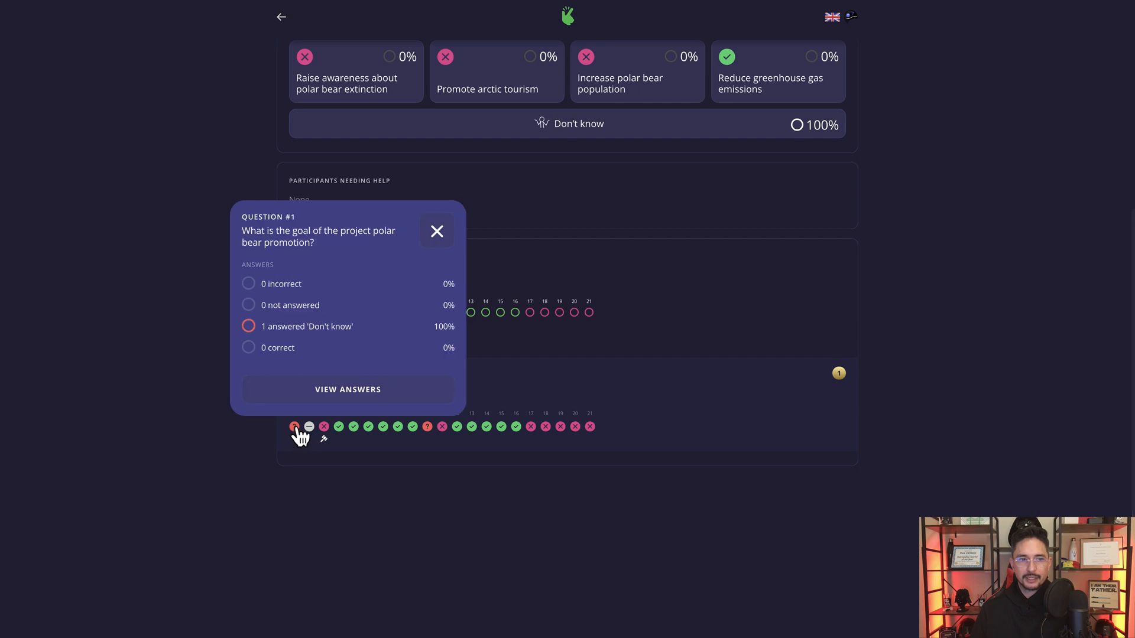
pyautogui.click(436, 231)
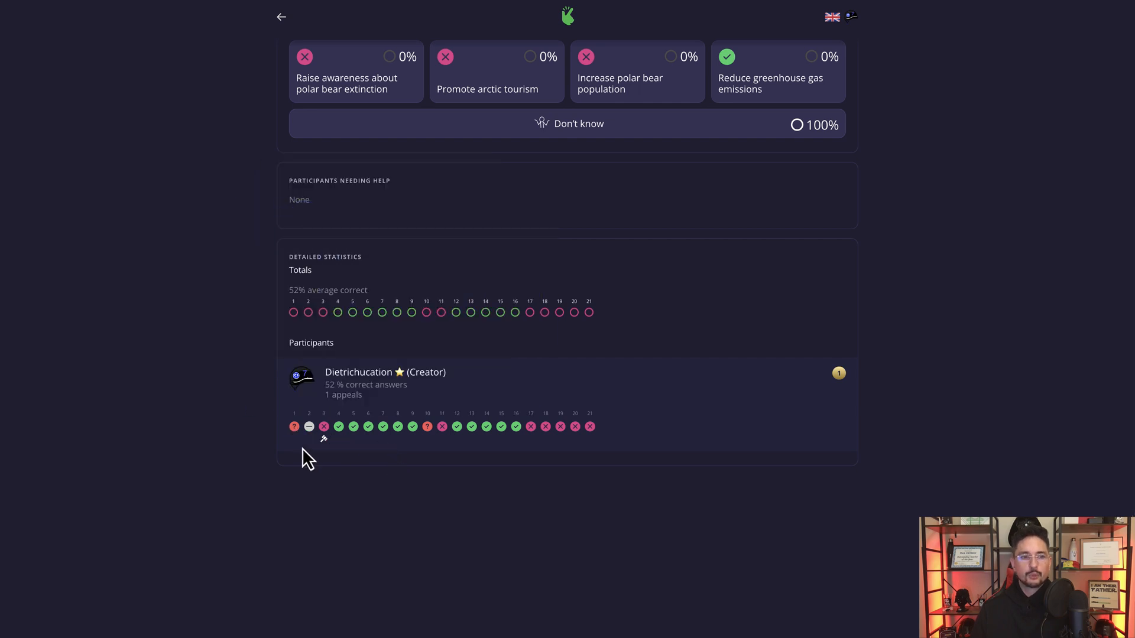
pyautogui.click(294, 427)
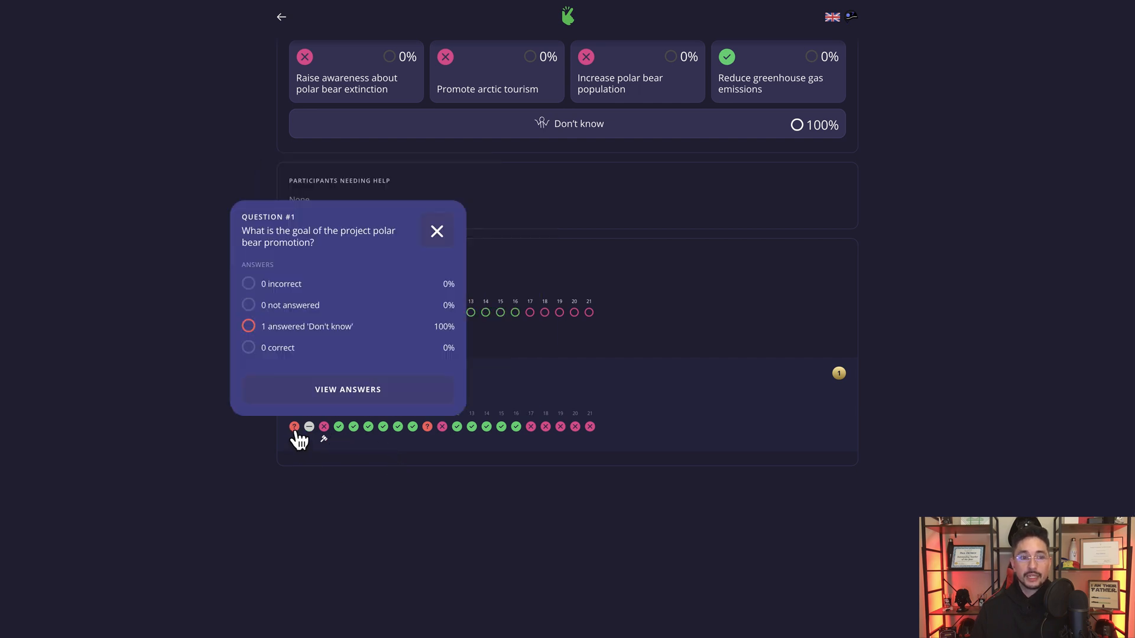
pyautogui.click(308, 427)
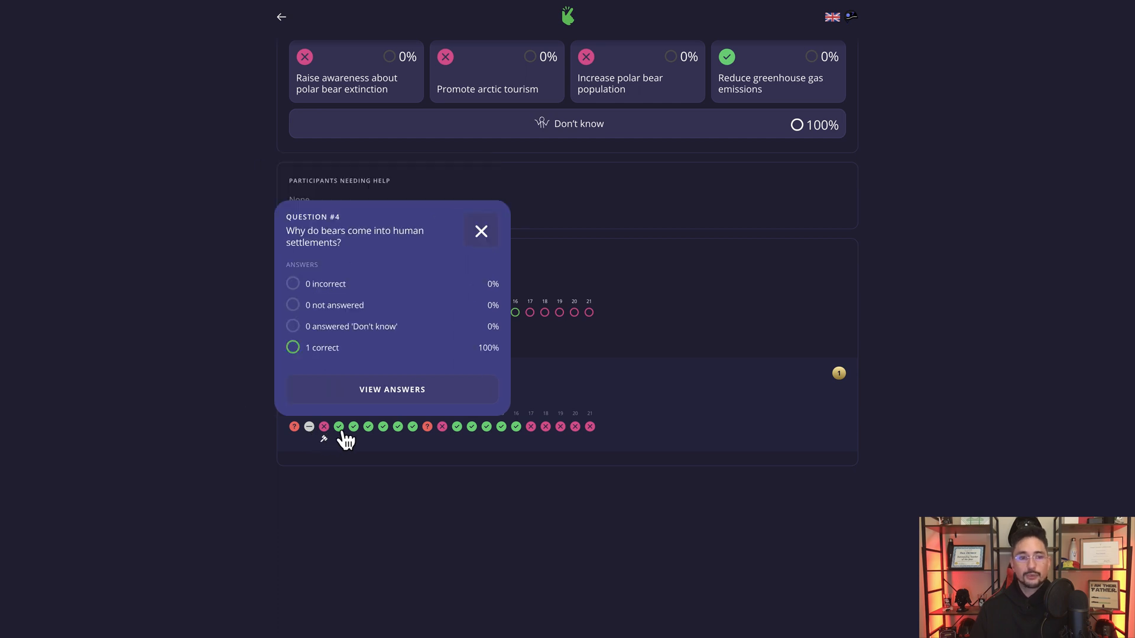
pyautogui.click(481, 231)
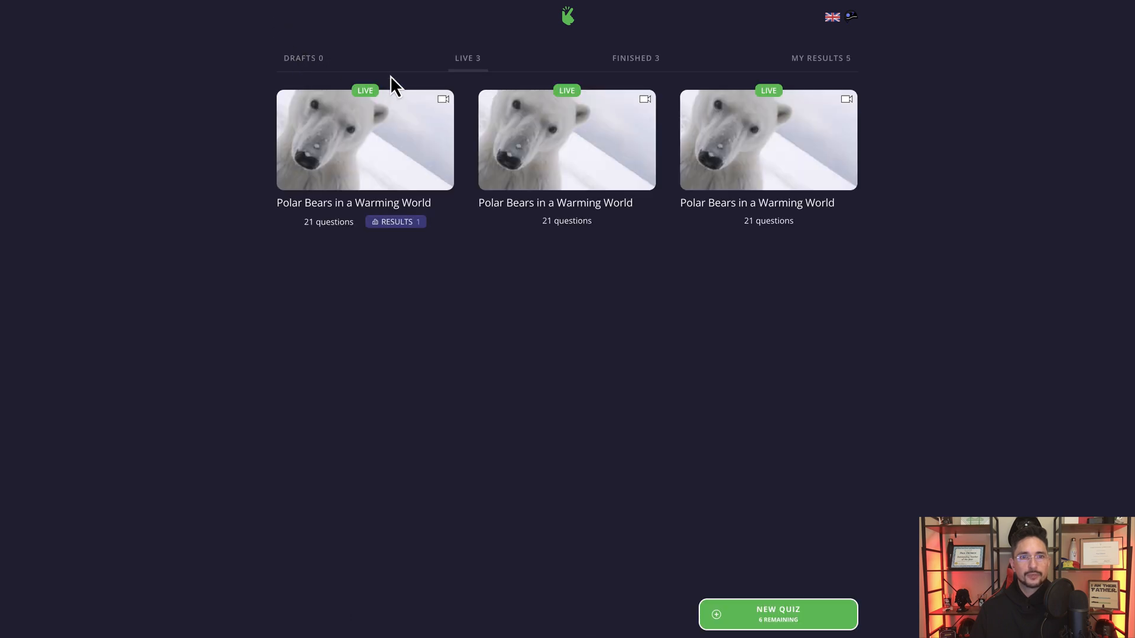
pyautogui.click(635, 58)
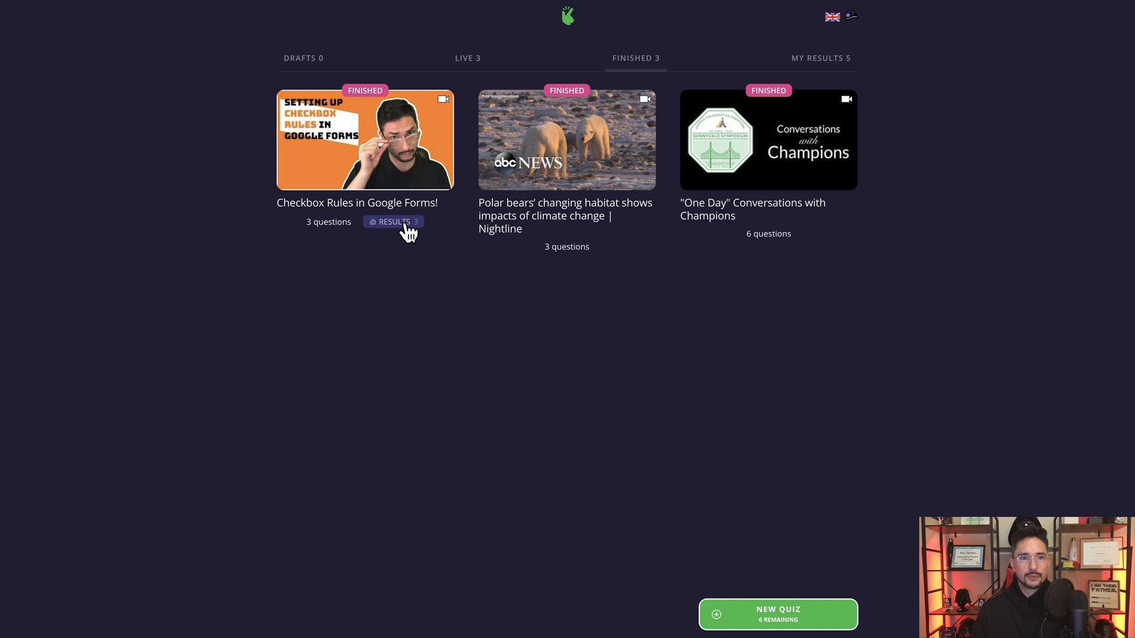
# Review participant rankings of the Checkbox Rules in Google Forms quiz, then return to the drafts.
pyautogui.click(393, 221)
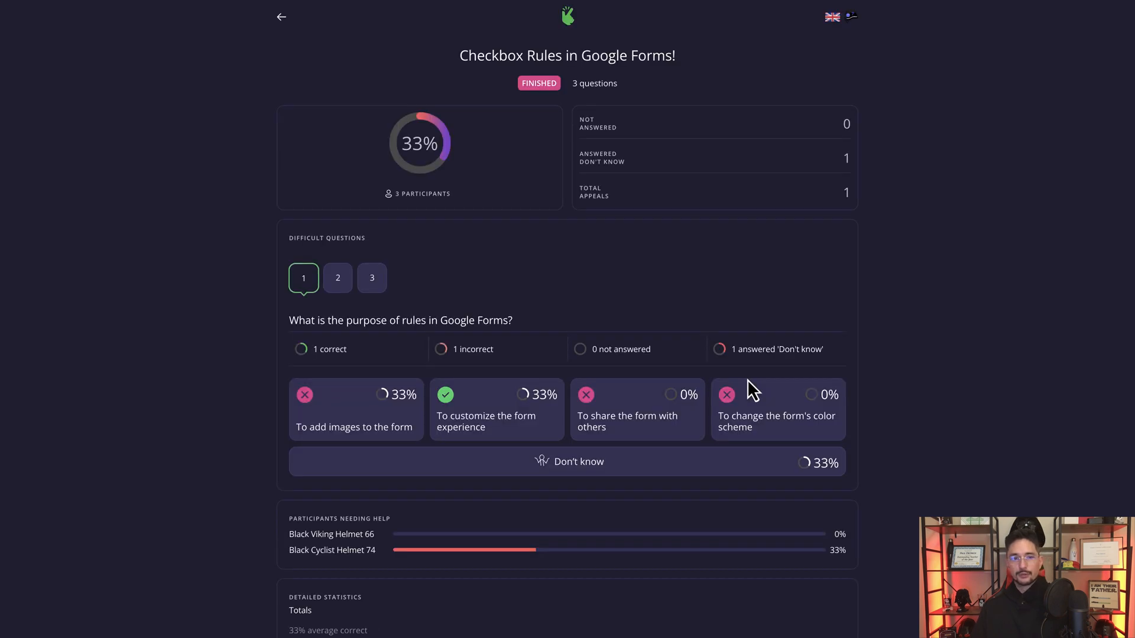
pyautogui.scroll(-3)
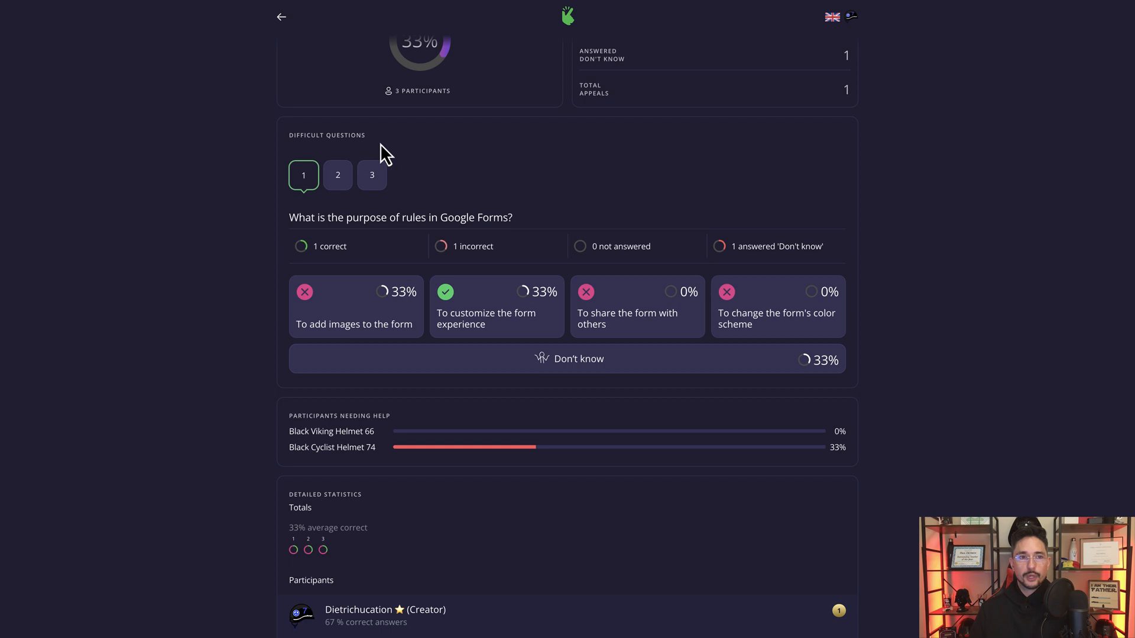
pyautogui.moveTo(311, 188)
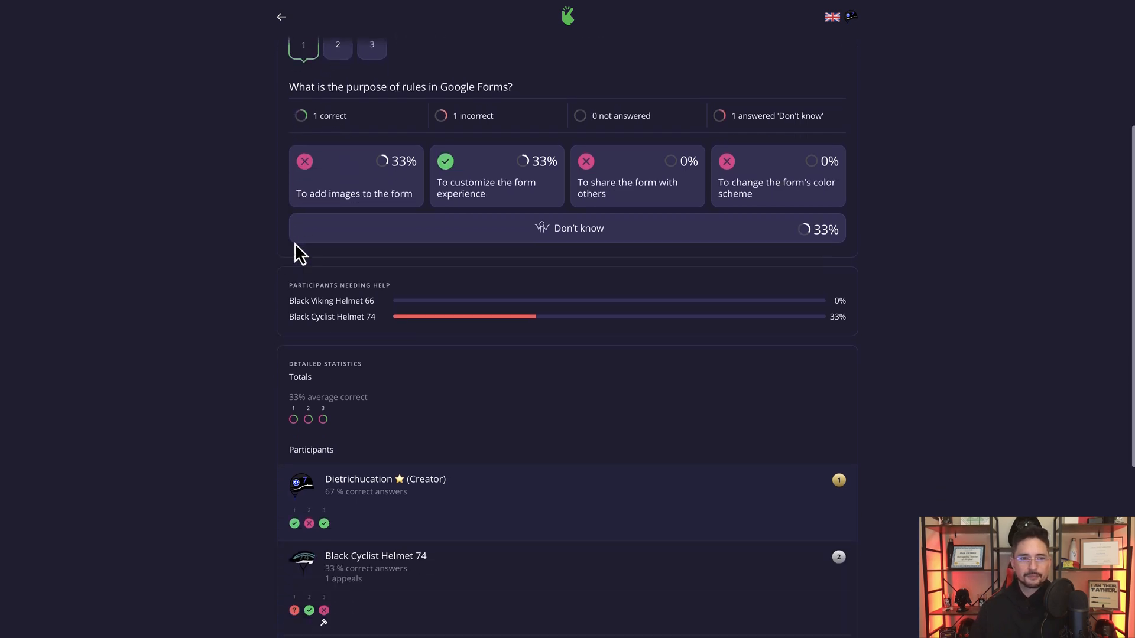
pyautogui.scroll(-3)
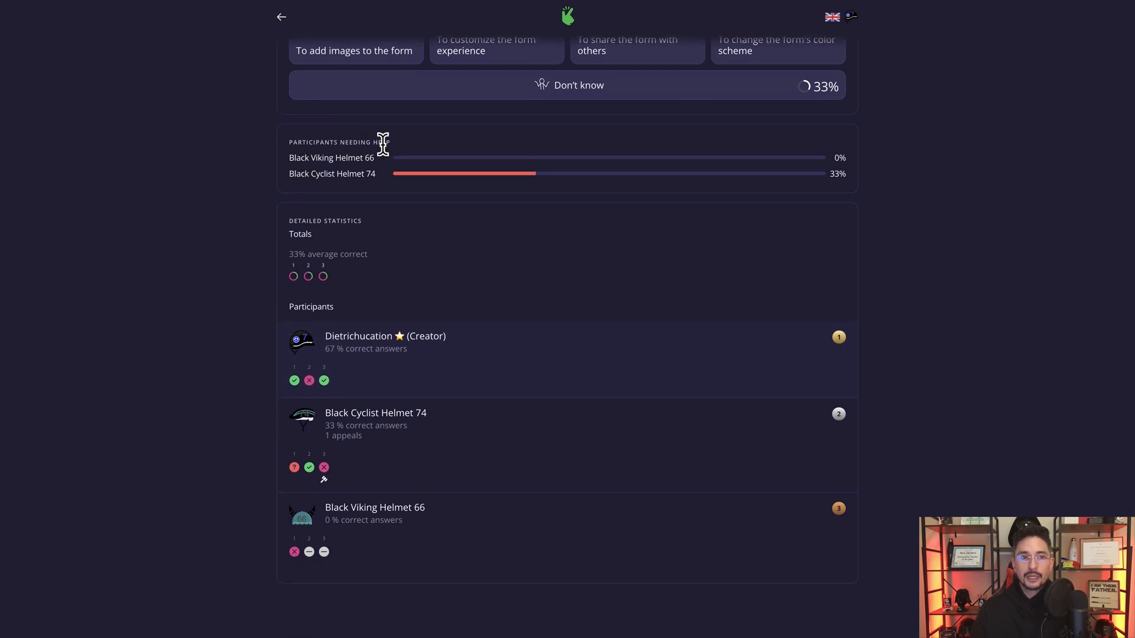
pyautogui.moveTo(371, 157)
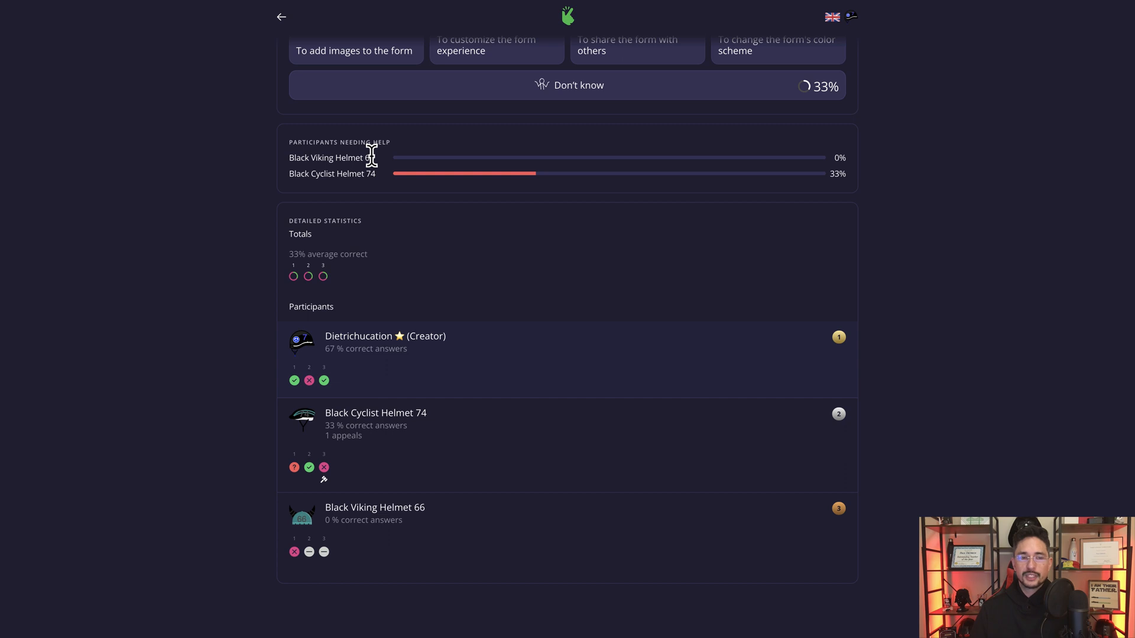
pyautogui.scroll(-3)
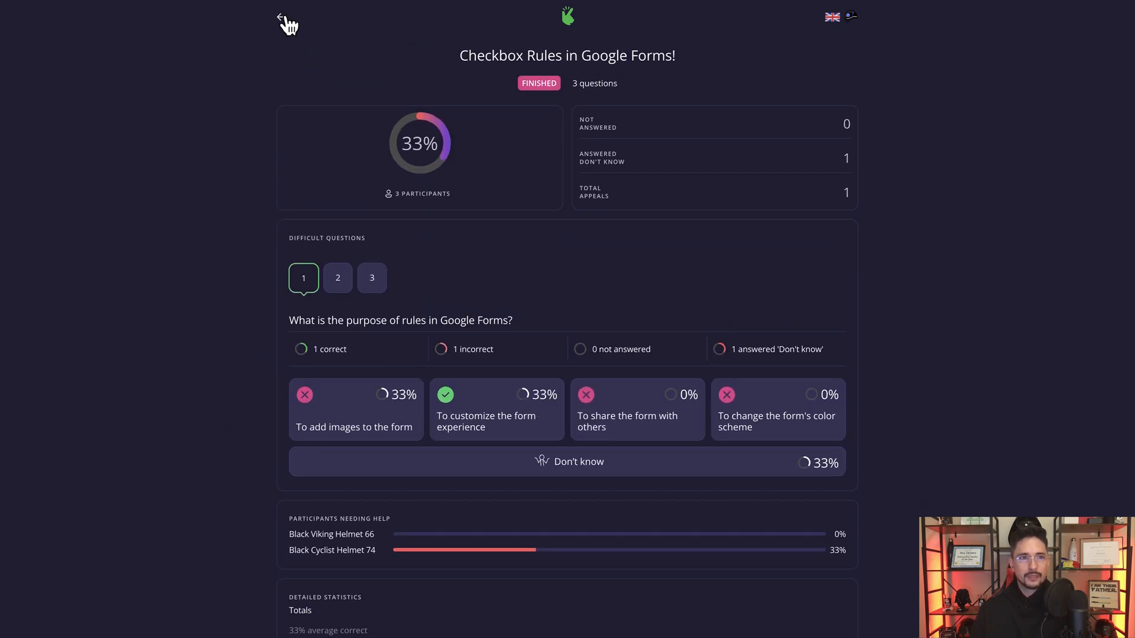
pyautogui.click(282, 18)
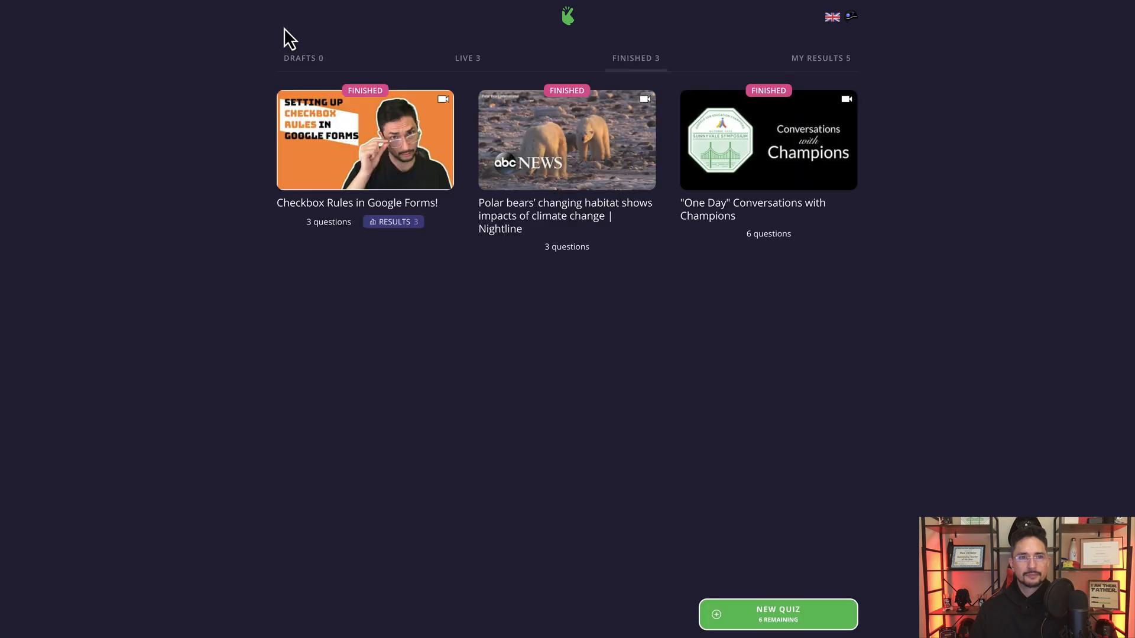
pyautogui.click(303, 58)
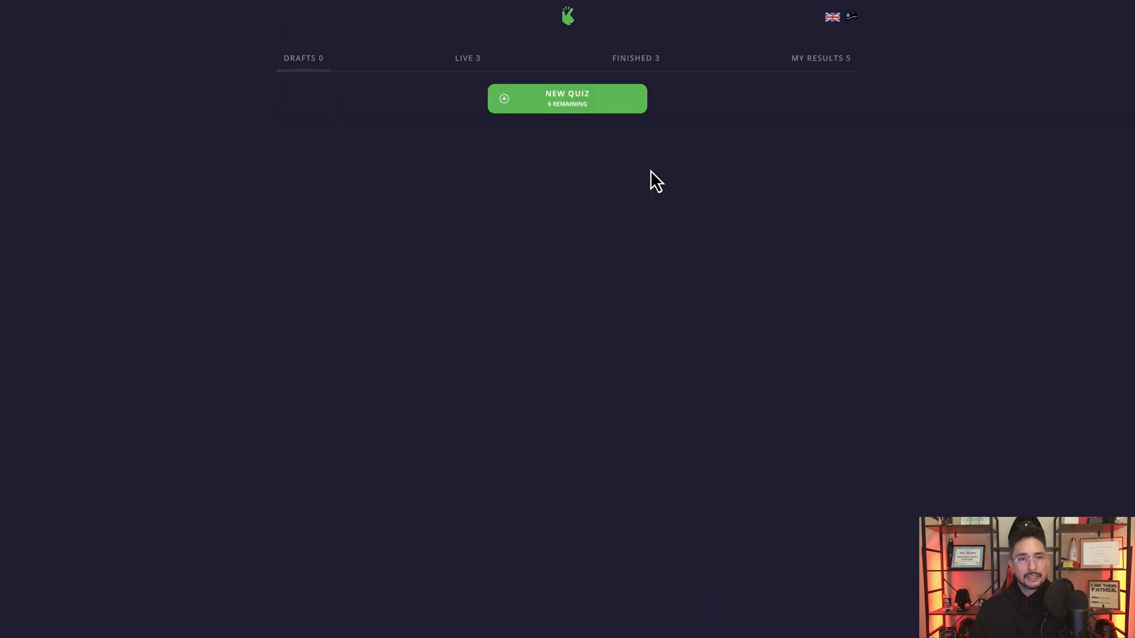
# Finish the live polar bears quiz, confirming it closes to new participants, and return to the dashboard.
pyautogui.click(468, 58)
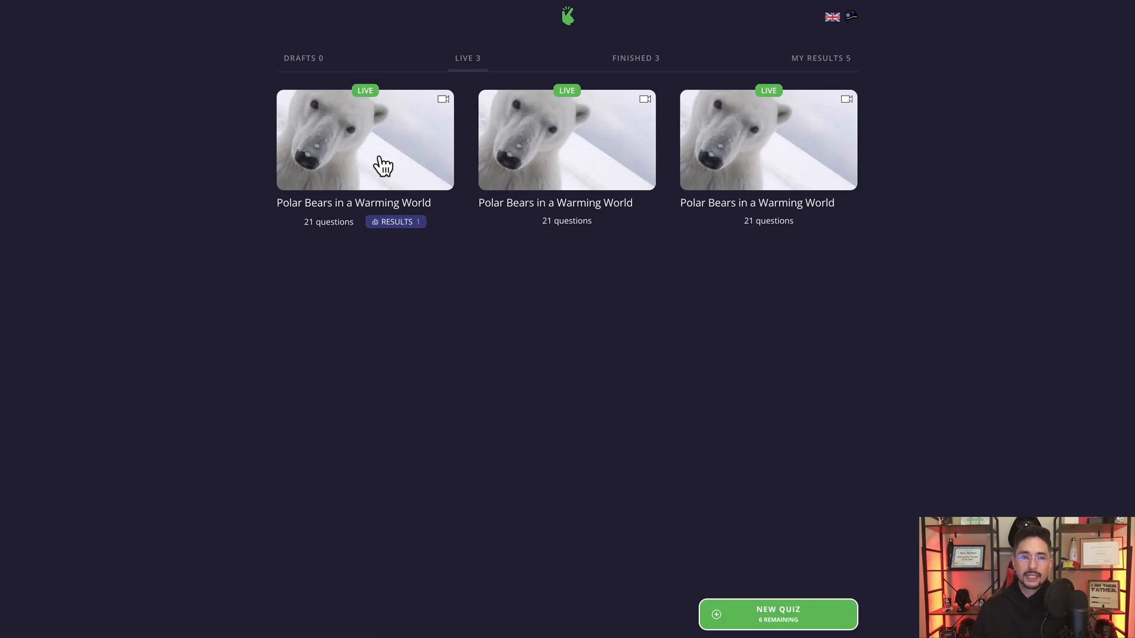
pyautogui.click(365, 140)
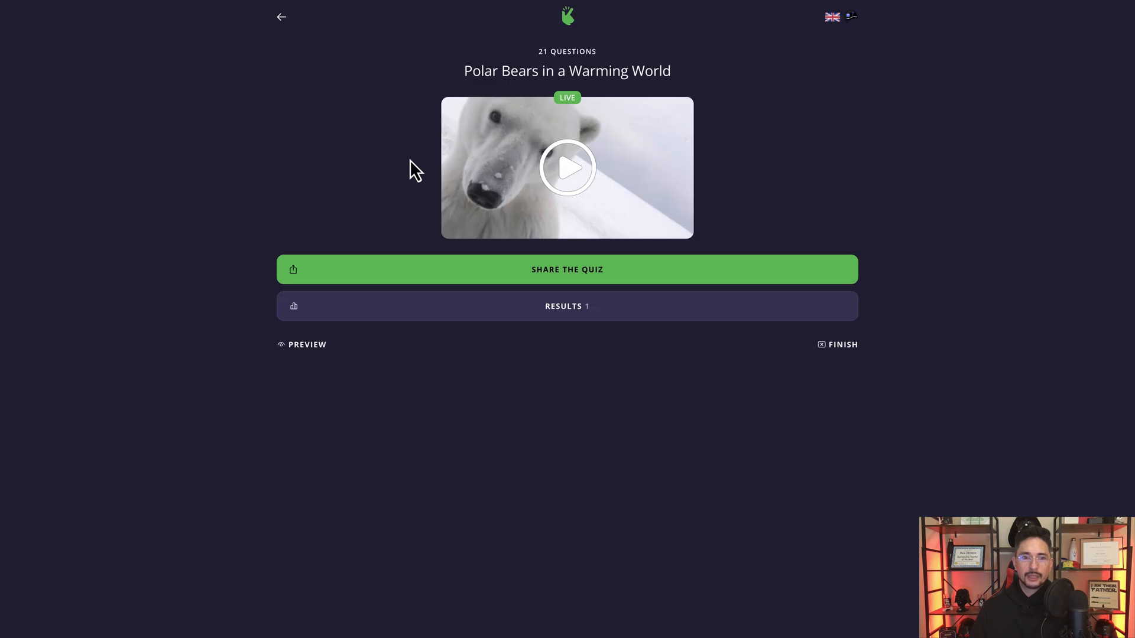
pyautogui.click(842, 344)
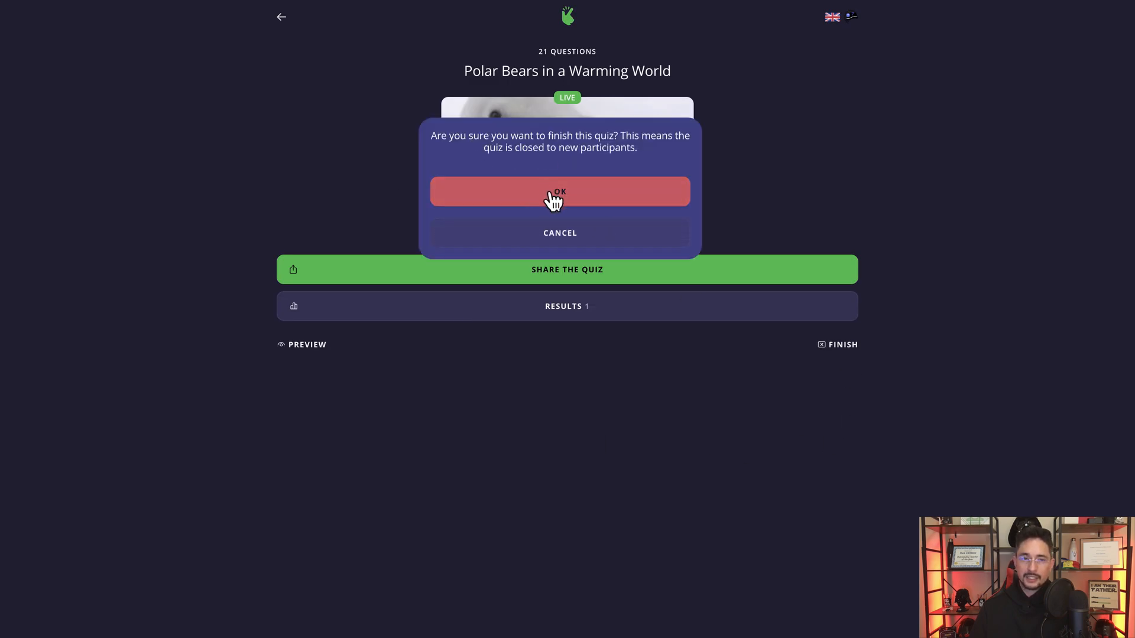
pyautogui.click(559, 191)
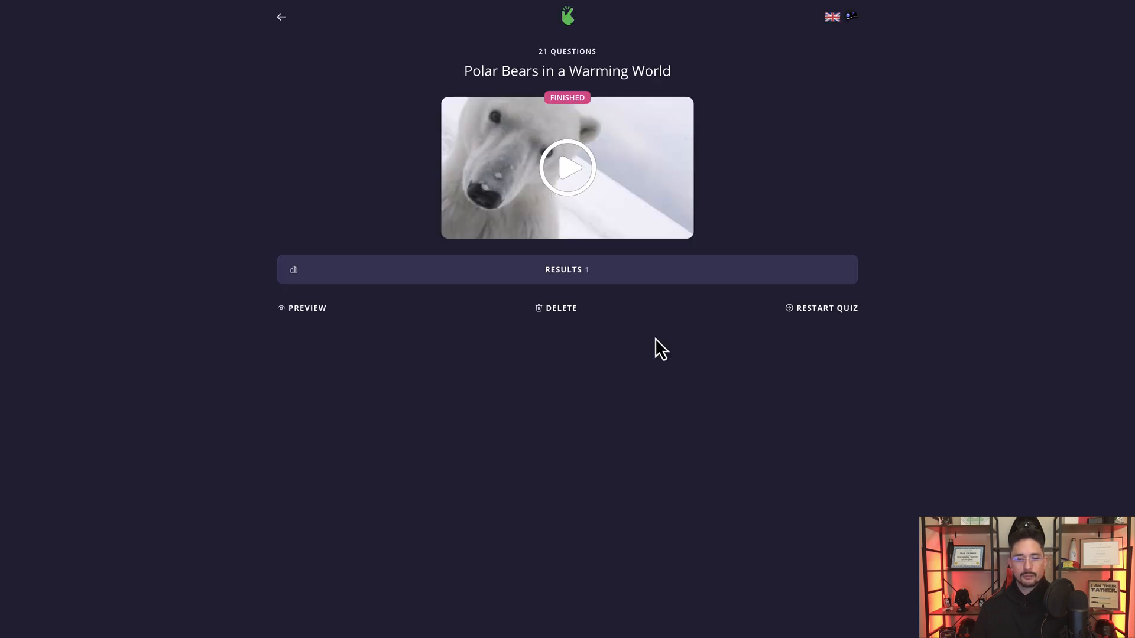
pyautogui.moveTo(655, 404)
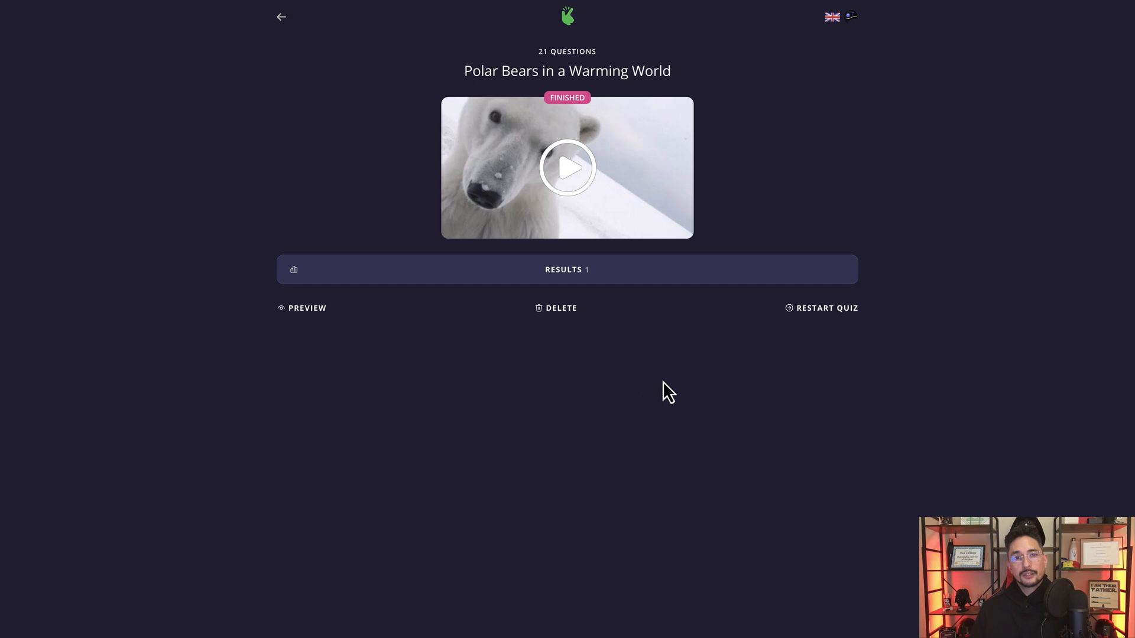
pyautogui.moveTo(645, 388)
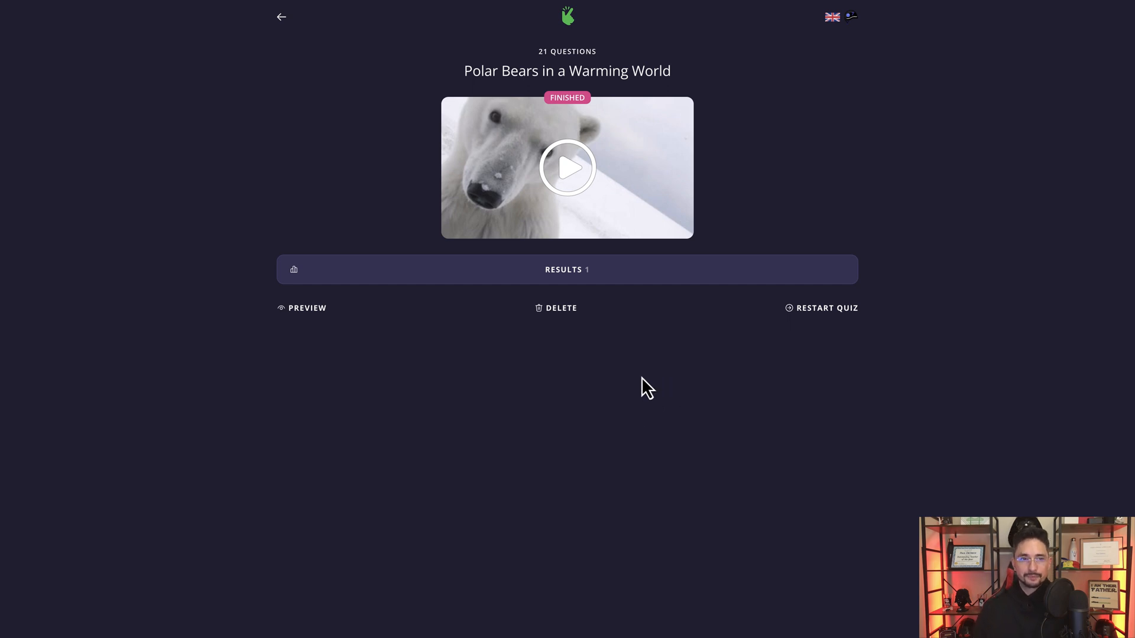
pyautogui.moveTo(836, 317)
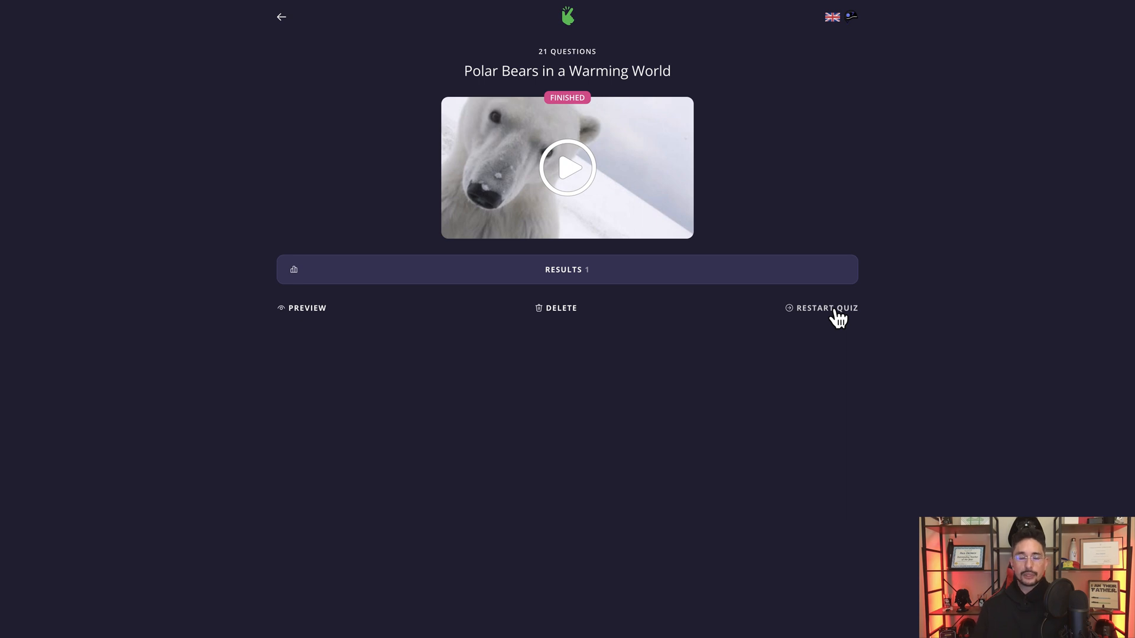
pyautogui.moveTo(707, 376)
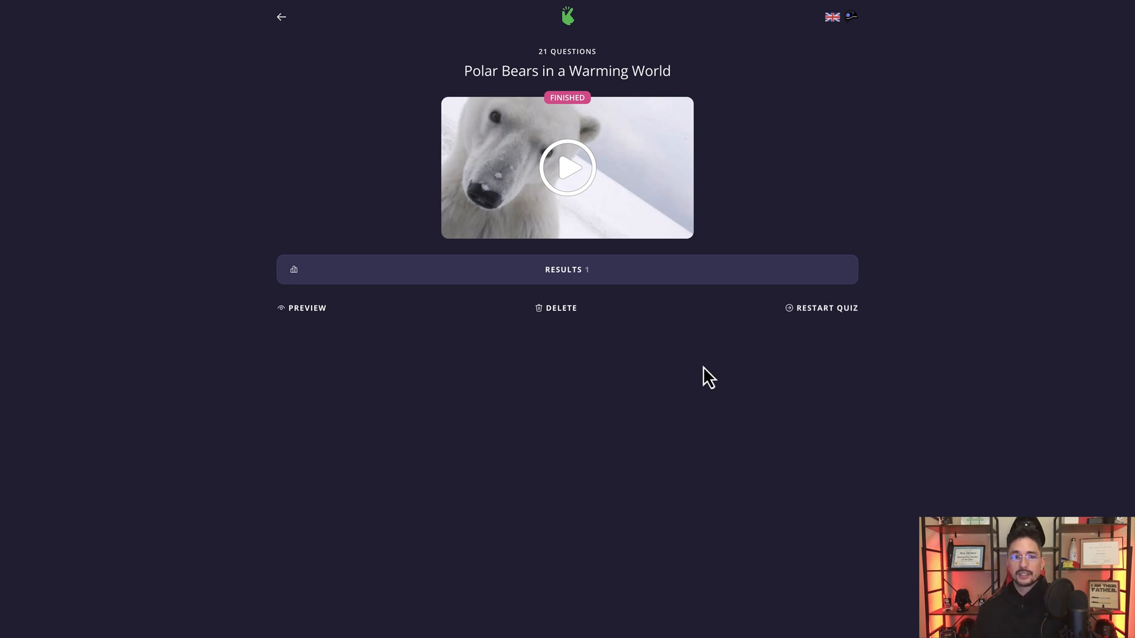
pyautogui.moveTo(470, 131)
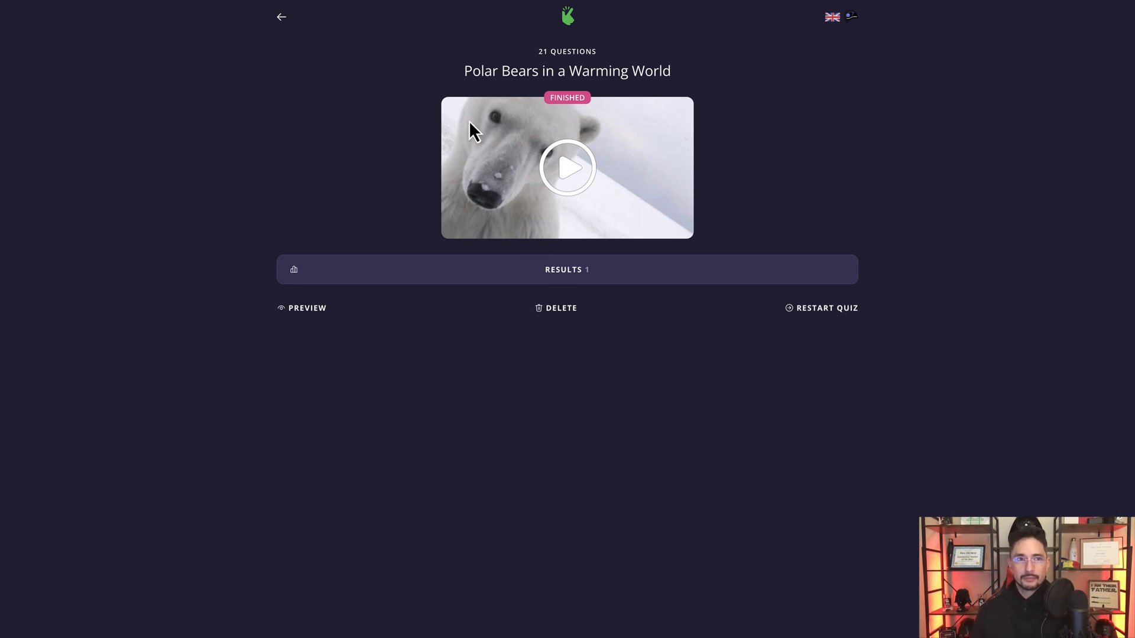
pyautogui.click(282, 16)
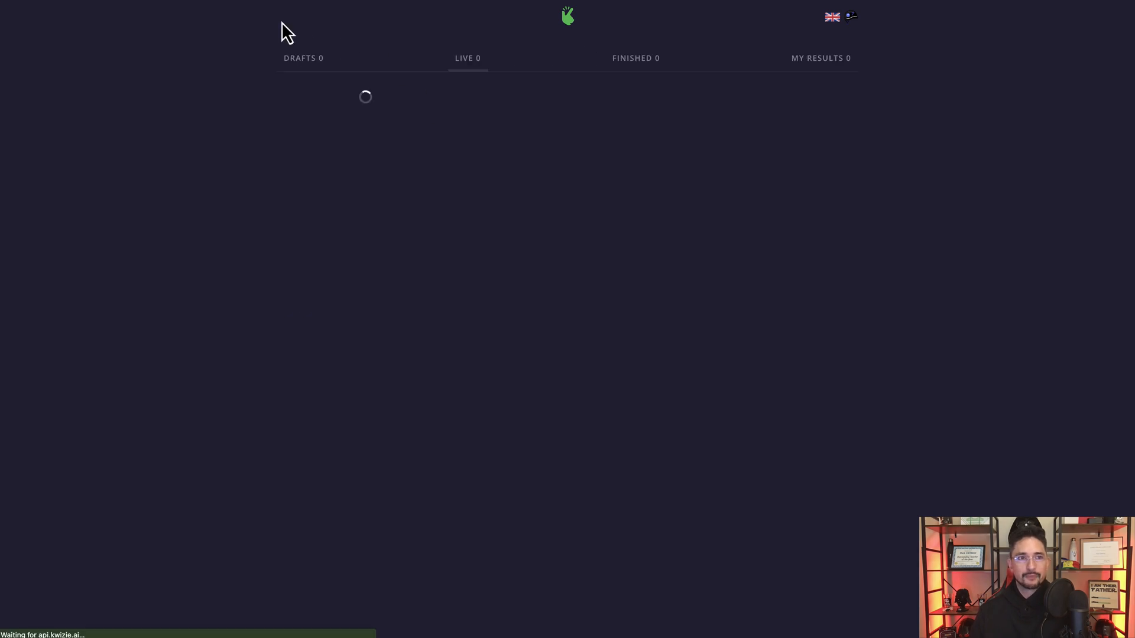
# Show the Pricing page and highlight the Individual plan's monthly quiz games description.
pyautogui.click(304, 58)
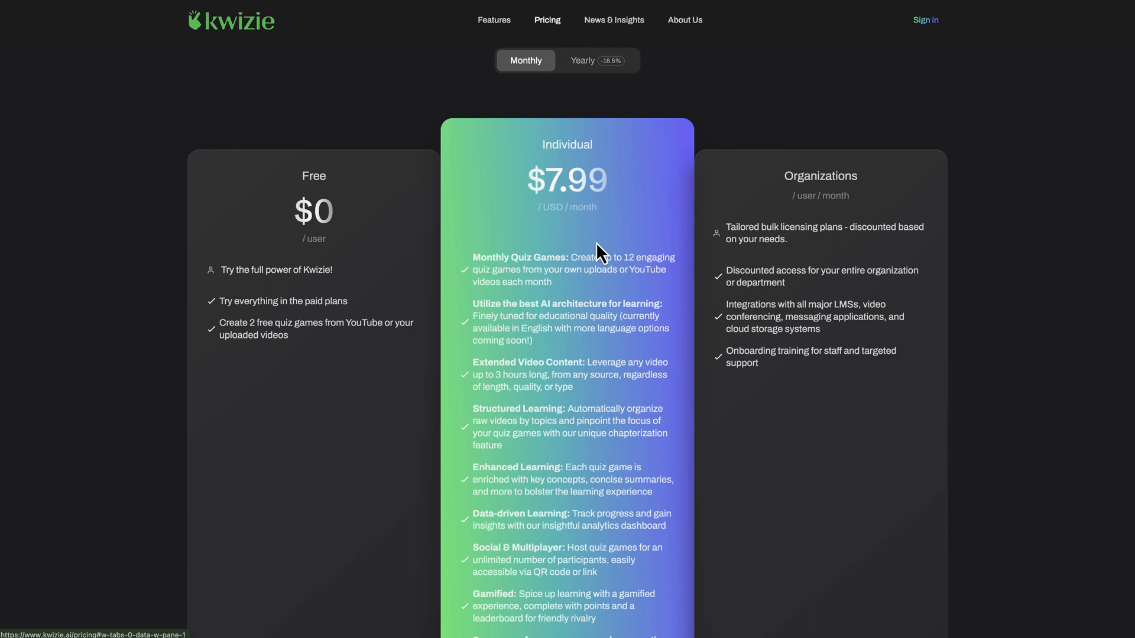
pyautogui.moveTo(587, 258); pyautogui.dragTo(669, 258)
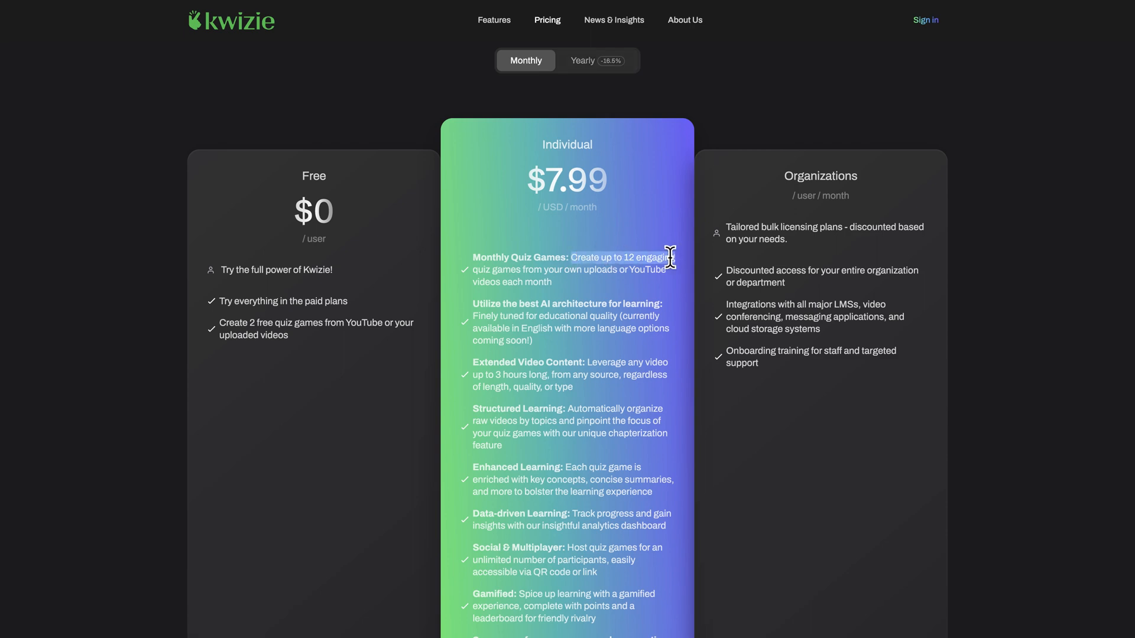